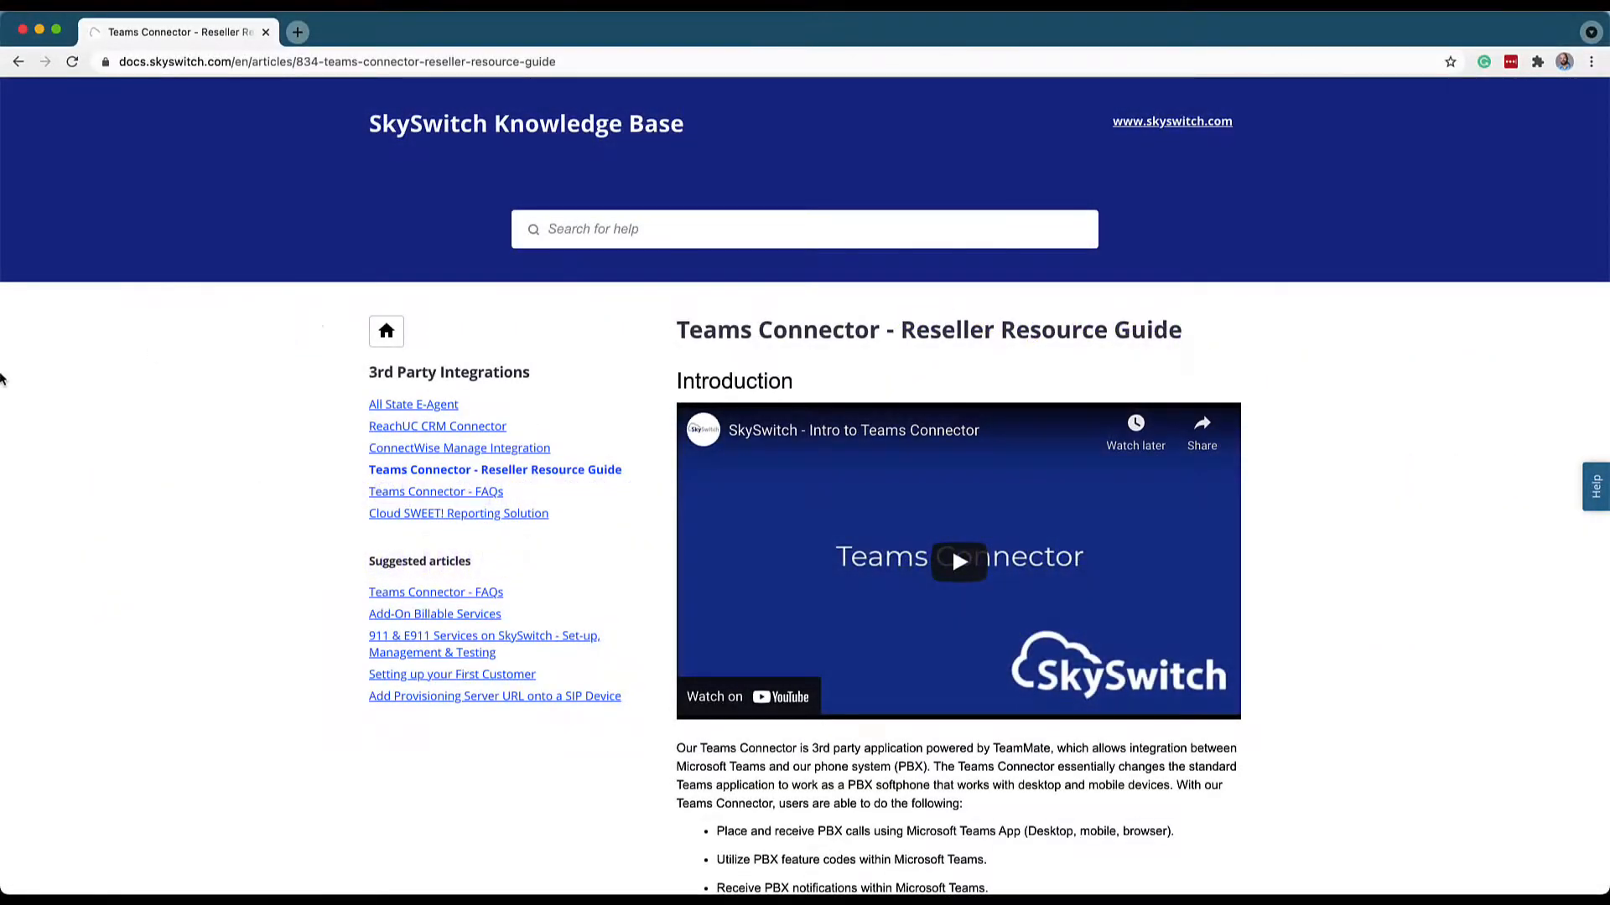
{"action": "mouse_move", "coordinate": [33, 357]}
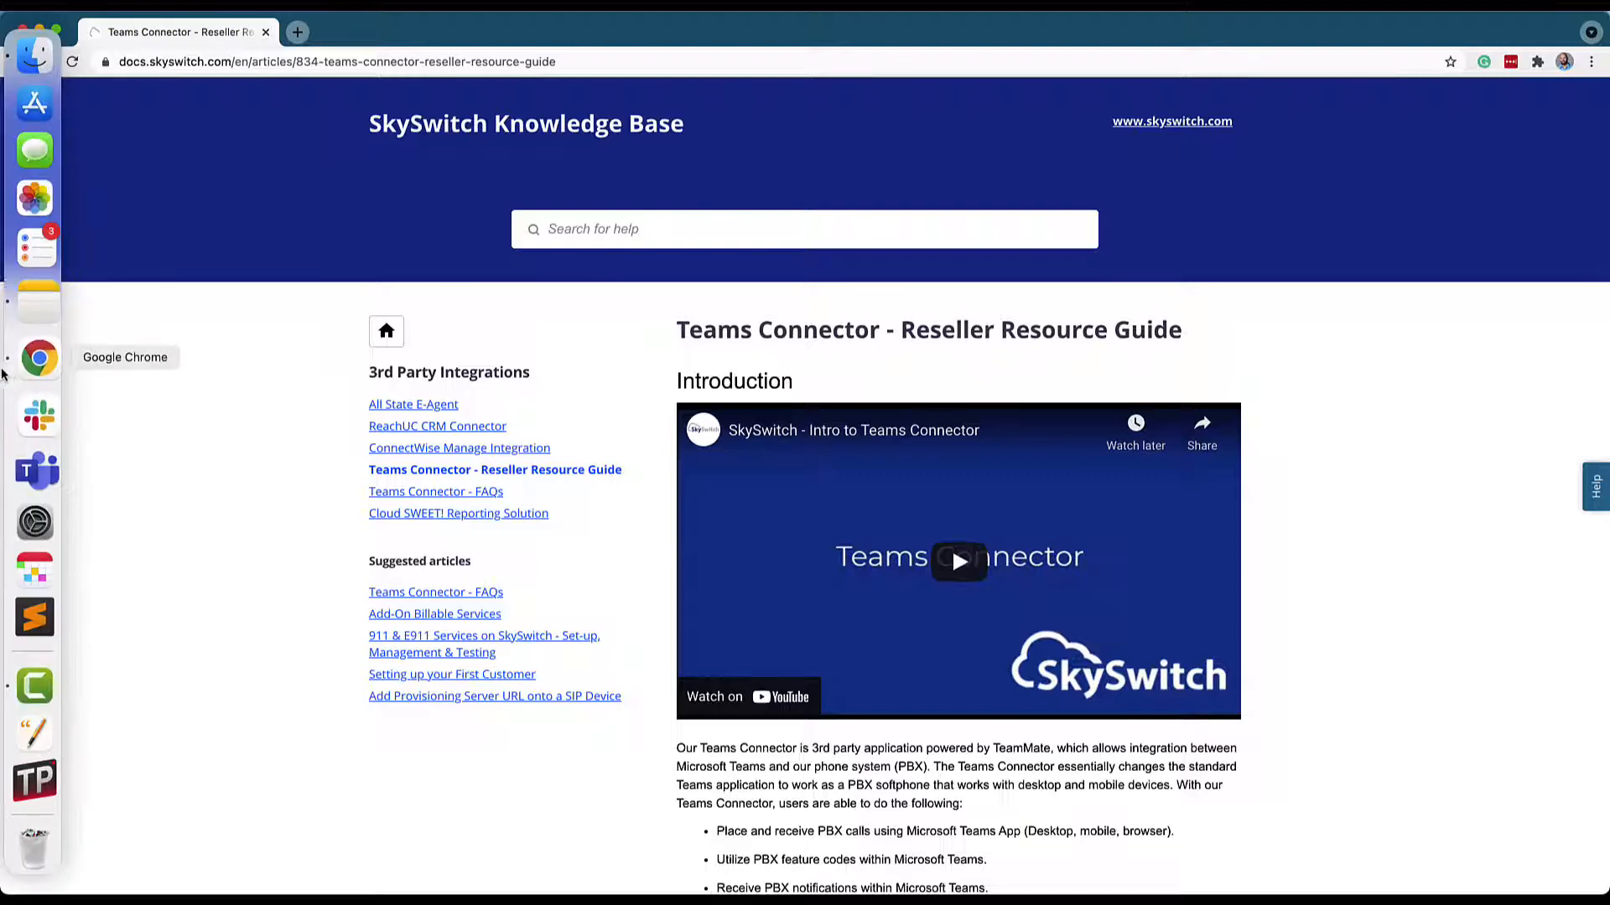
- Switch from the SkySwitch docs tab to the window with admin.microsoft.com home
{"action": "right_click", "coordinate": [36, 357]}
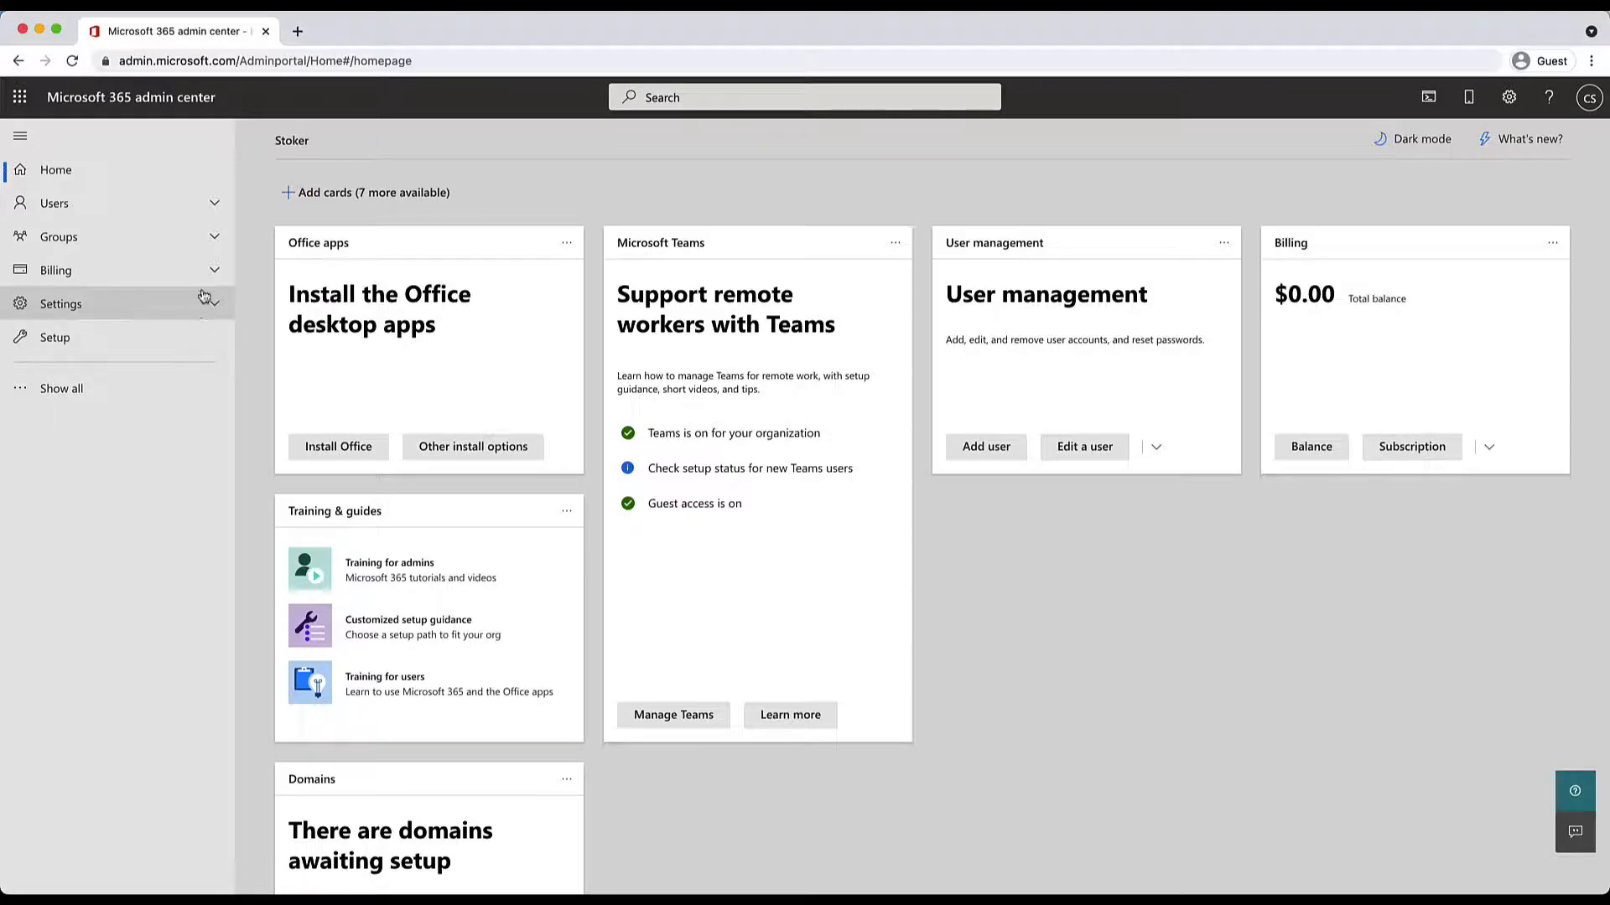
- Open Users > Active users and review the first user's account and Licenses and apps, including Phone System
{"action": "left_click", "coordinate": [54, 203]}
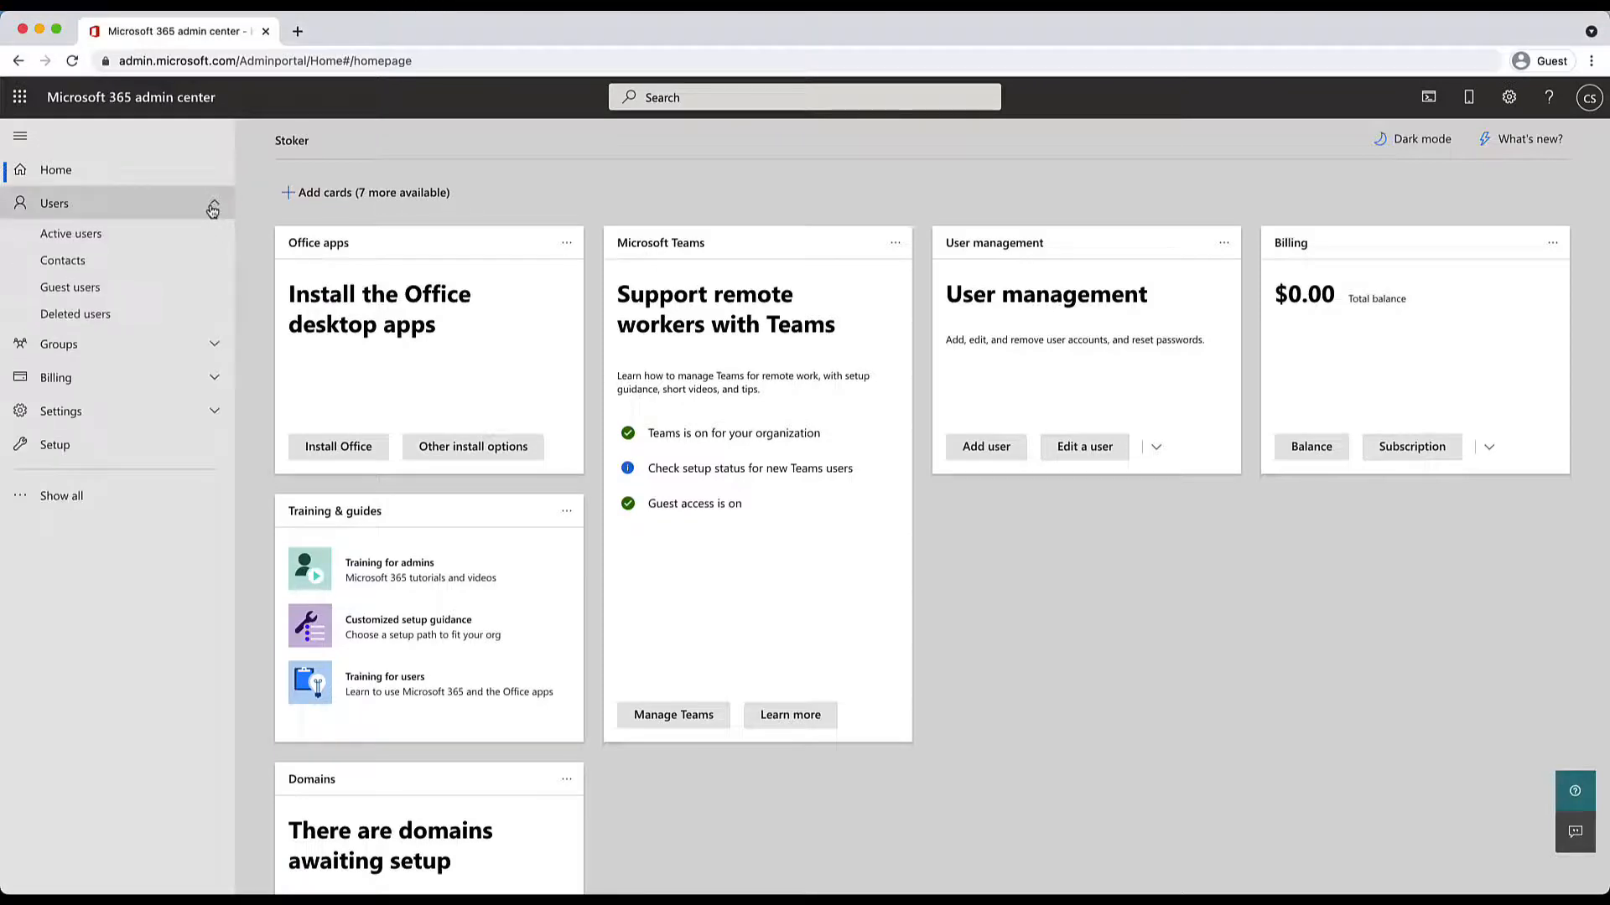
{"action": "left_click", "coordinate": [71, 233]}
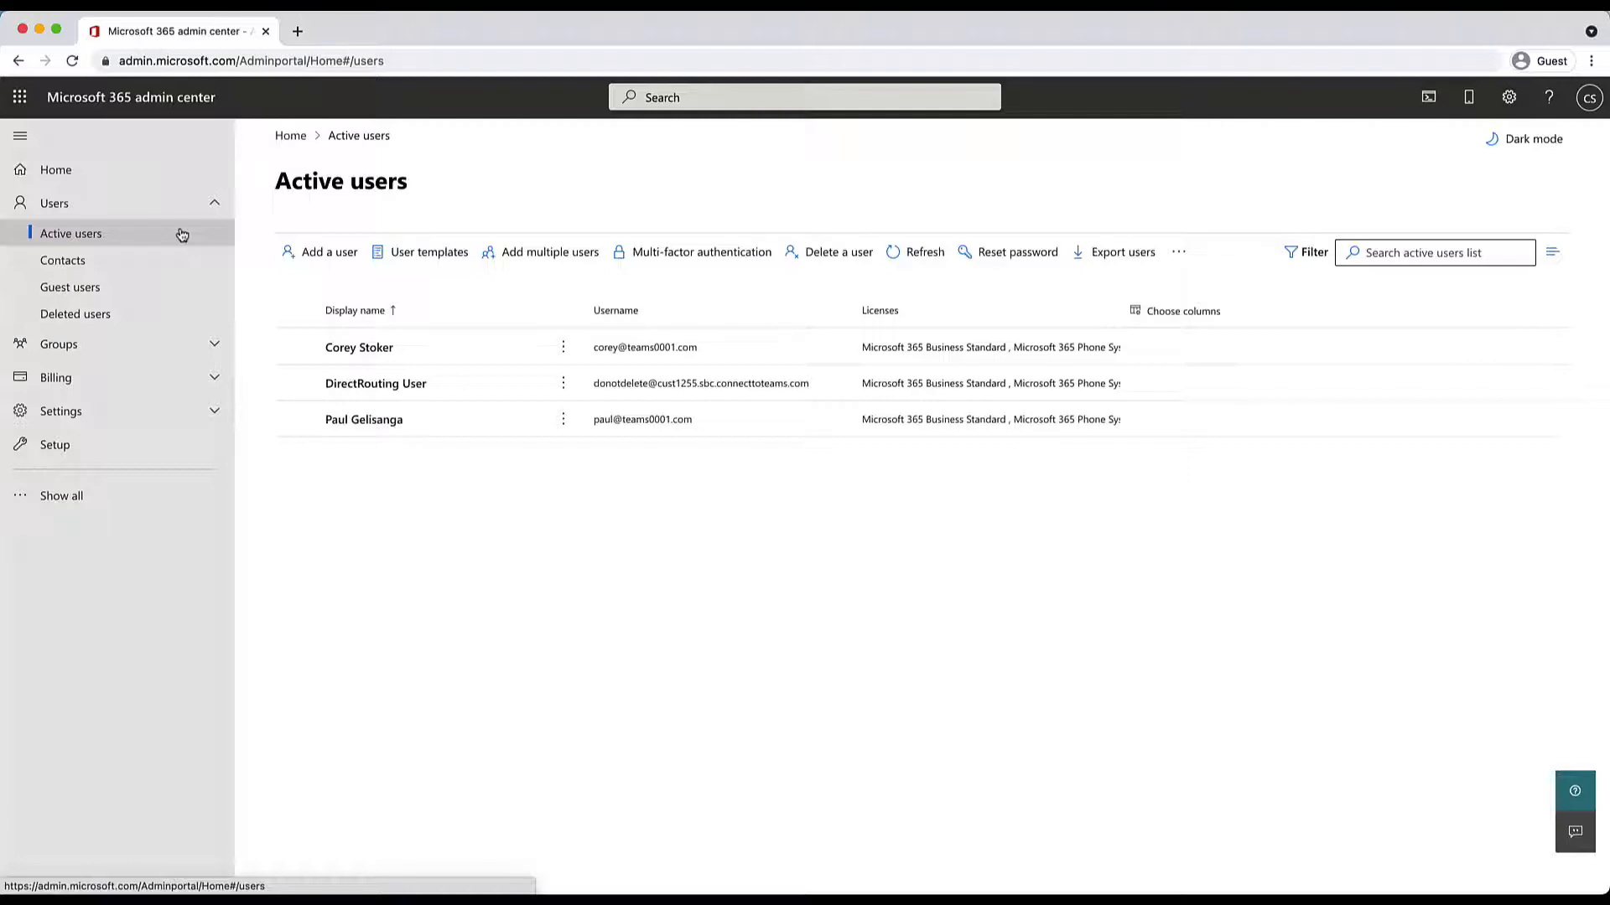
{"action": "mouse_move", "coordinate": [538, 527]}
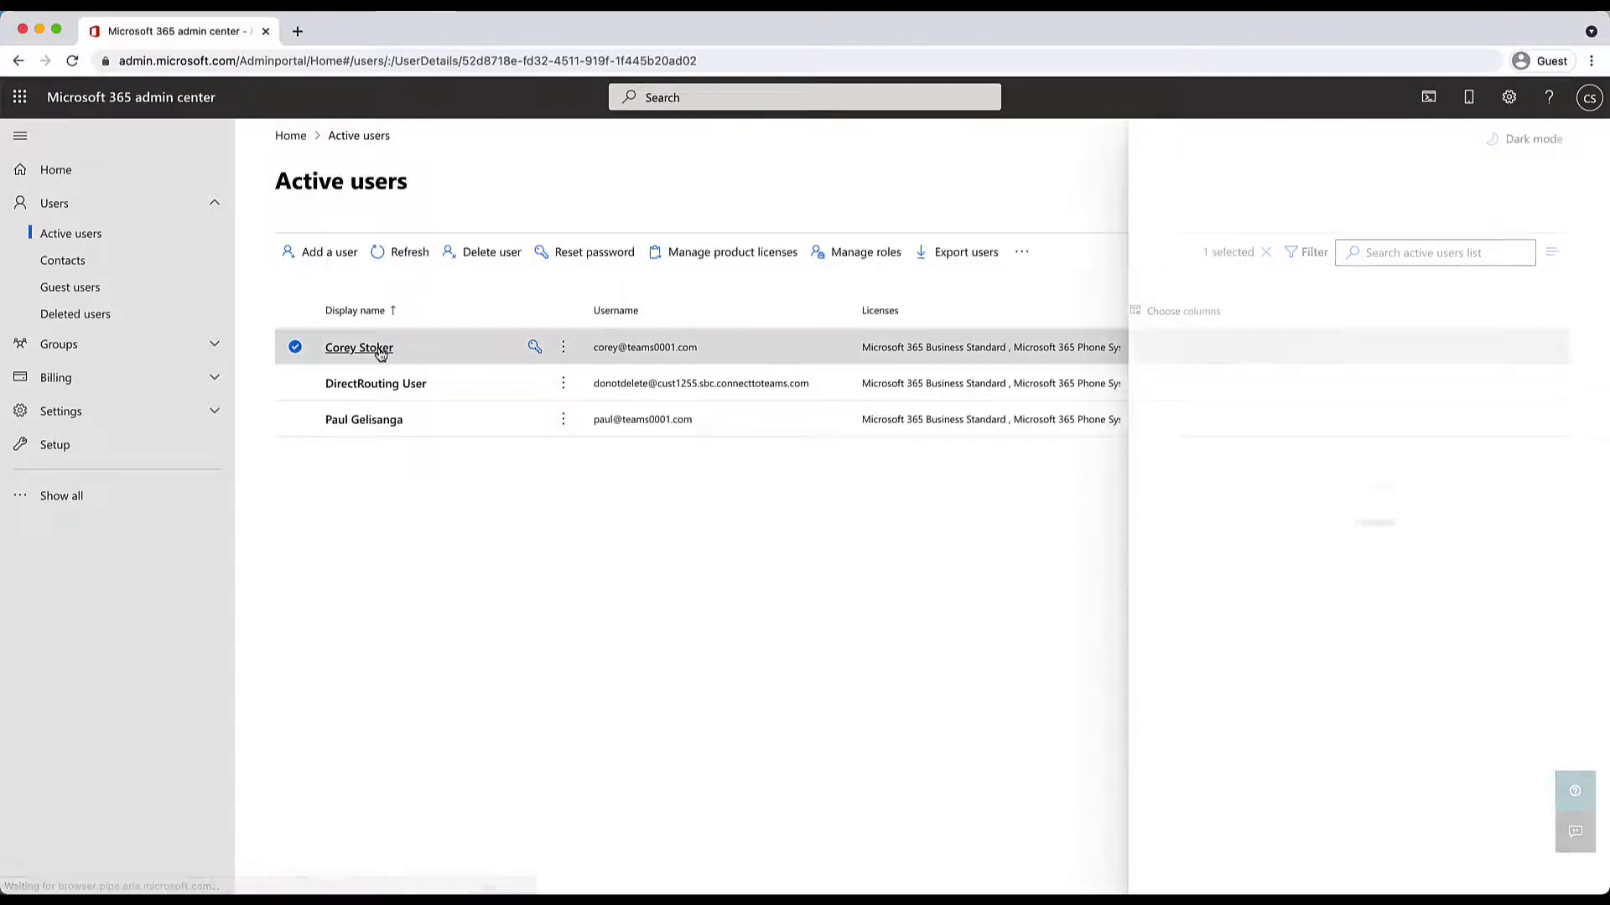
{"action": "left_click", "coordinate": [359, 347]}
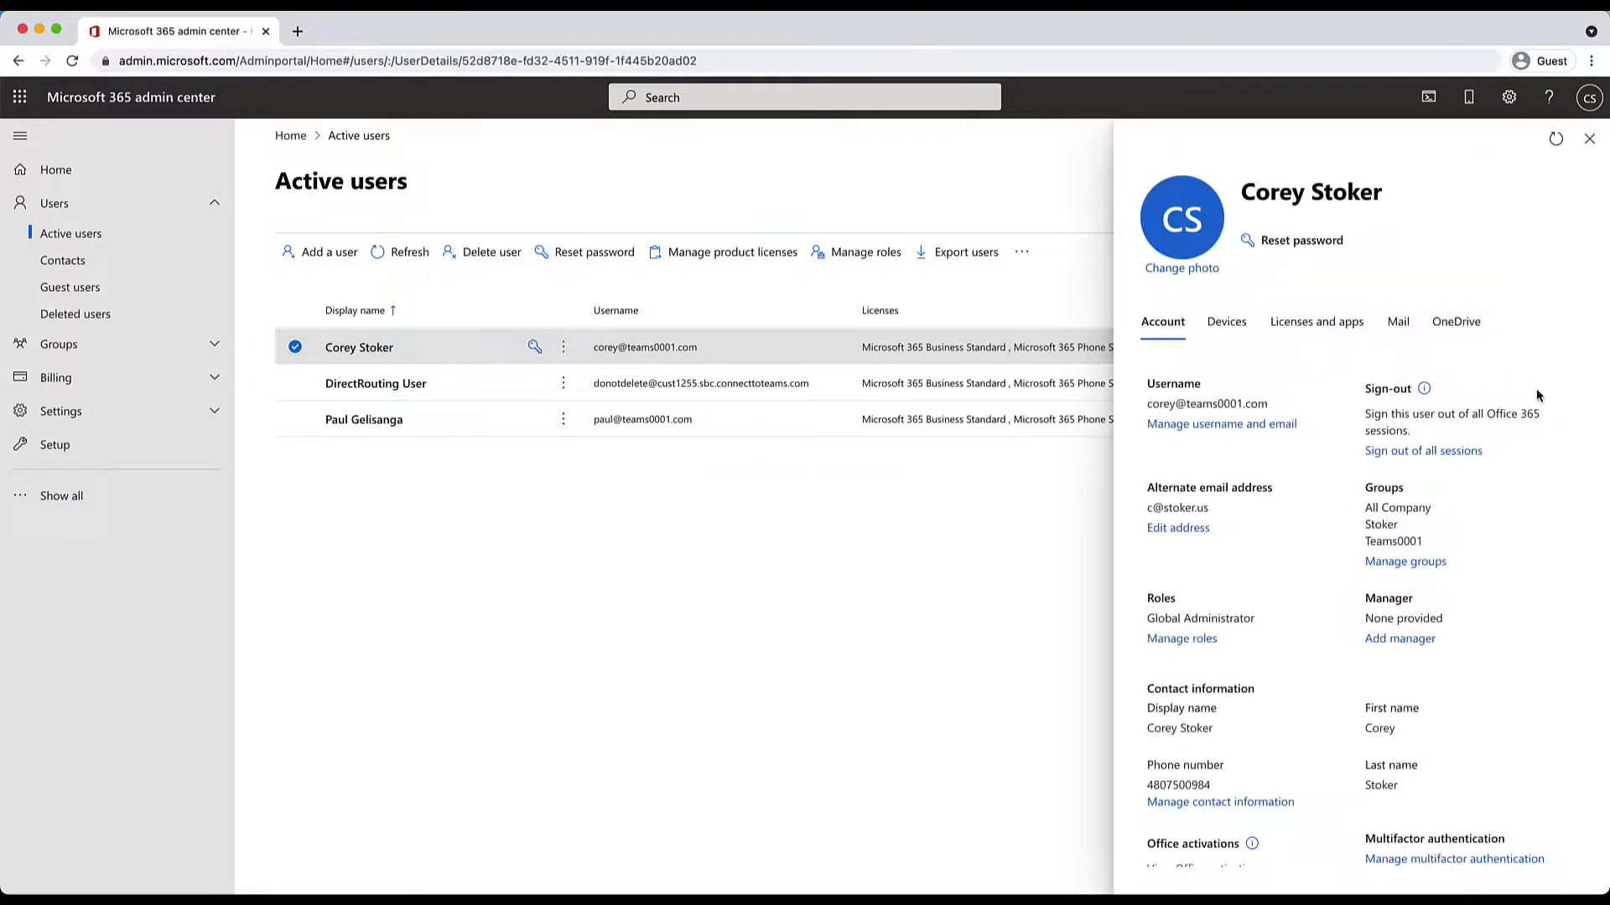
{"action": "left_click", "coordinate": [1316, 322]}
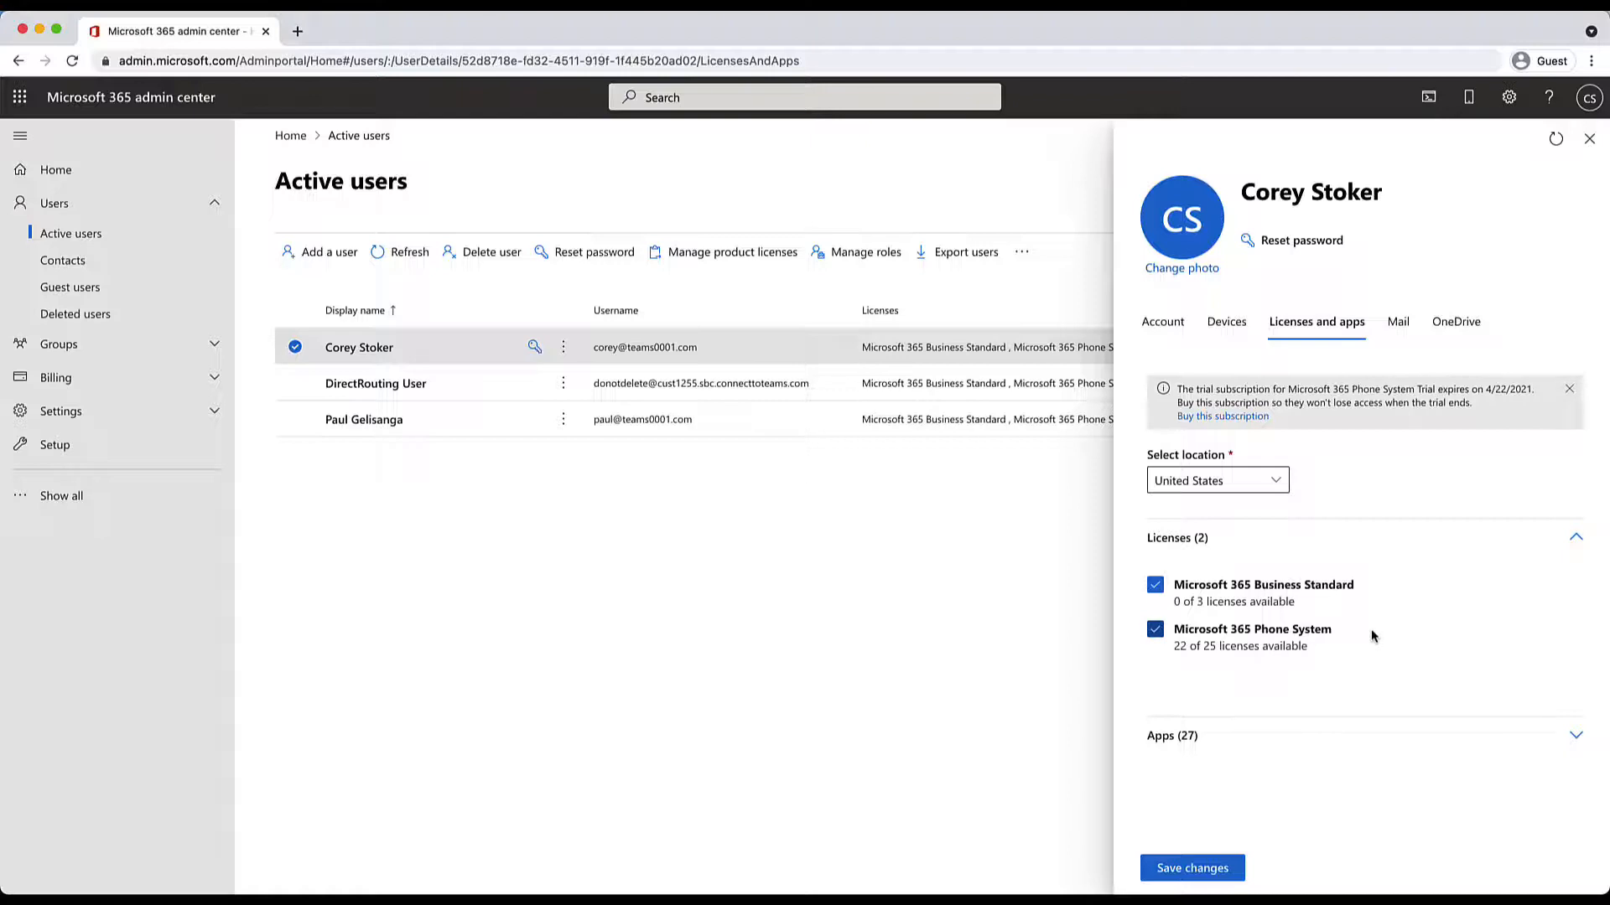
{"action": "mouse_move", "coordinate": [1373, 637]}
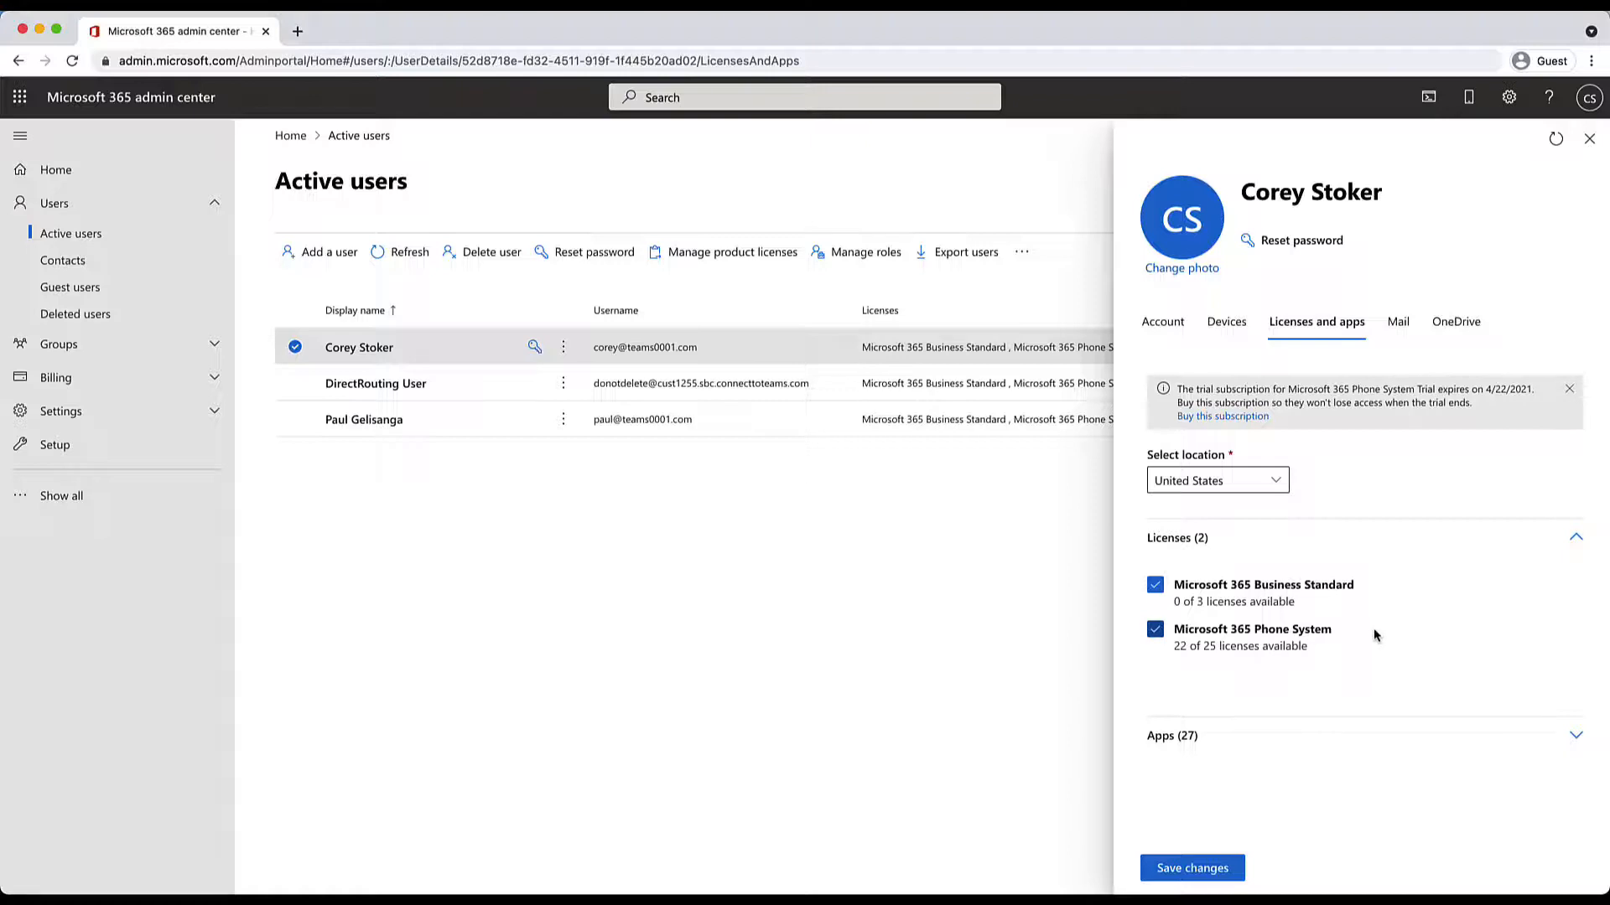
{"action": "mouse_move", "coordinate": [1468, 738]}
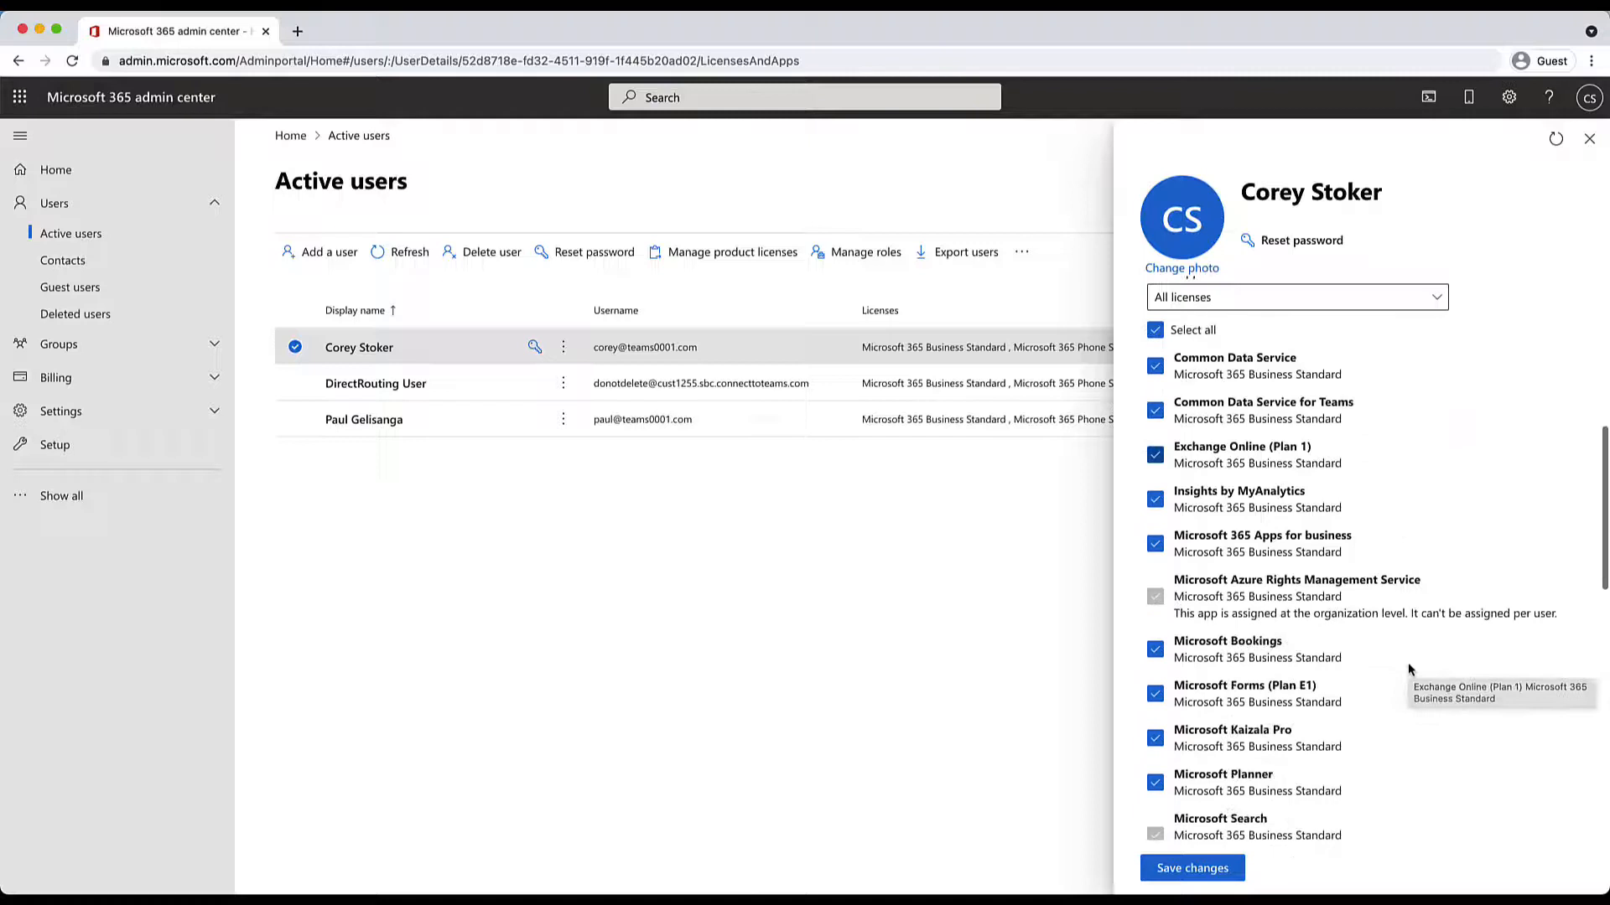
{"action": "scroll", "scroll_direction": "down", "scroll_amount": 3}
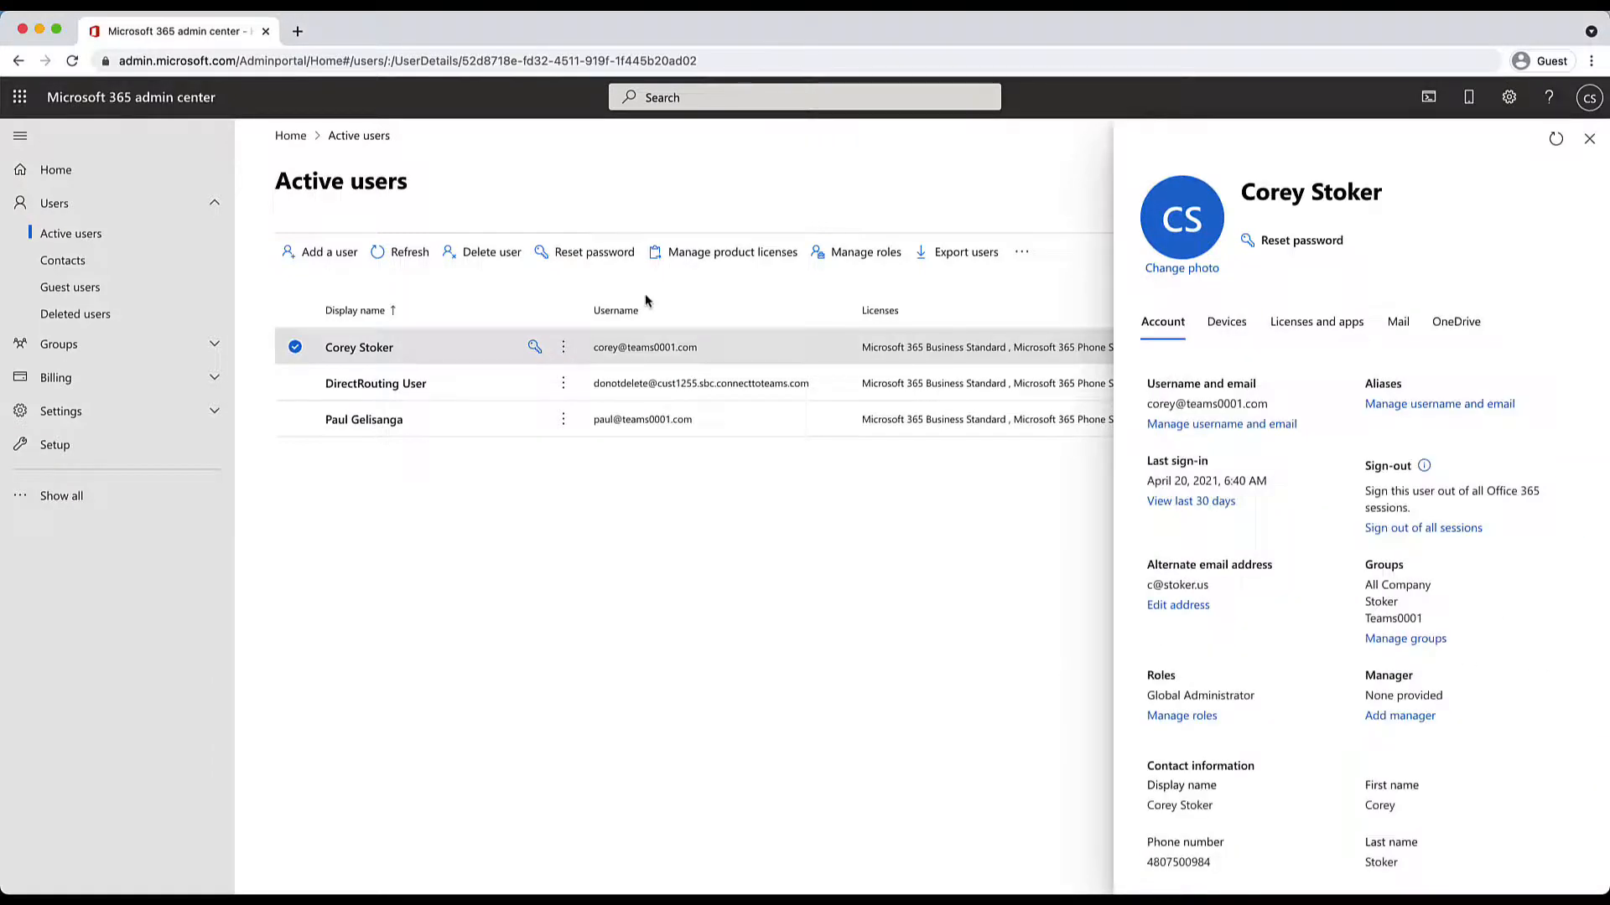
{"action": "mouse_move", "coordinate": [661, 550]}
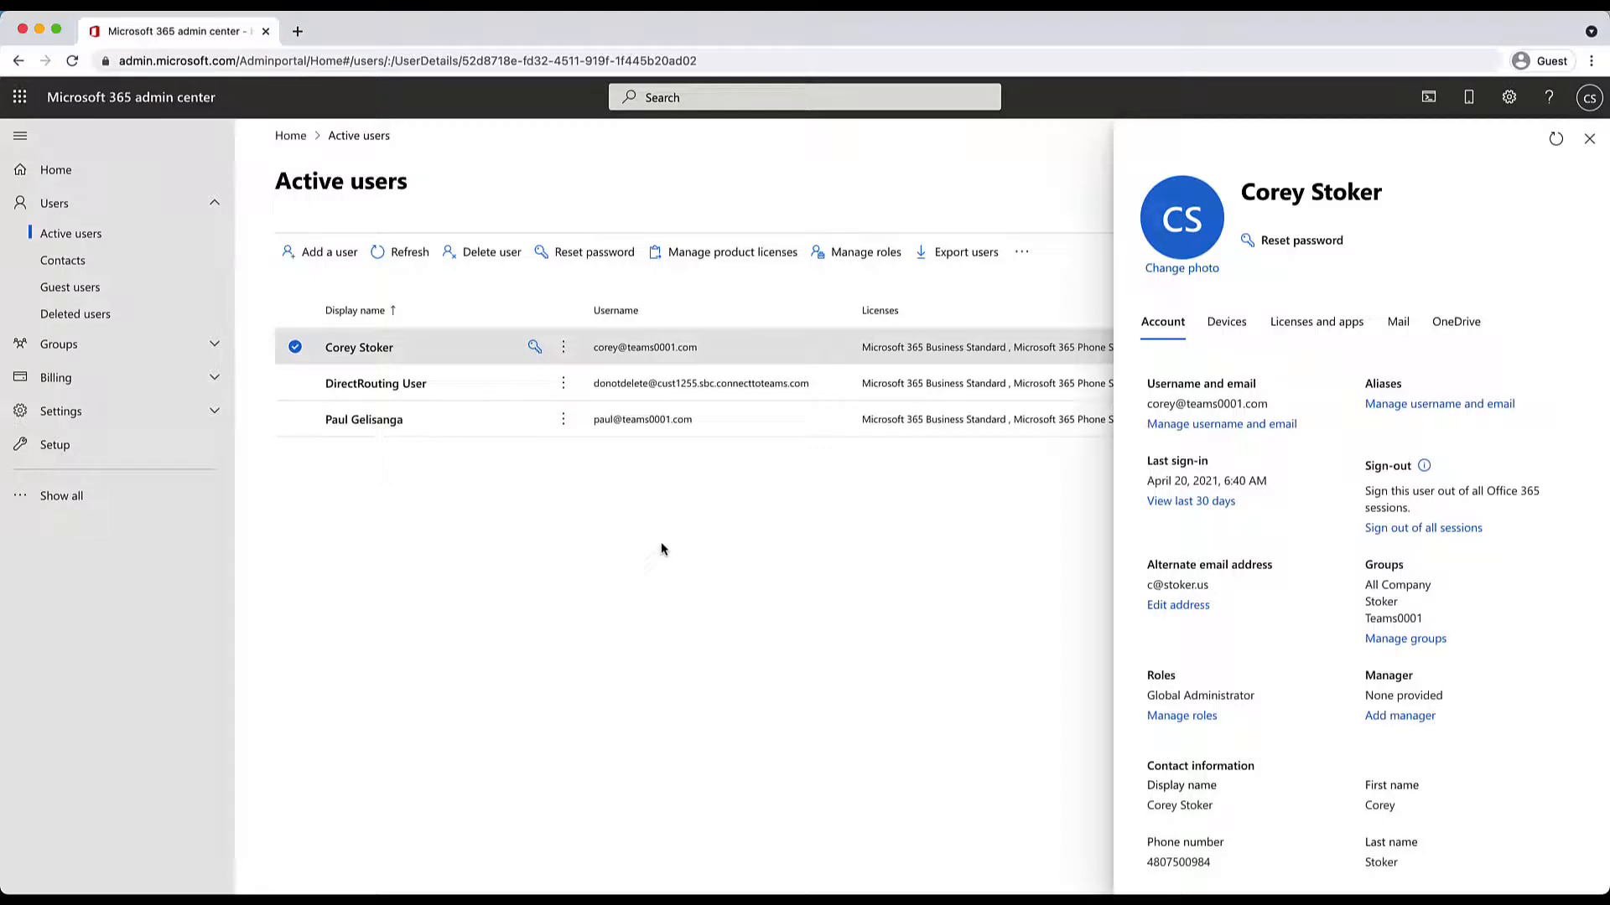
{"action": "mouse_move", "coordinate": [411, 483]}
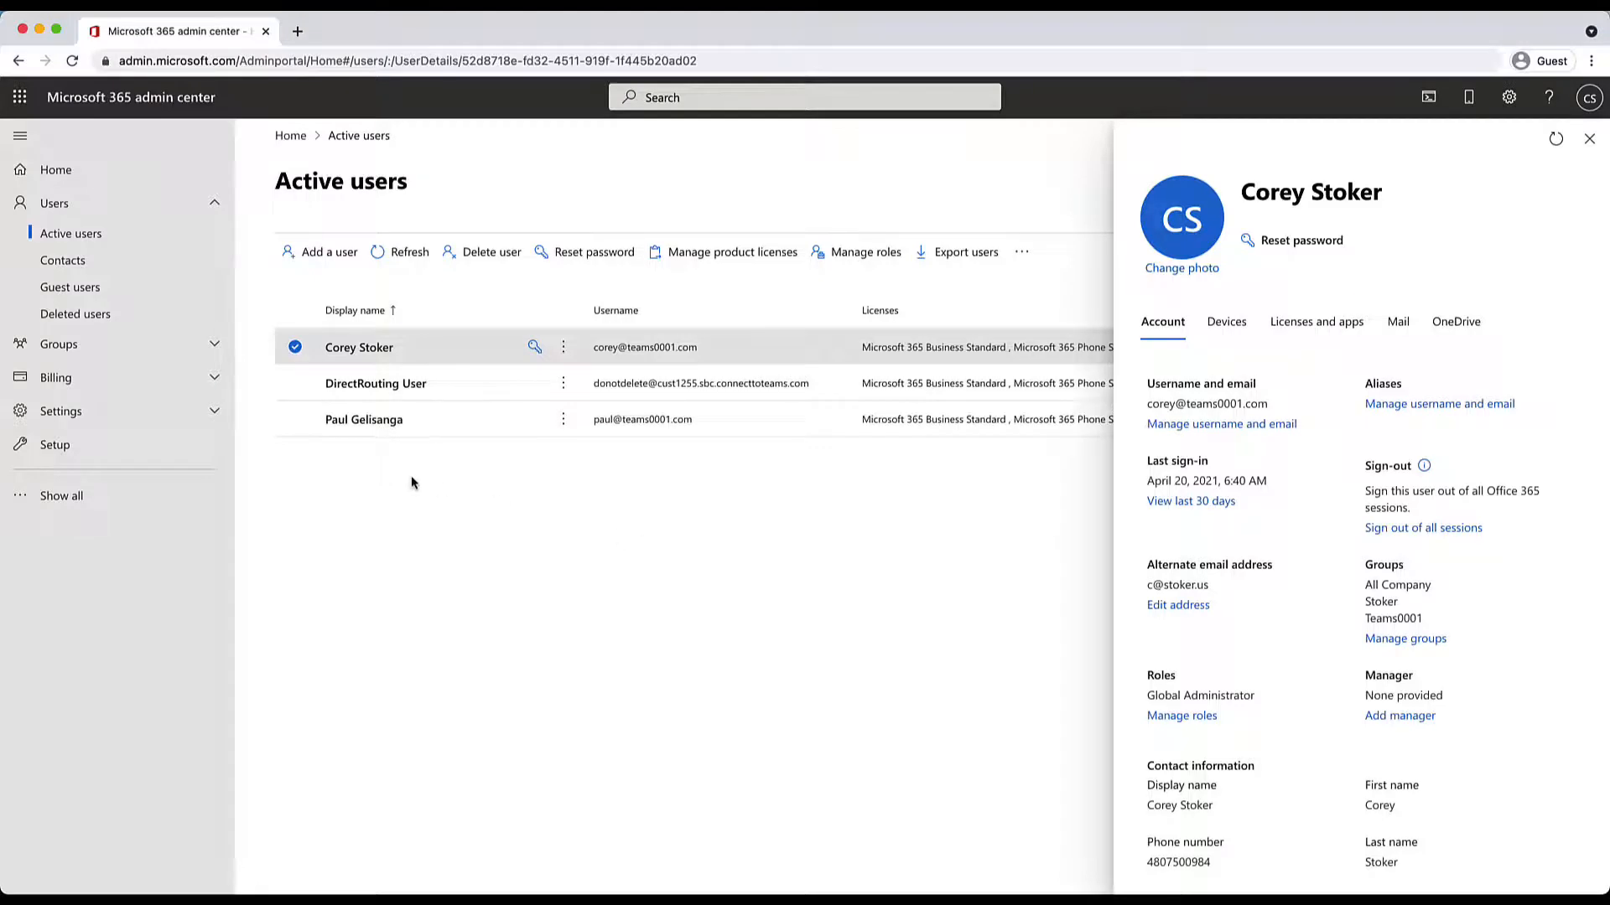
{"action": "mouse_move", "coordinate": [273, 481]}
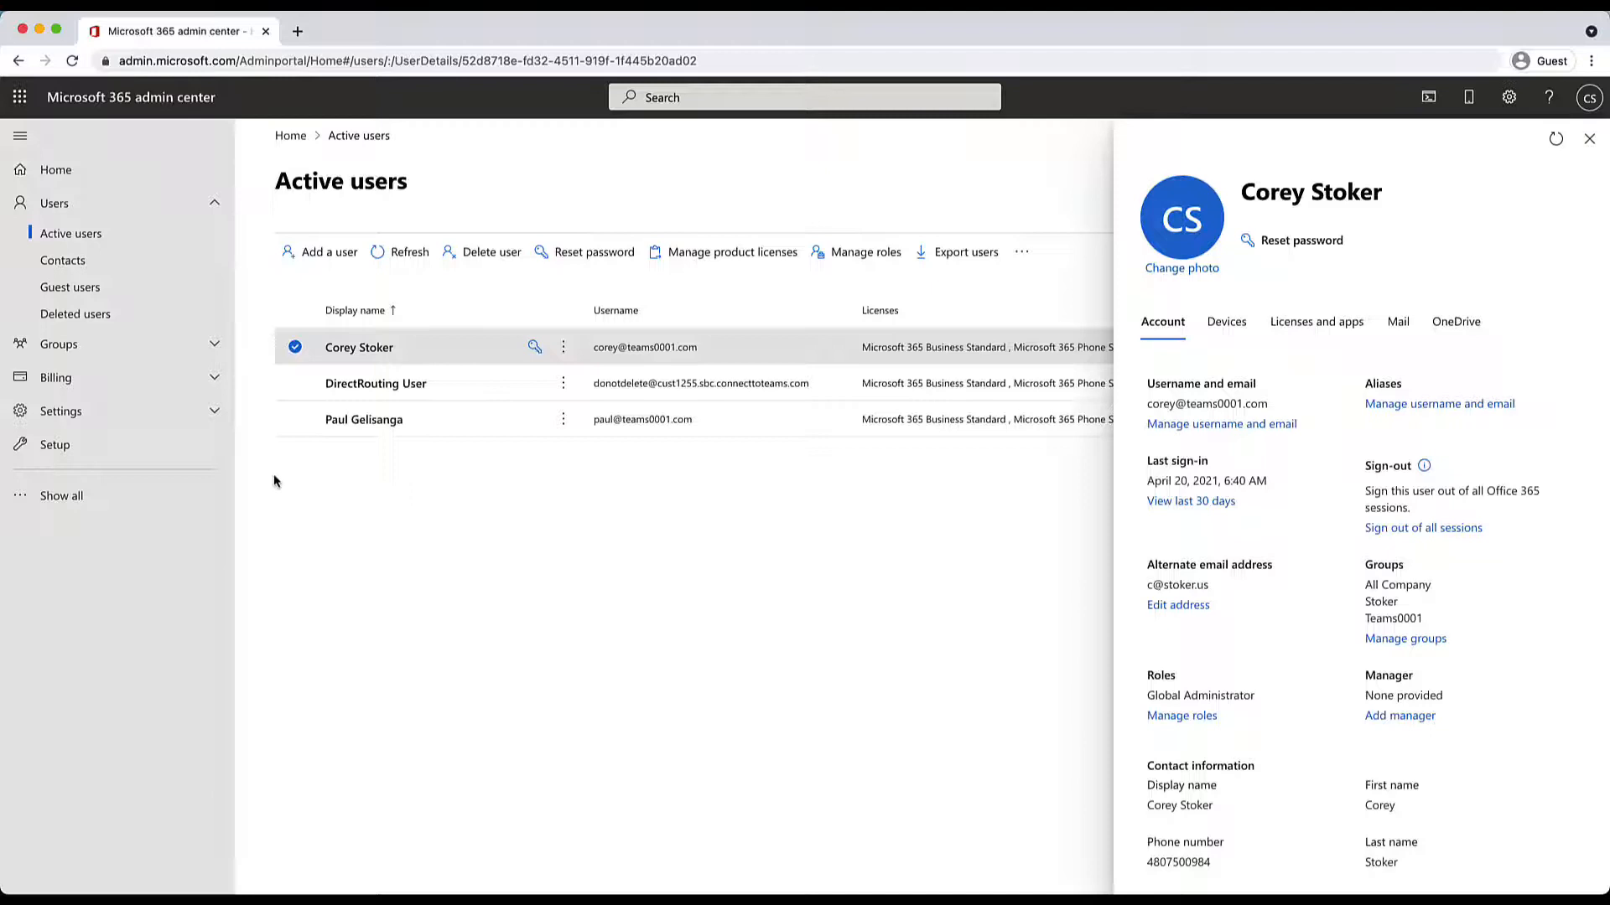
- Open Settings > Domains and check the column chooser, closing it without saving changes
{"action": "left_click", "coordinate": [60, 411]}
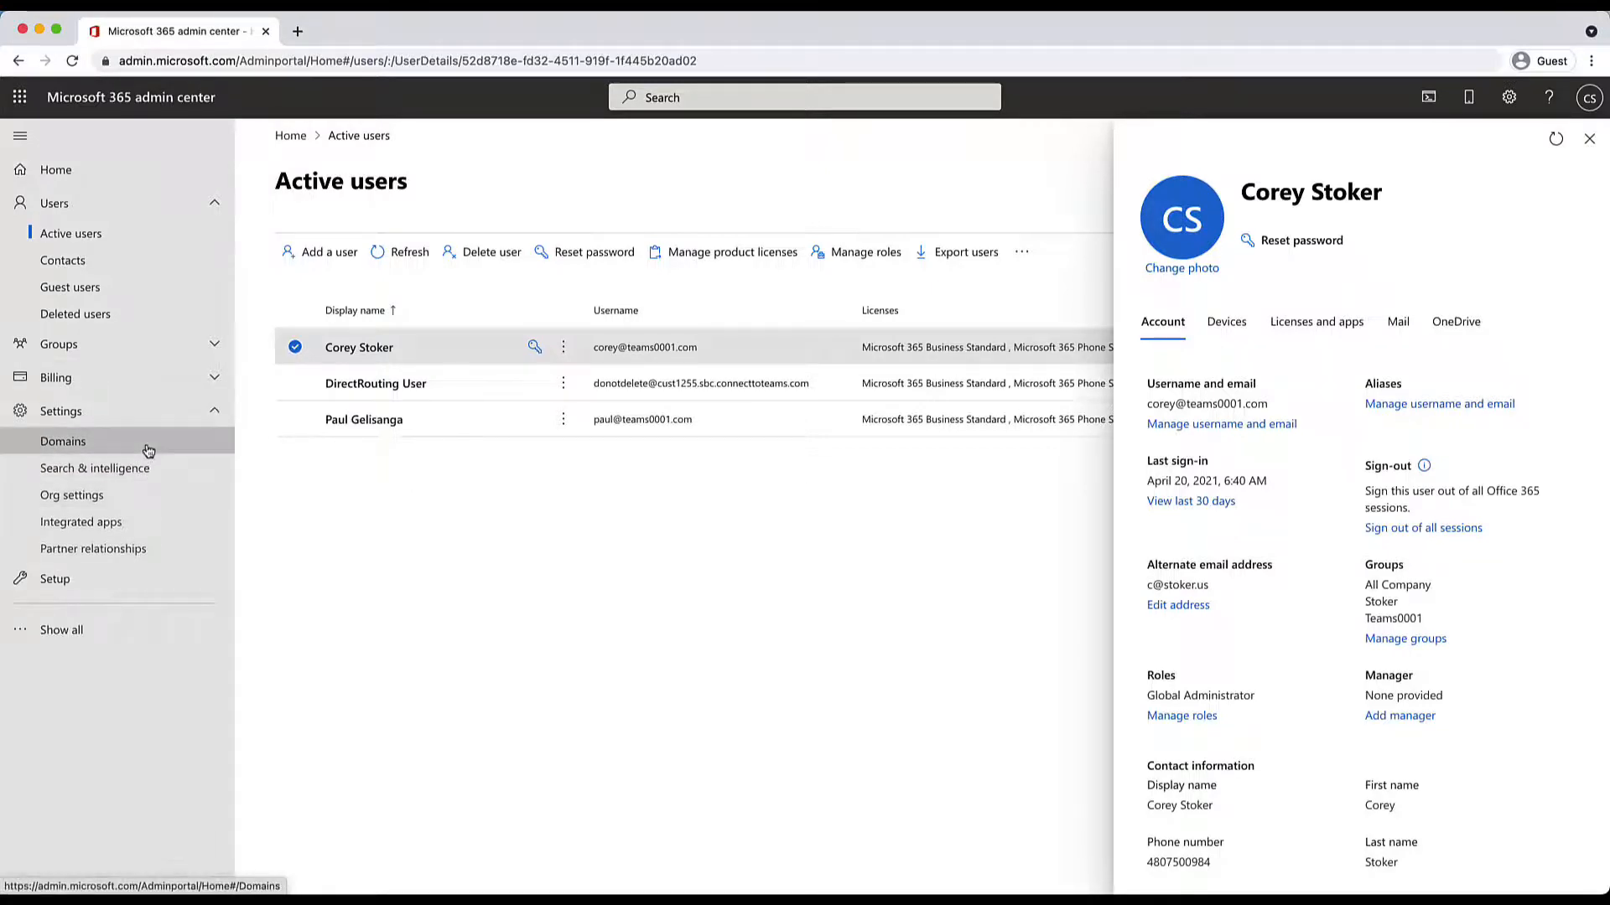
{"action": "left_click", "coordinate": [62, 441]}
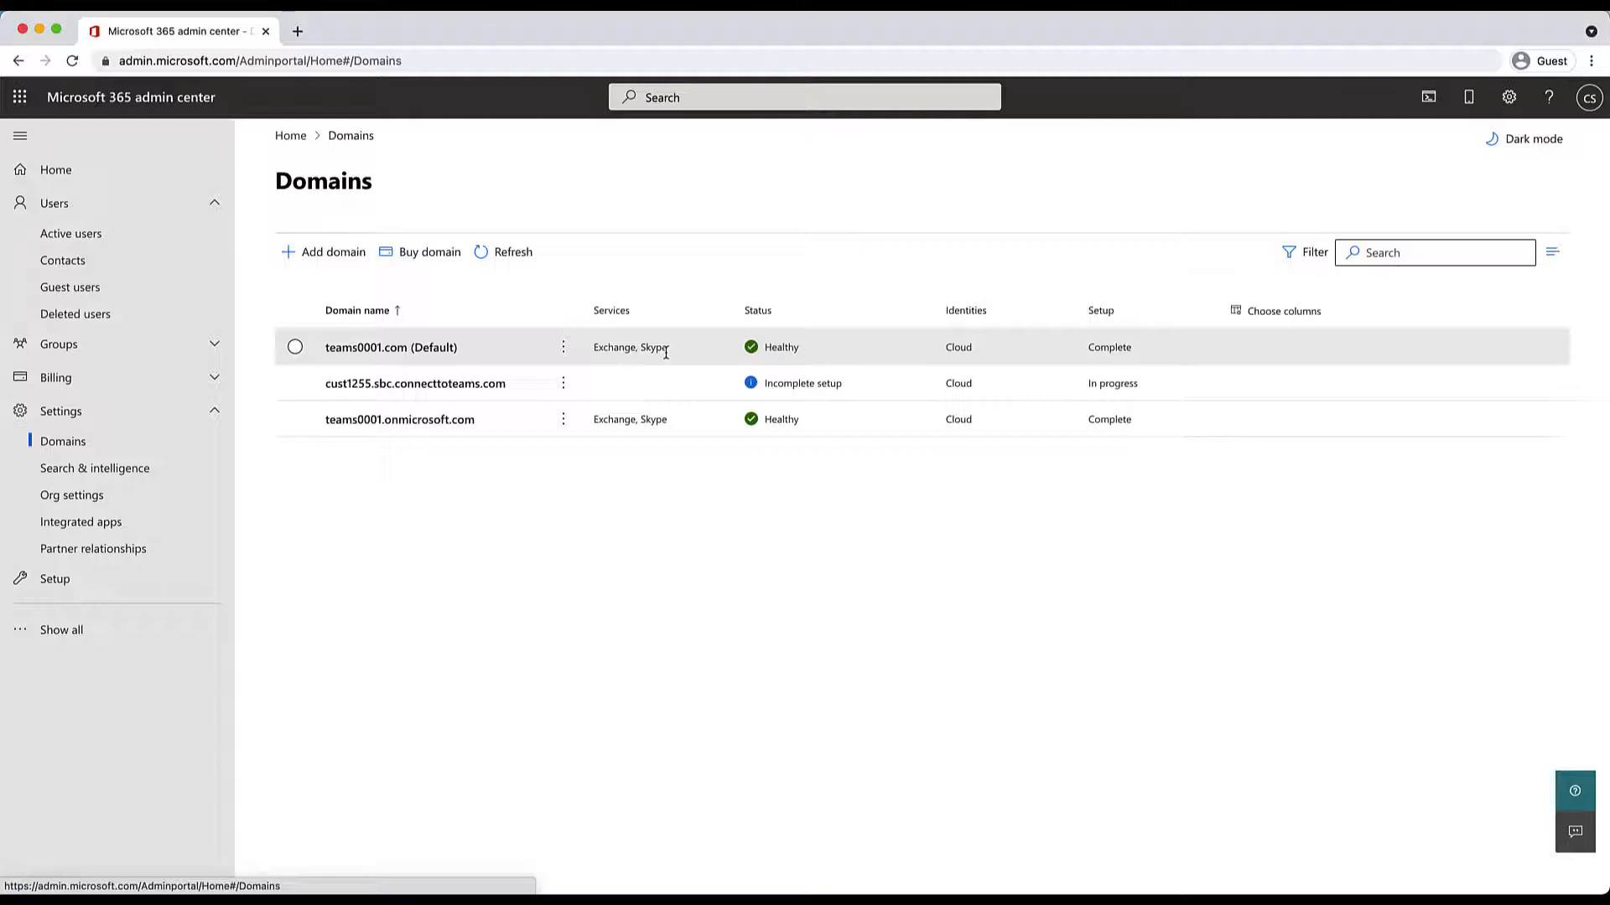
{"action": "left_click", "coordinate": [1282, 310]}
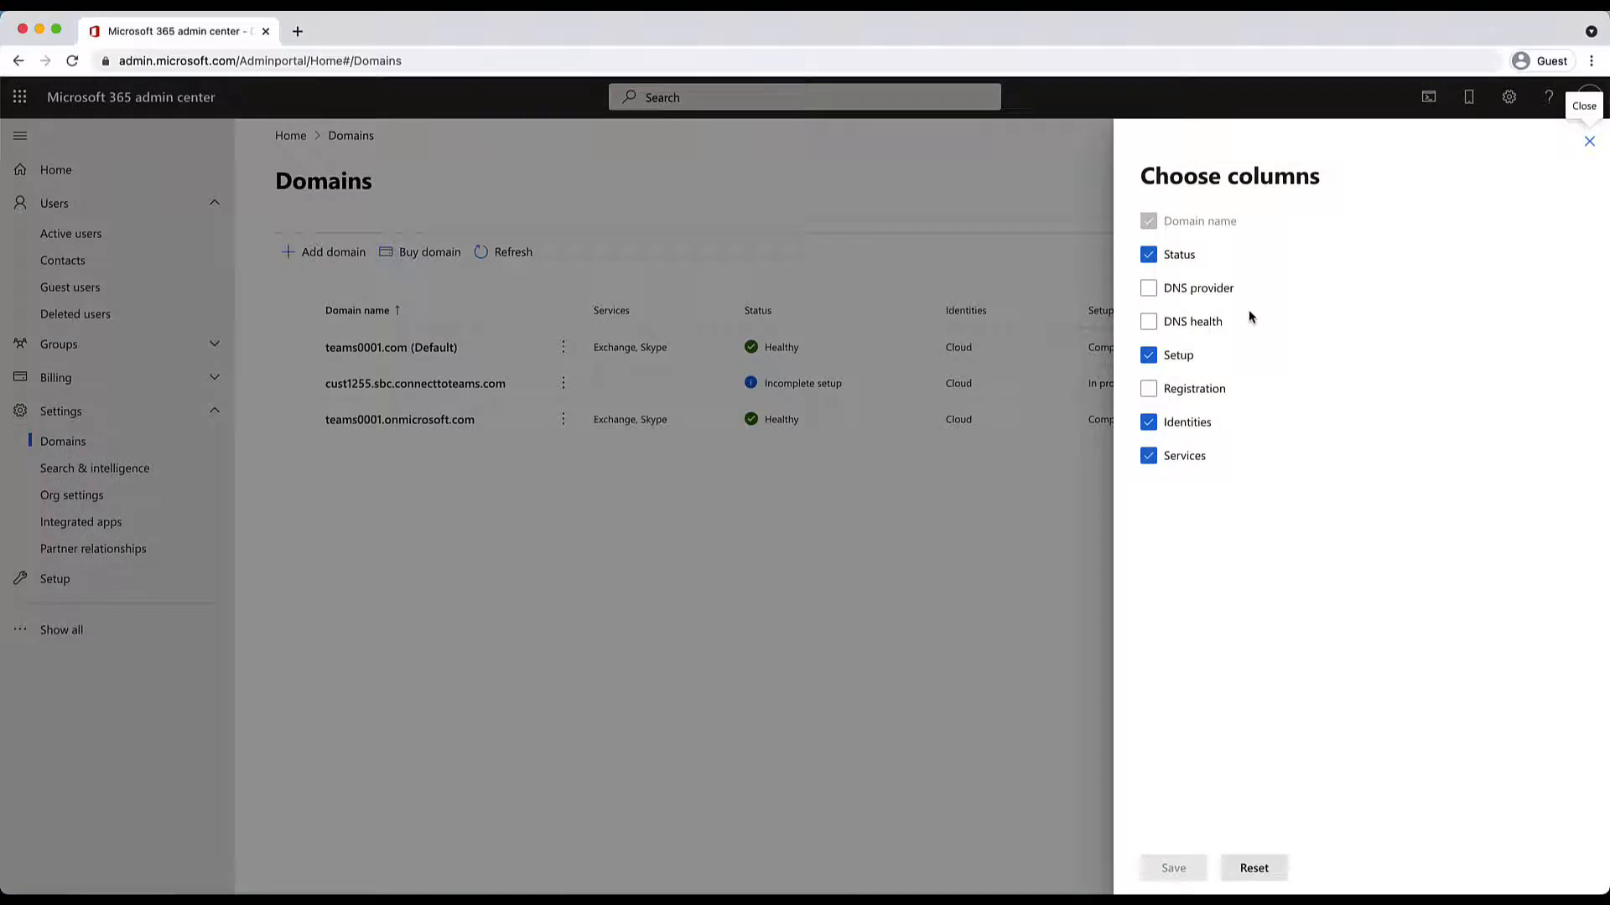
{"action": "left_click", "coordinate": [1146, 253]}
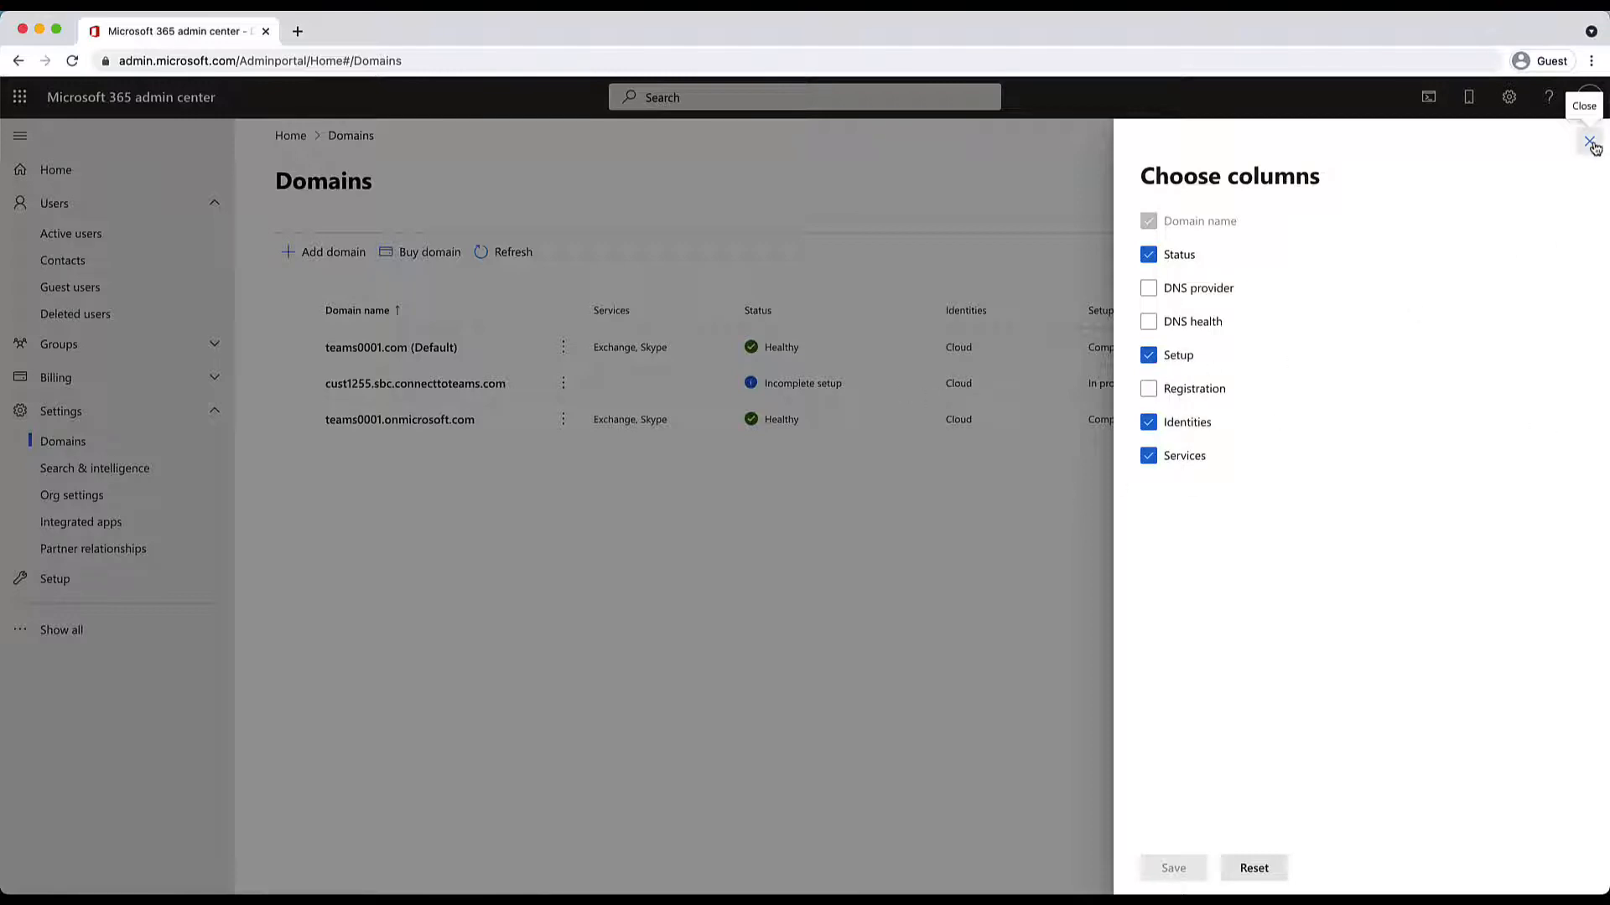
{"action": "left_click", "coordinate": [1589, 139]}
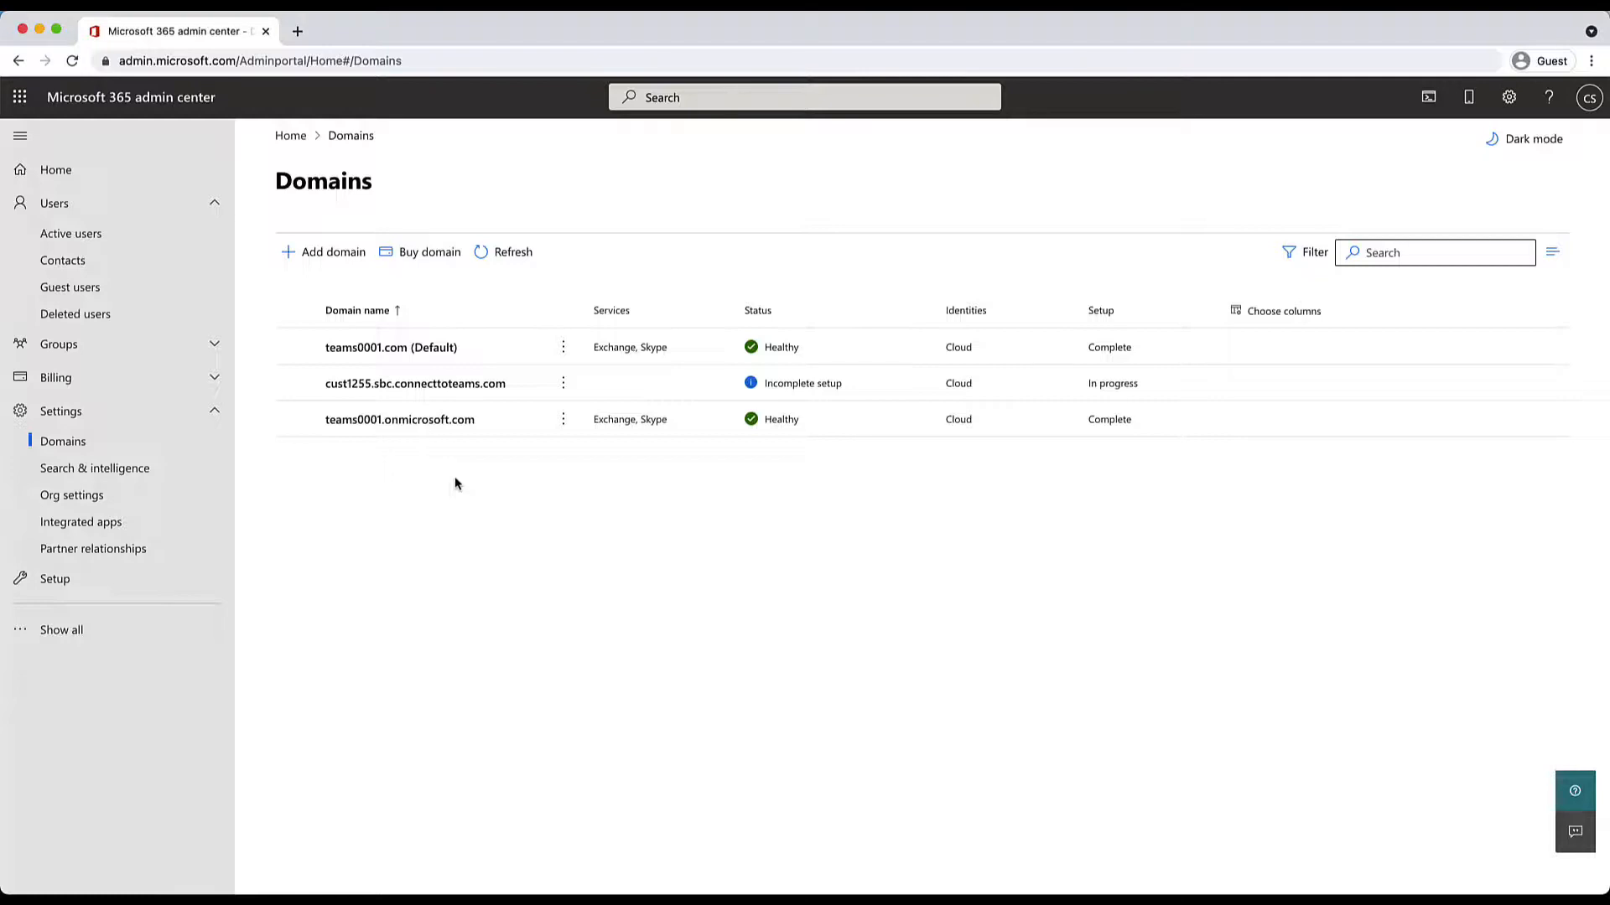
{"action": "mouse_move", "coordinate": [58, 344]}
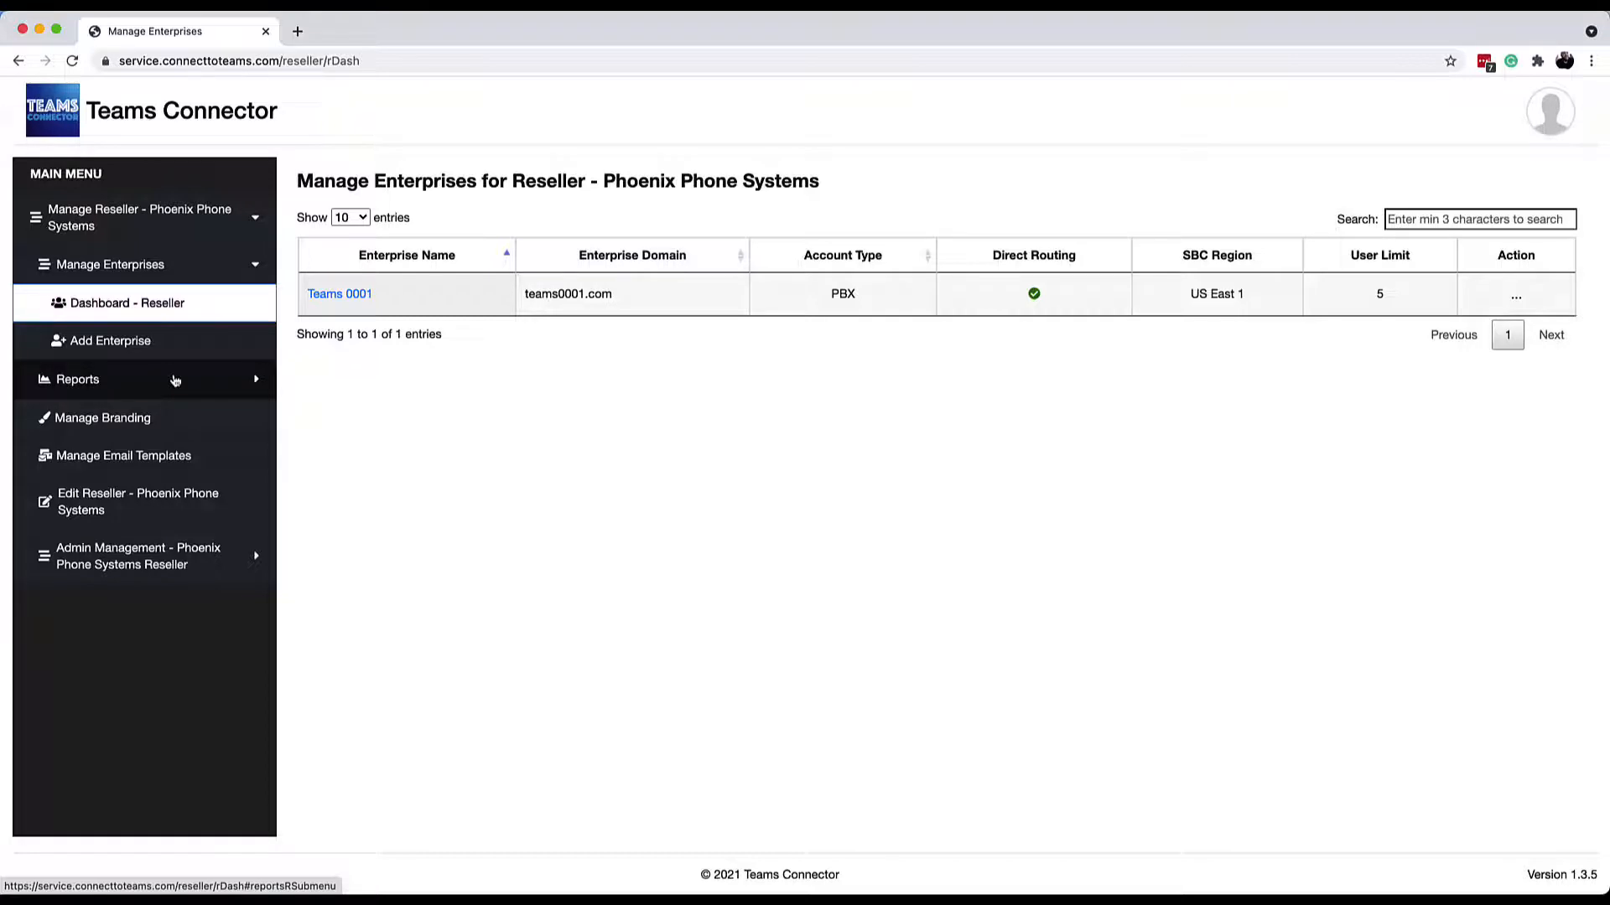
{"action": "mouse_move", "coordinate": [422, 302]}
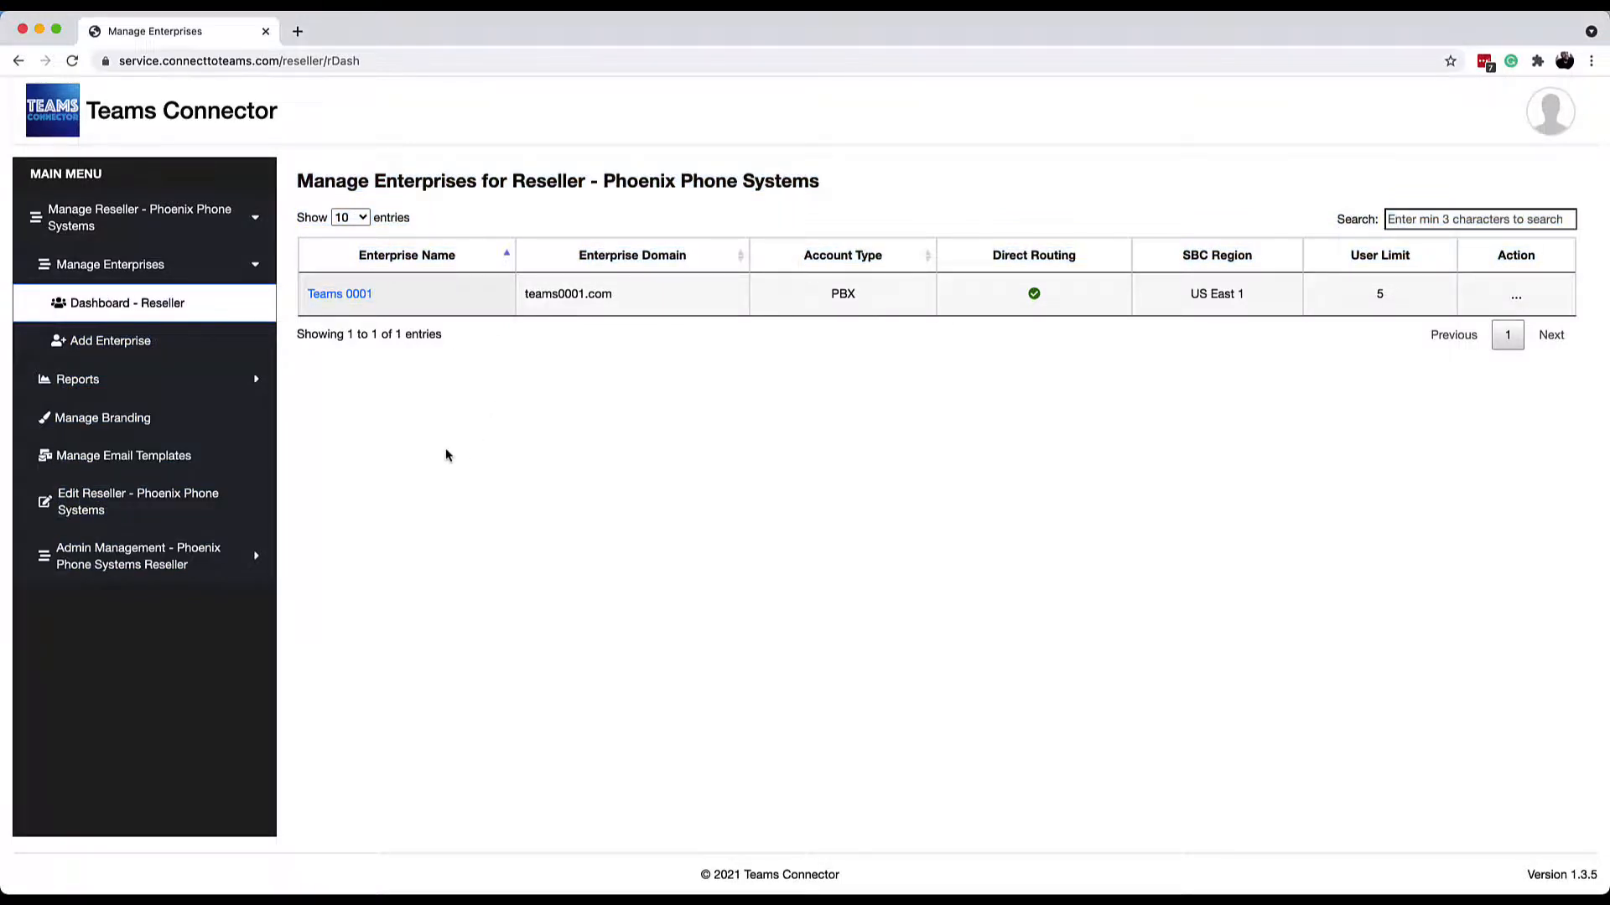
{"action": "mouse_move", "coordinate": [263, 555]}
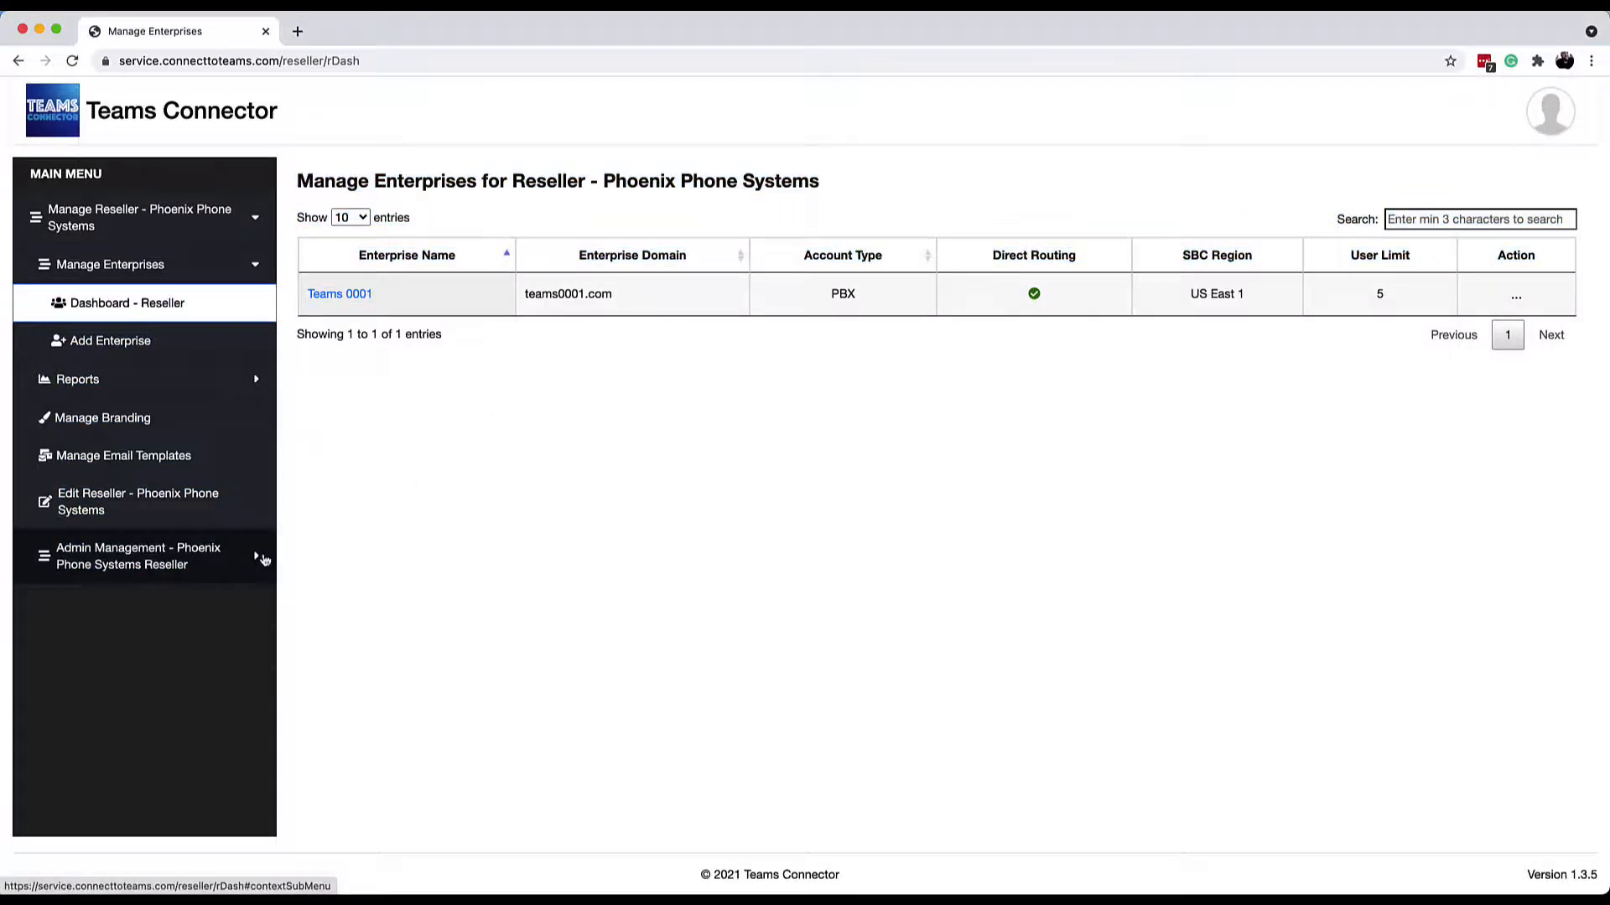
- Expand Admin Management on the Teams Connector reseller dashboard listing Teams 0001
{"action": "left_click", "coordinate": [139, 554]}
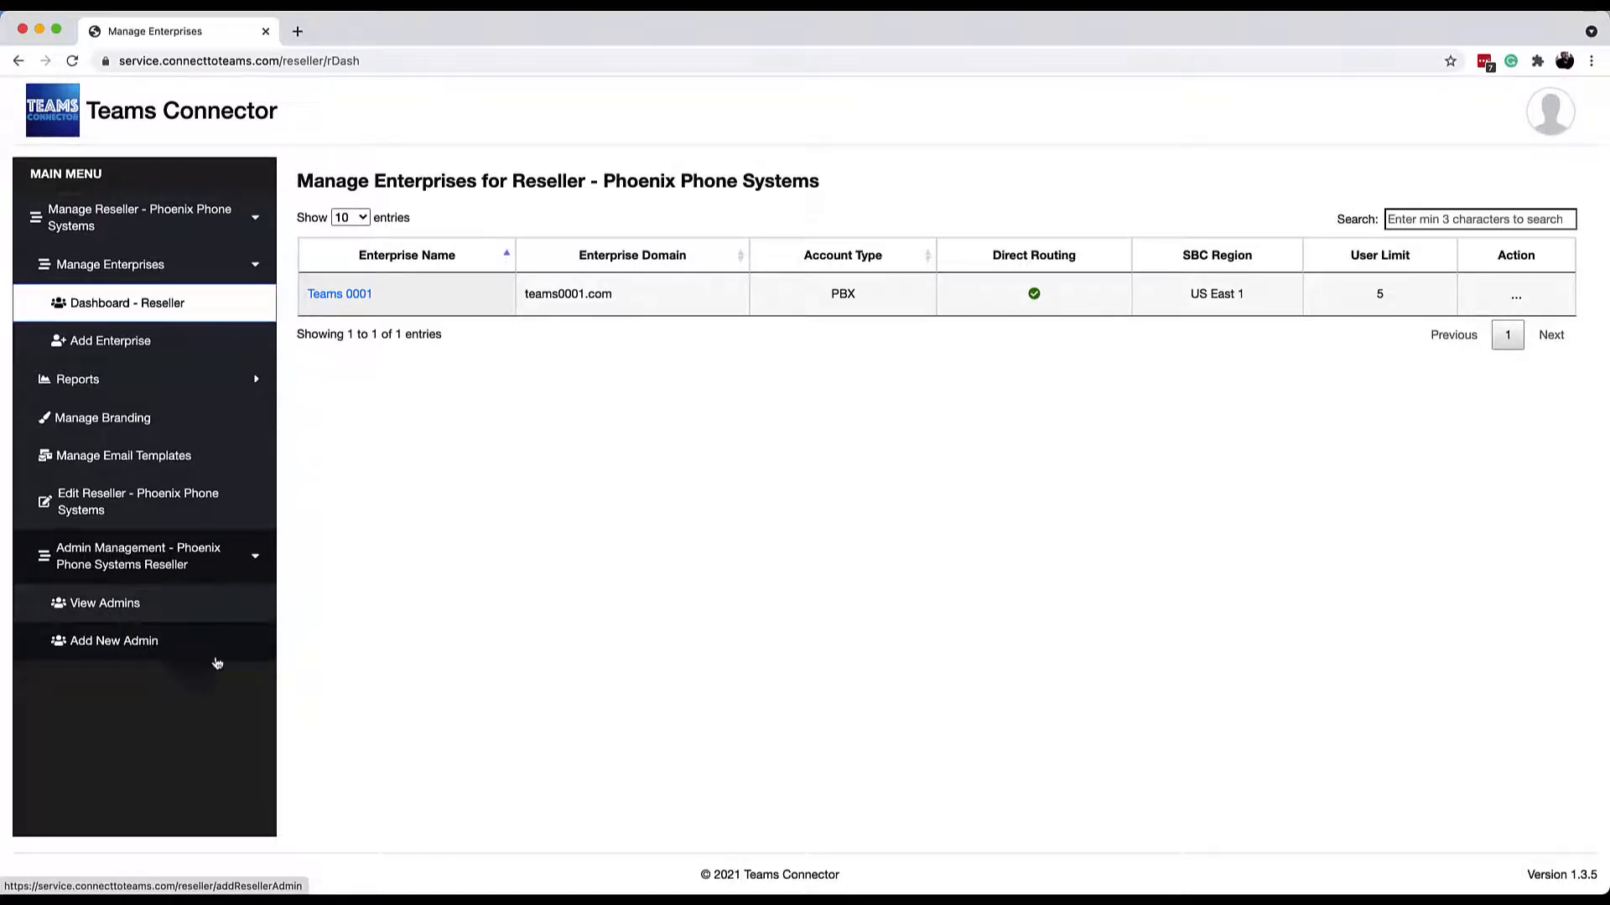
{"action": "mouse_move", "coordinate": [204, 658]}
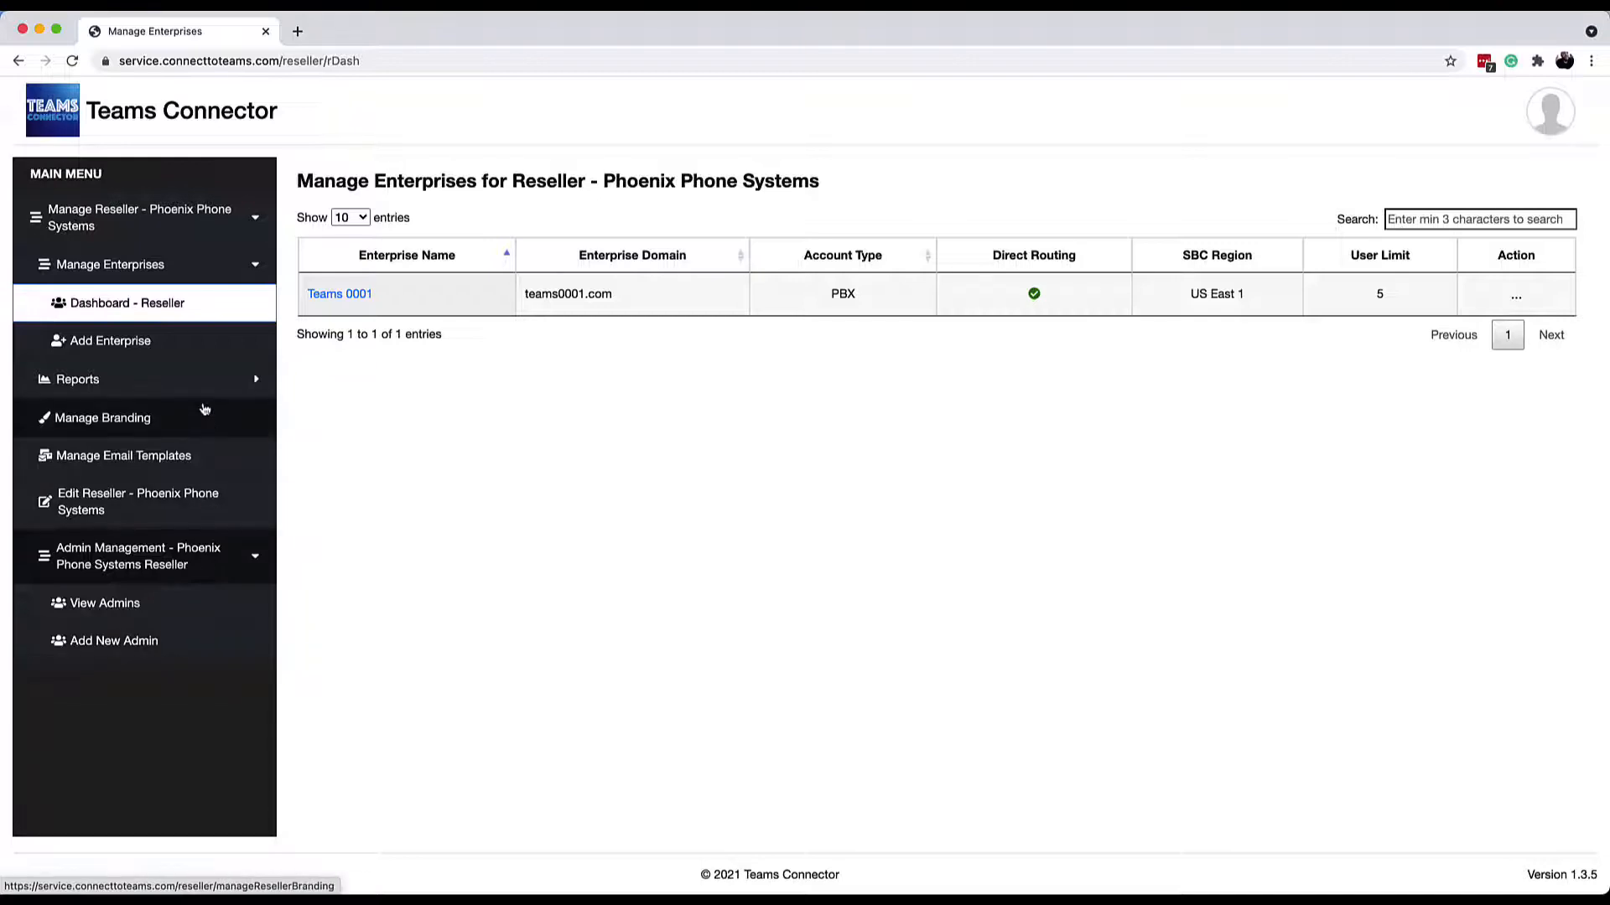
- Review the reseller branding settings: Knowledge Base, SMTP Email and Teams Application
{"action": "left_click", "coordinate": [102, 417]}
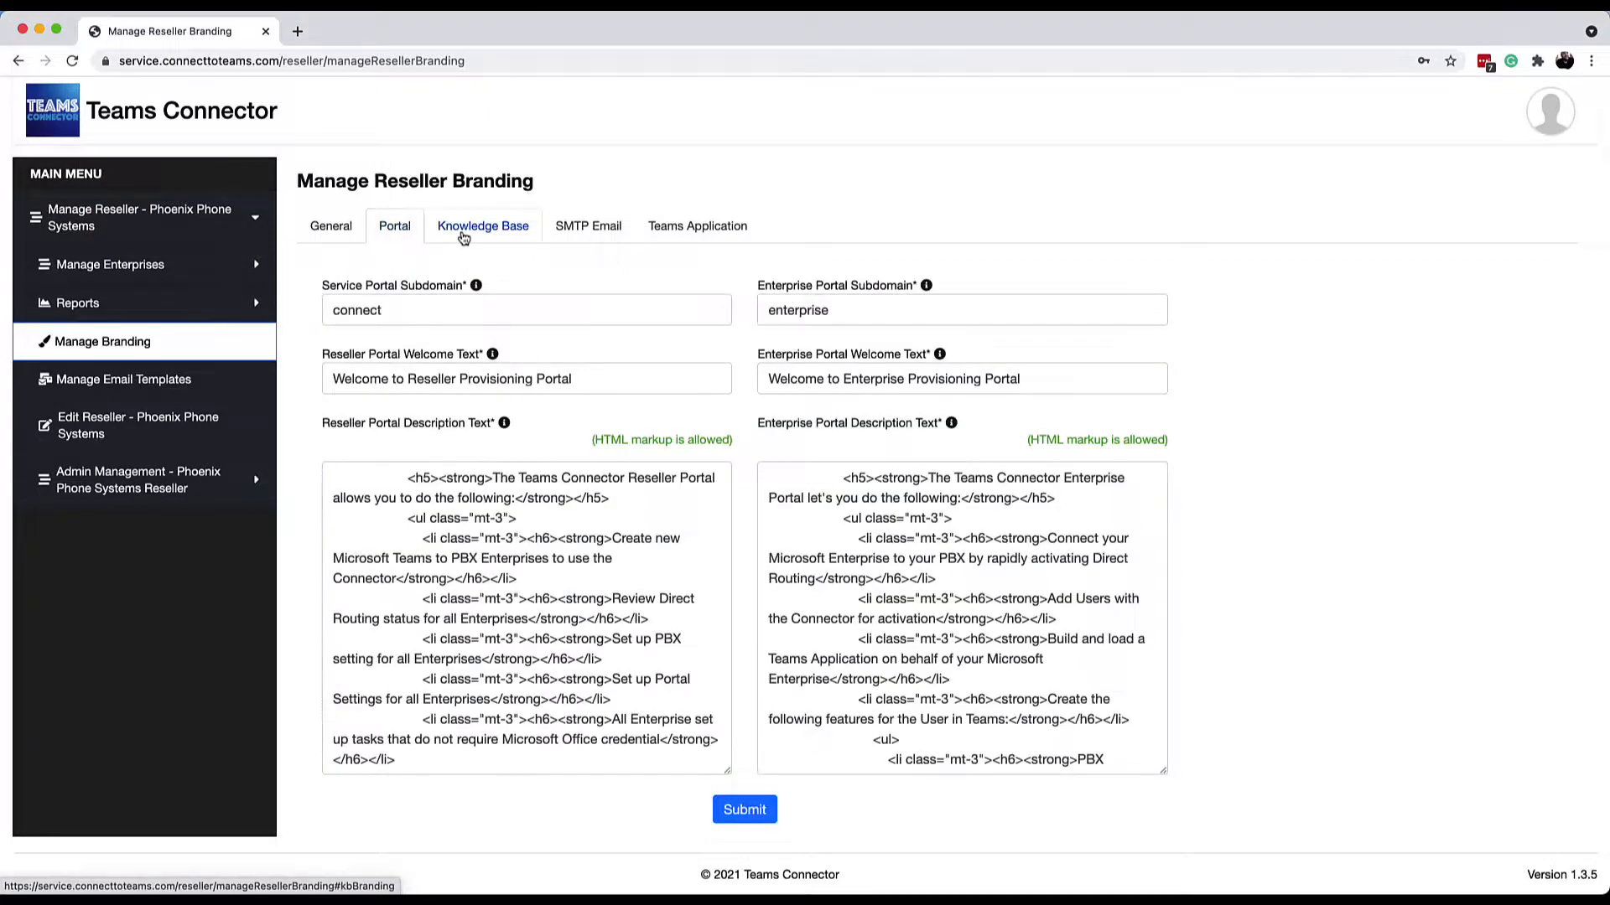
{"action": "left_click", "coordinate": [483, 226]}
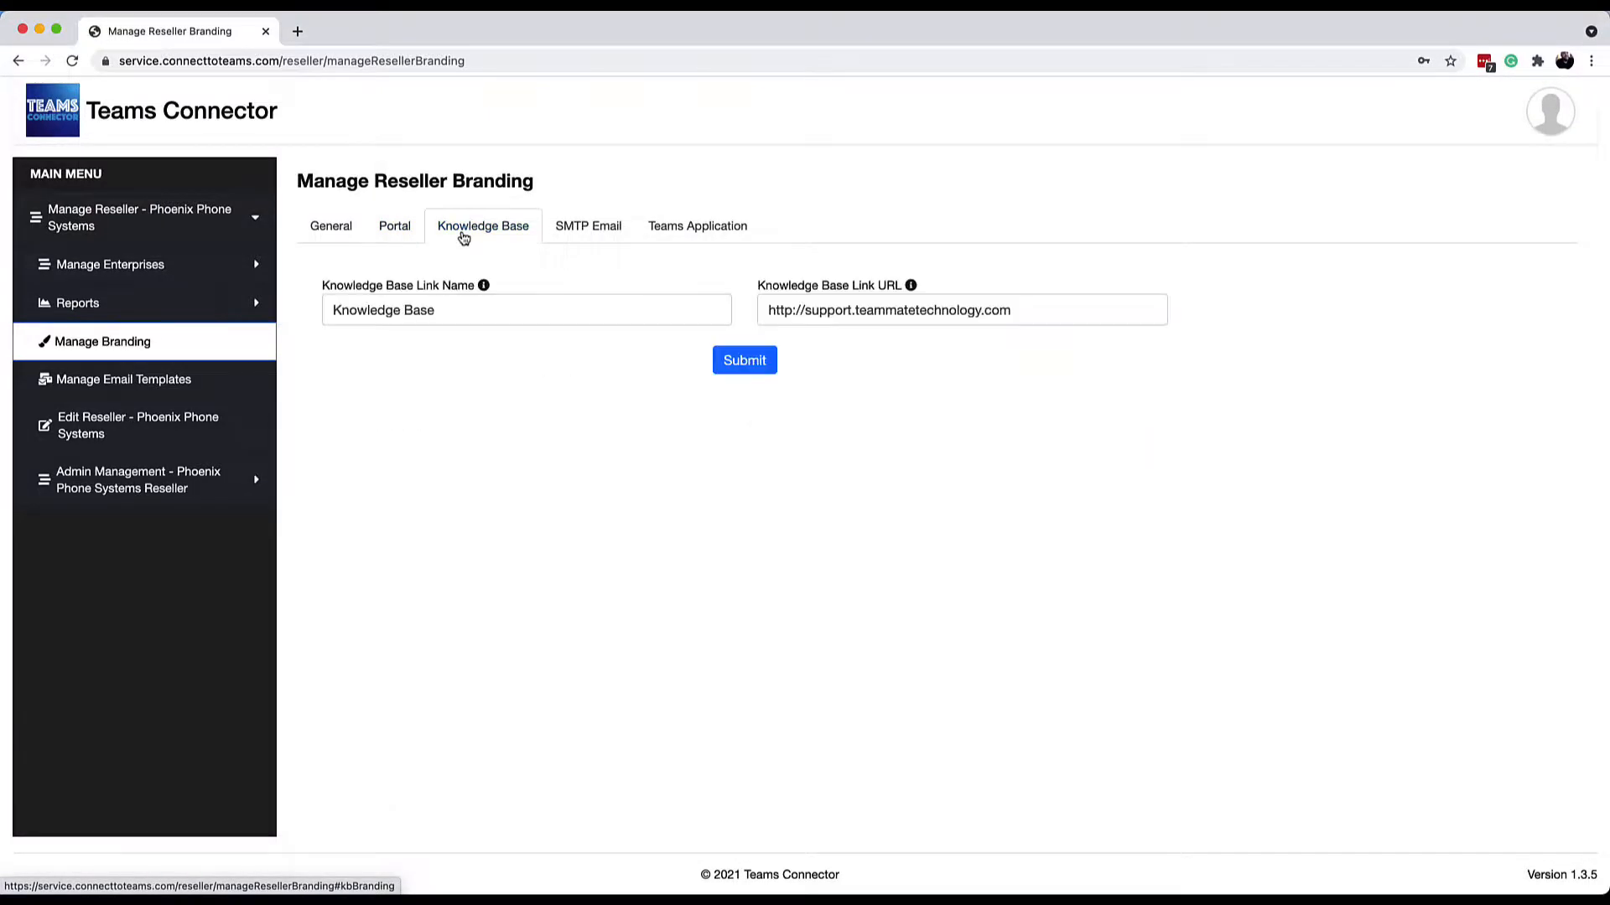
{"action": "left_click", "coordinate": [586, 226]}
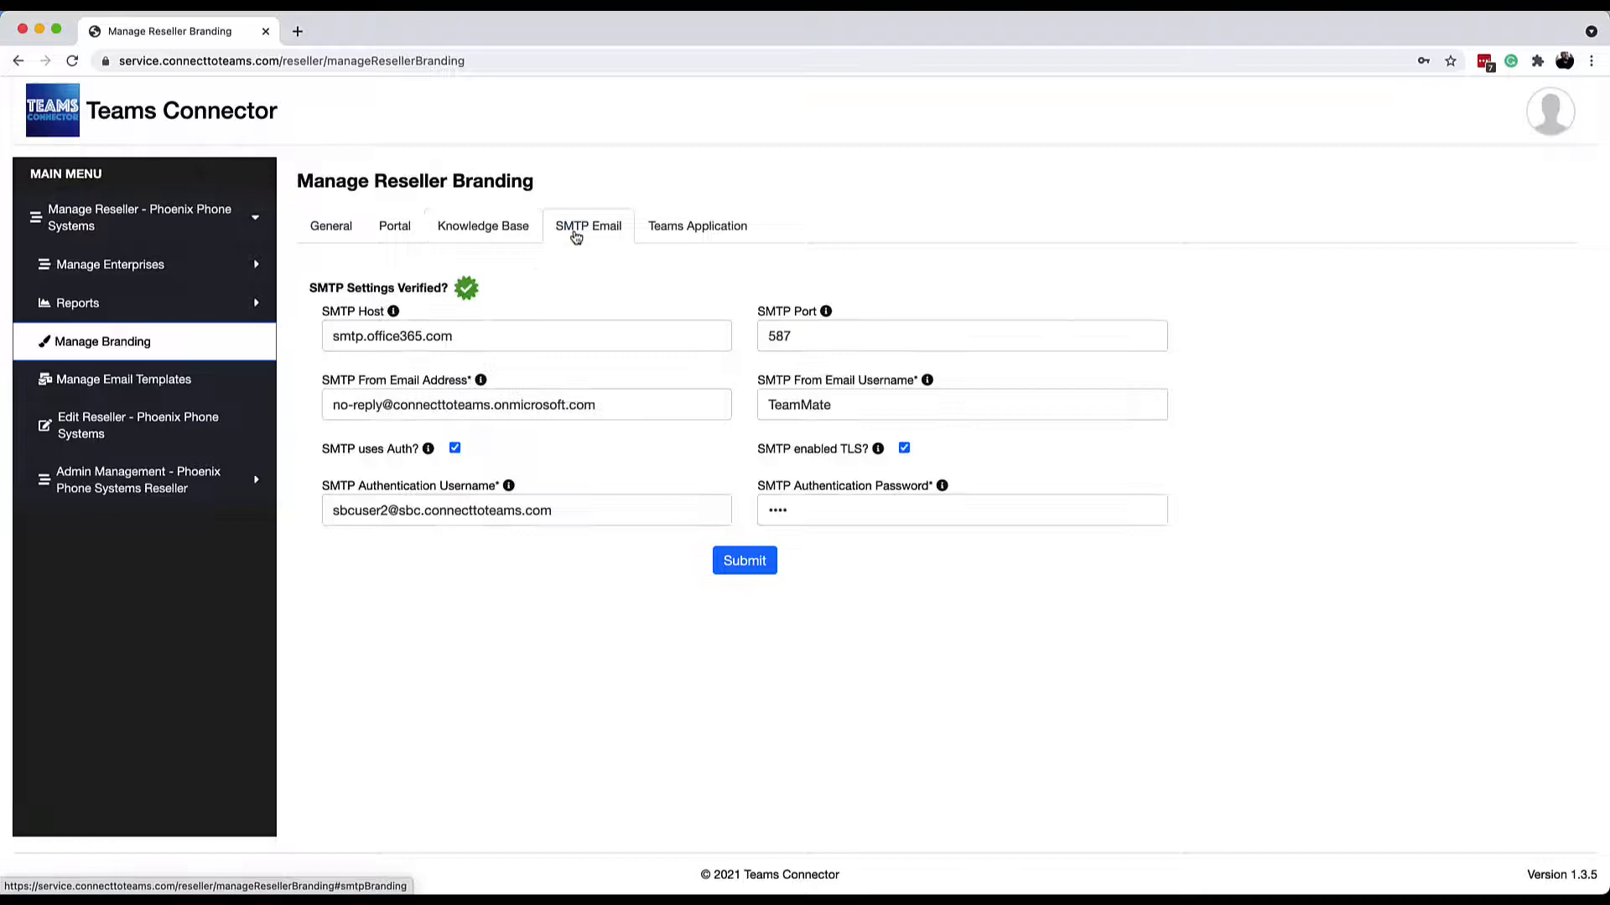
{"action": "left_click", "coordinate": [698, 227]}
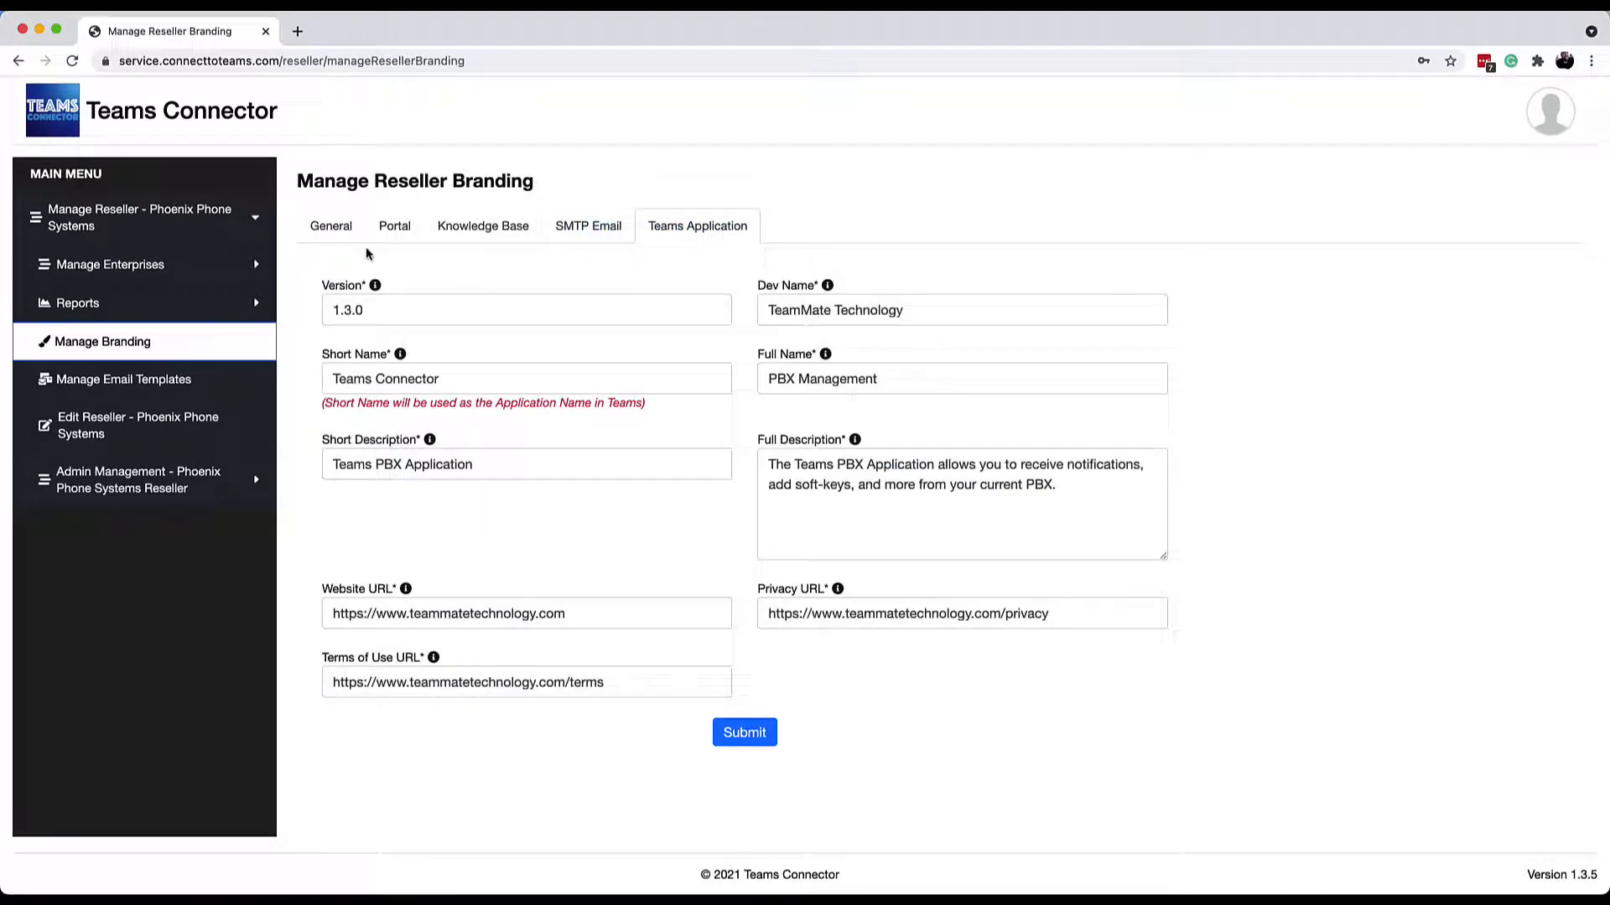
- Show Manage Email Templates and expand Manage Enterprises in the main menu
{"action": "left_click", "coordinate": [743, 733]}
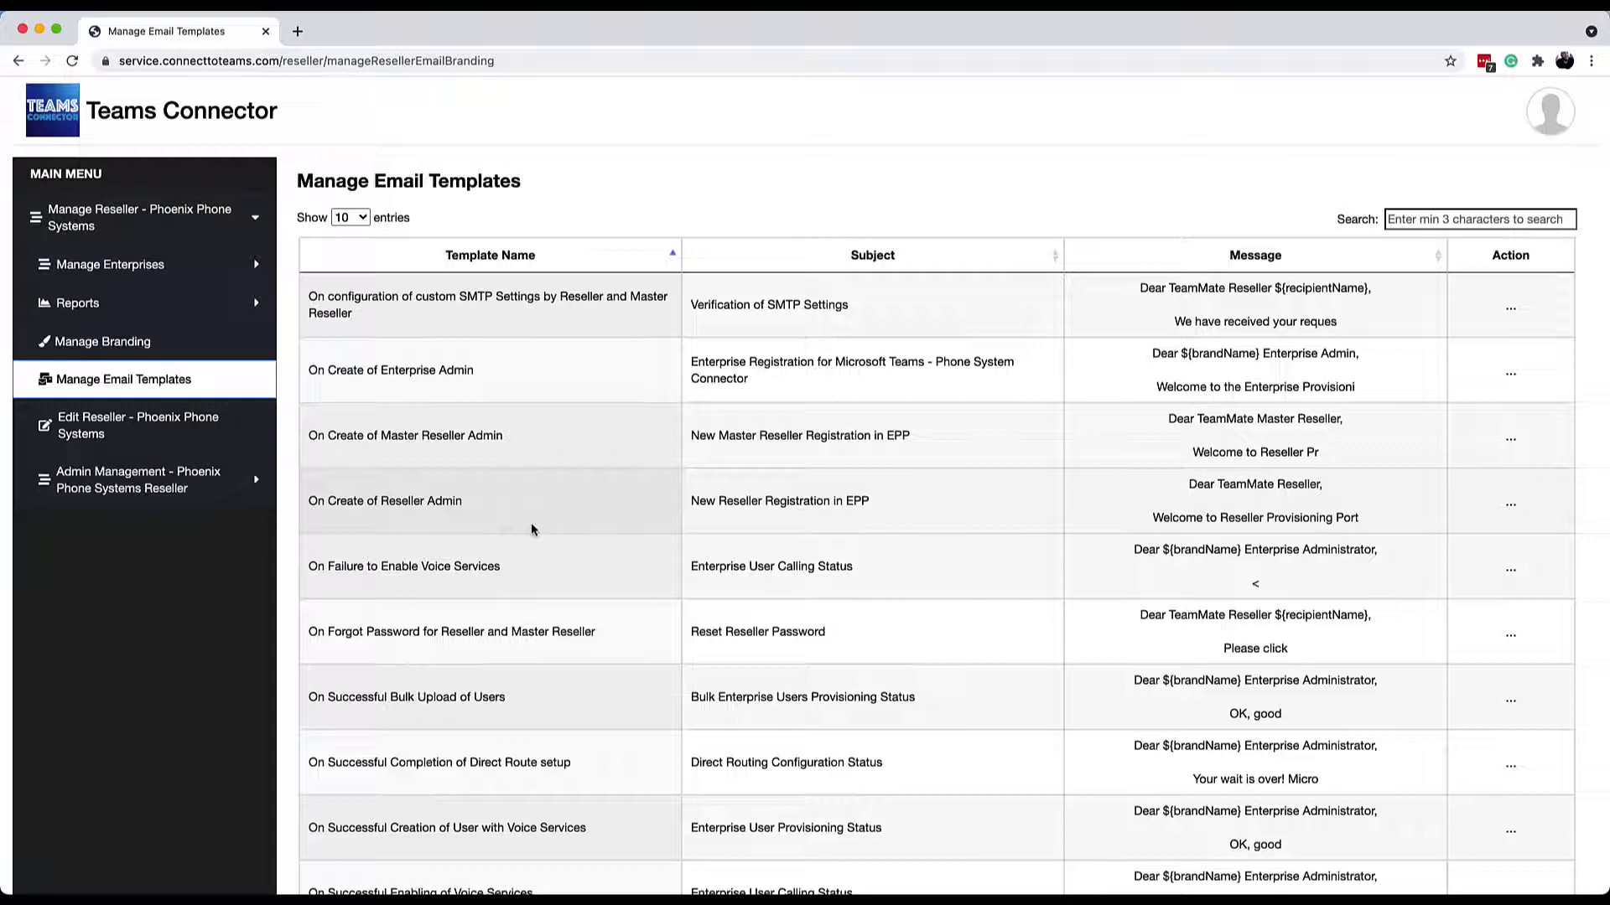
{"action": "mouse_move", "coordinate": [693, 344]}
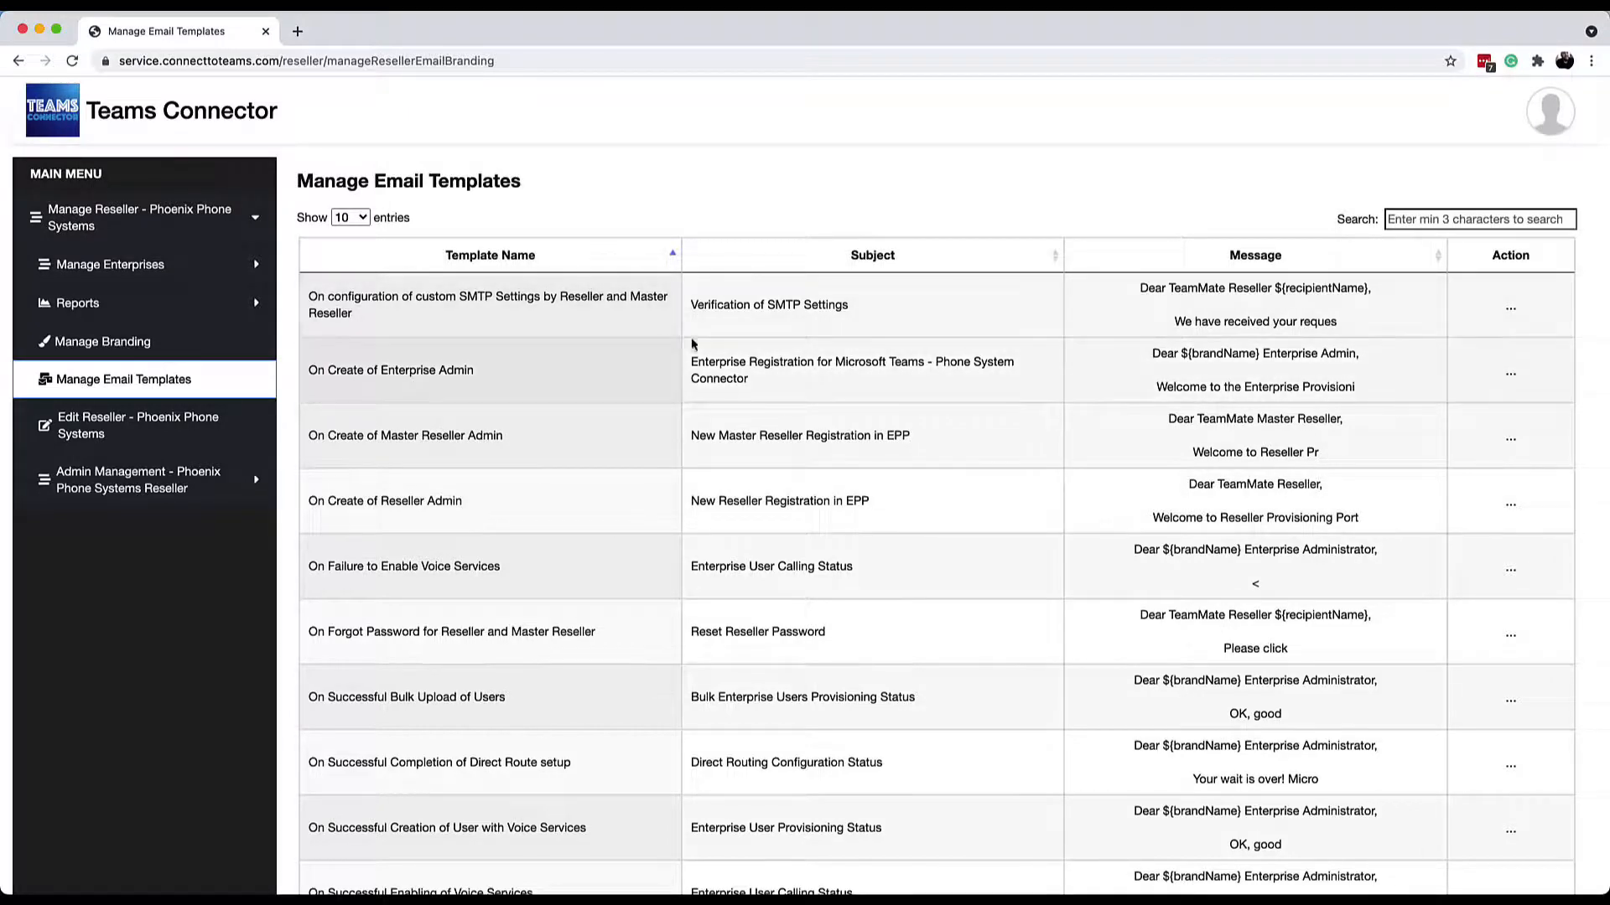
{"action": "mouse_move", "coordinate": [134, 263]}
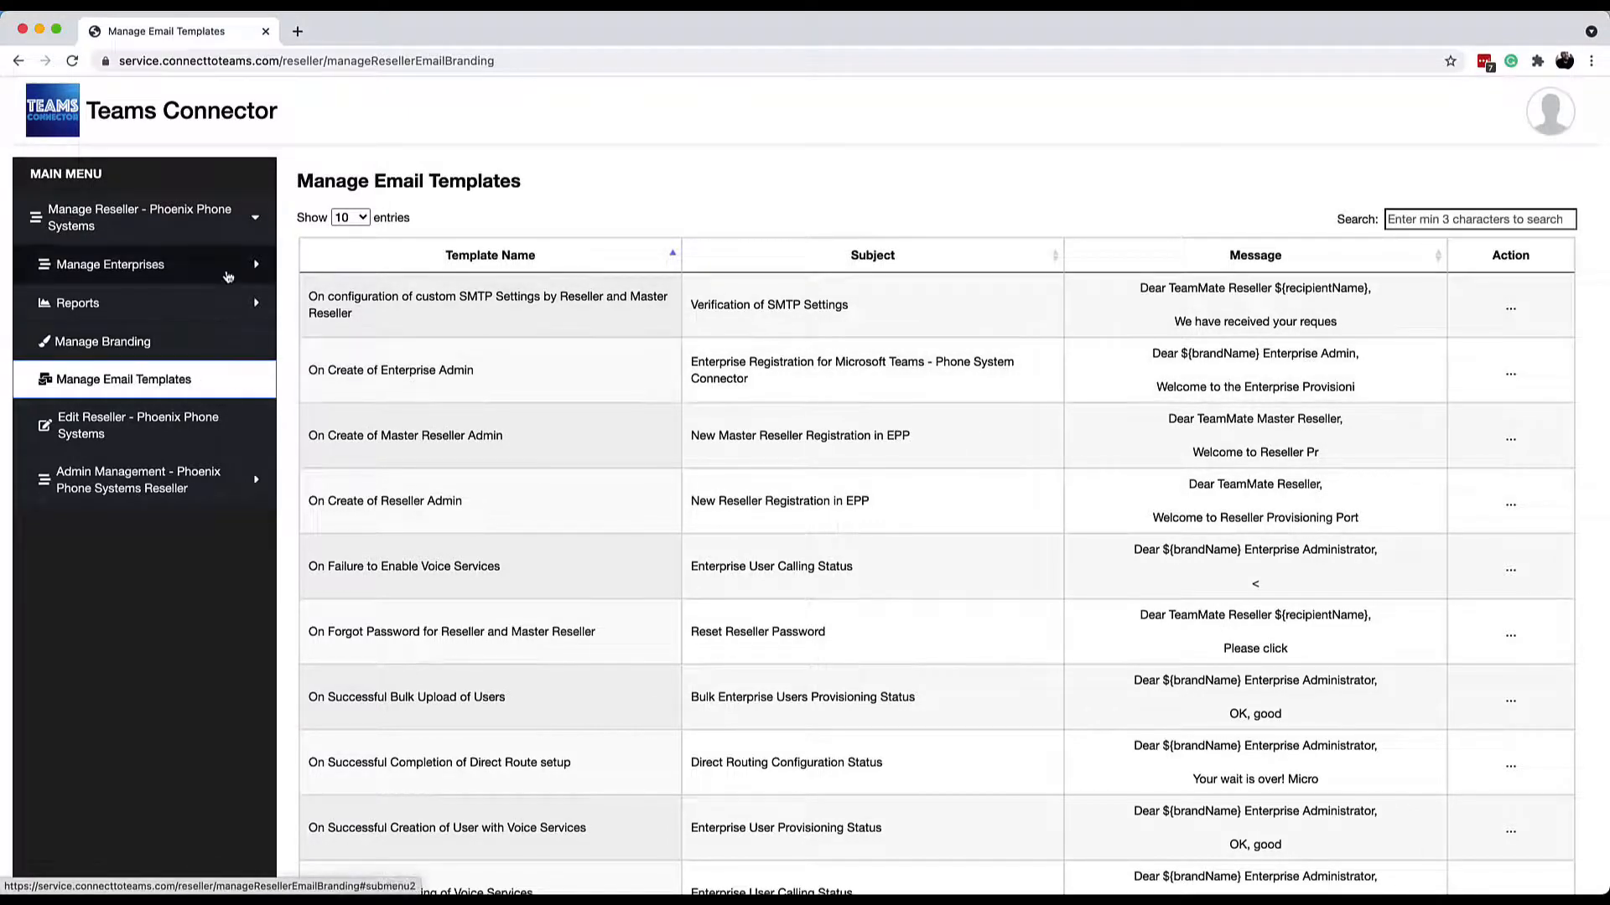
{"action": "left_click", "coordinate": [110, 264]}
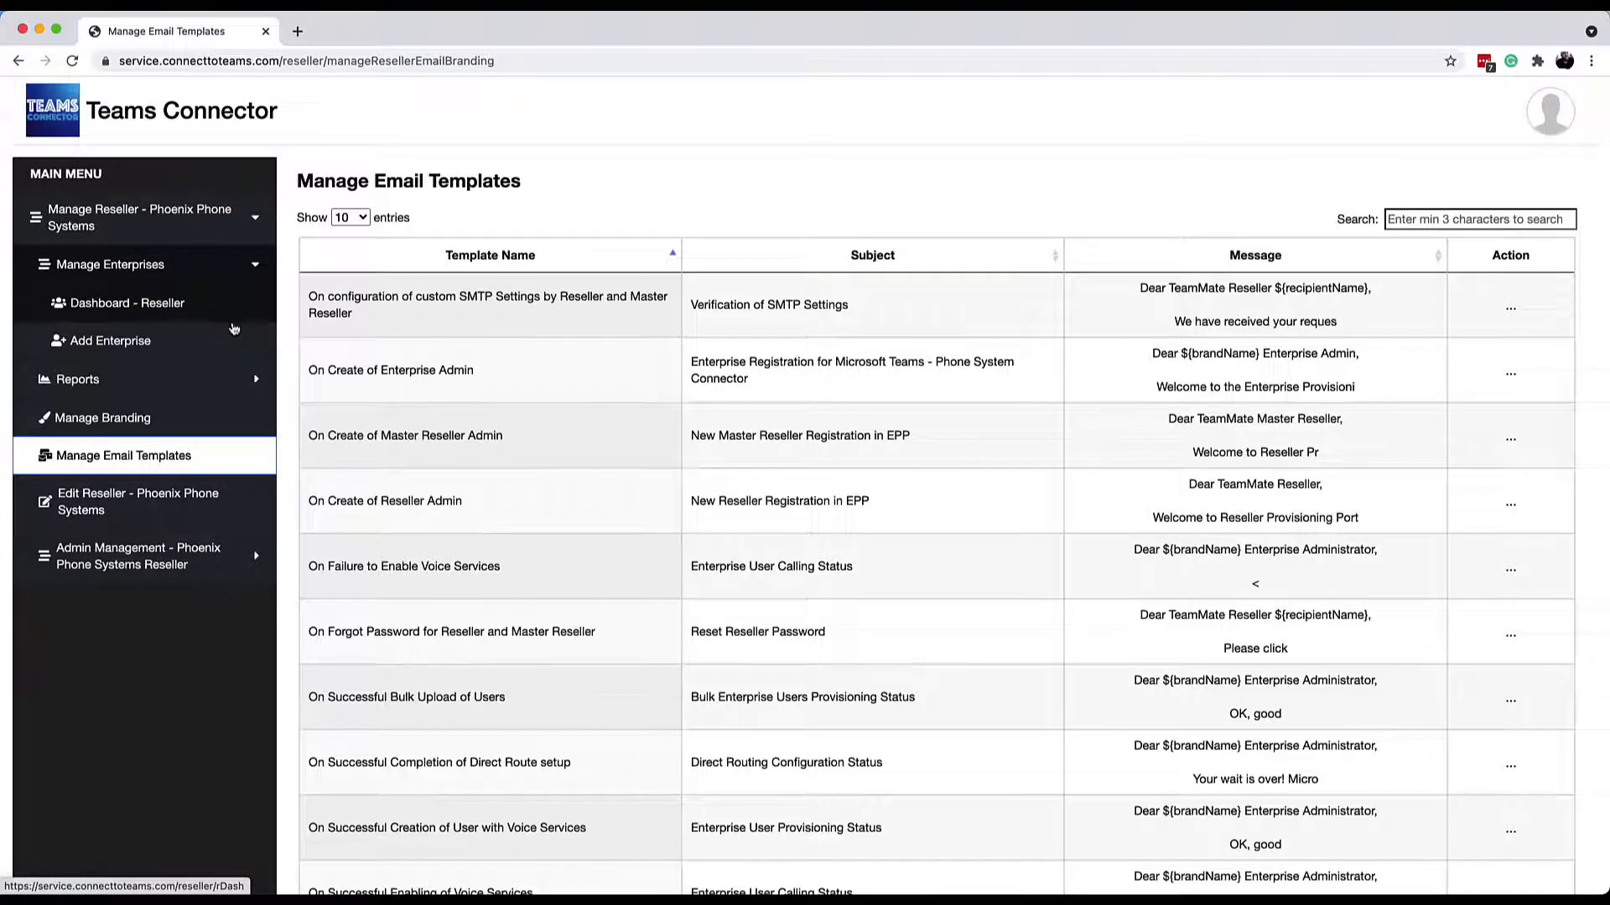
- Start the Add Enterprise form, entering the enterprise name and checking Music On Hold choices
{"action": "left_click", "coordinate": [111, 340]}
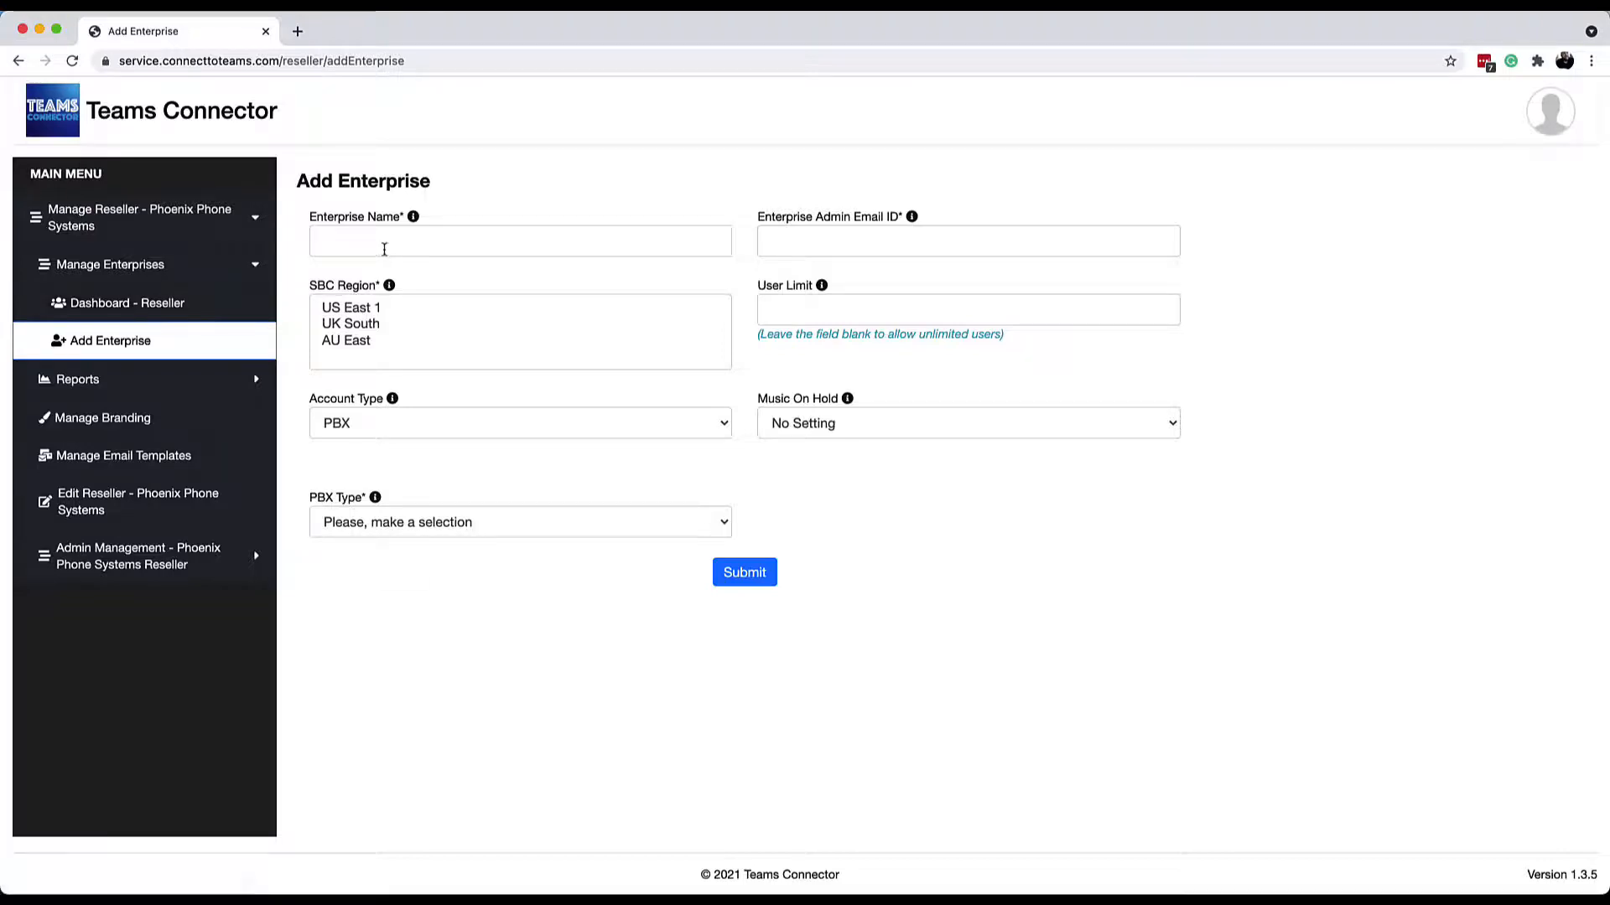
{"action": "left_click", "coordinate": [519, 240]}
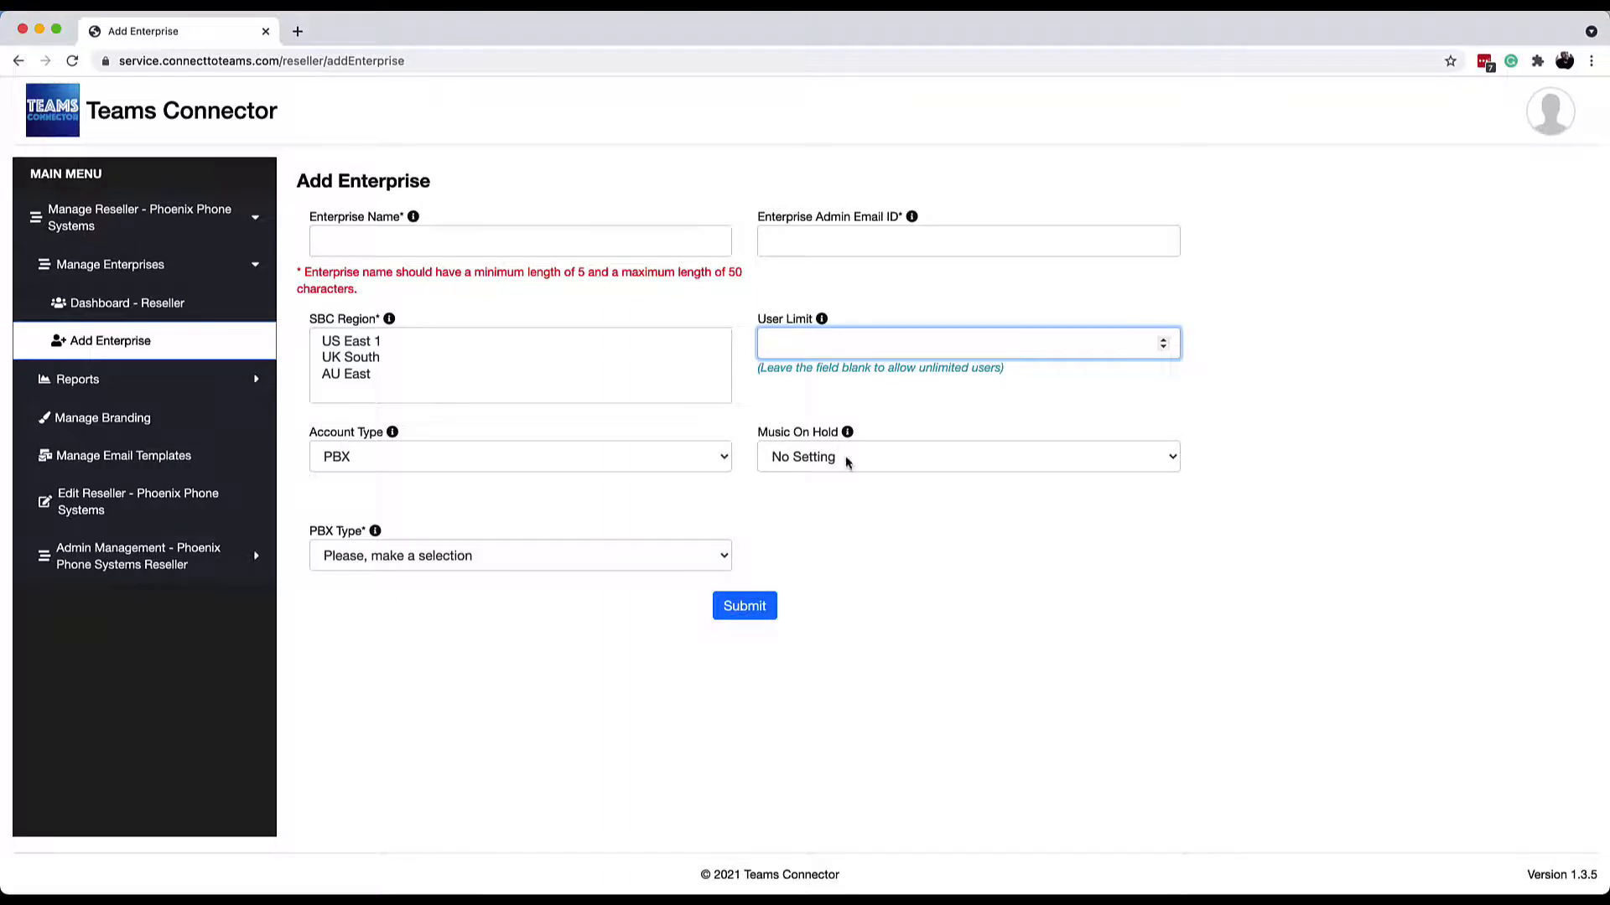
{"action": "left_click", "coordinate": [966, 456]}
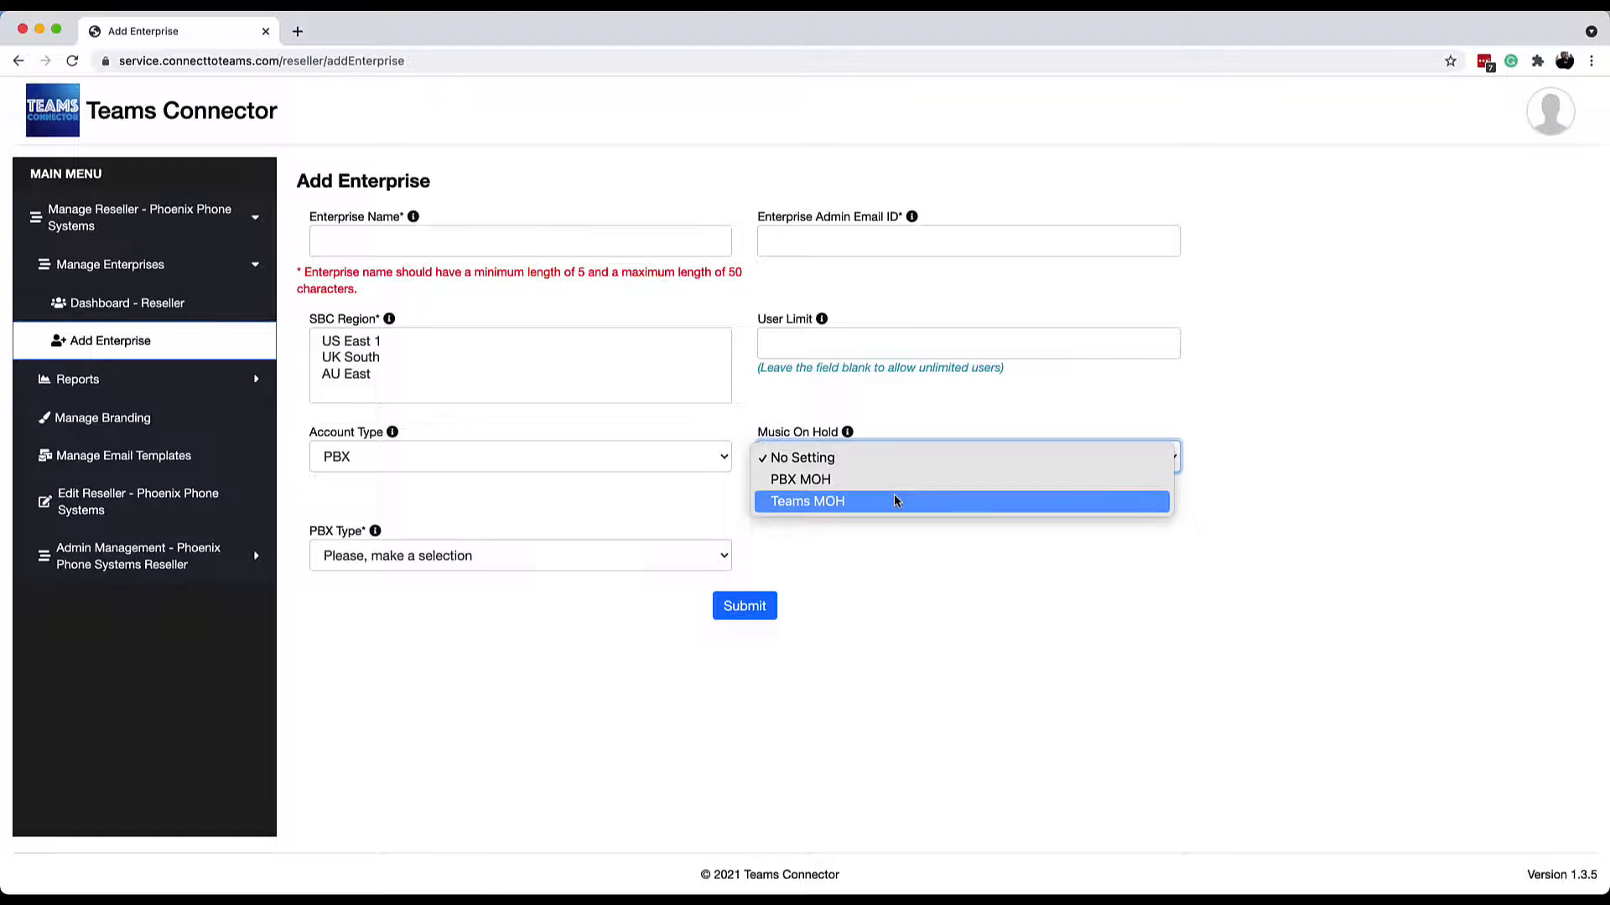
{"action": "mouse_move", "coordinate": [907, 480]}
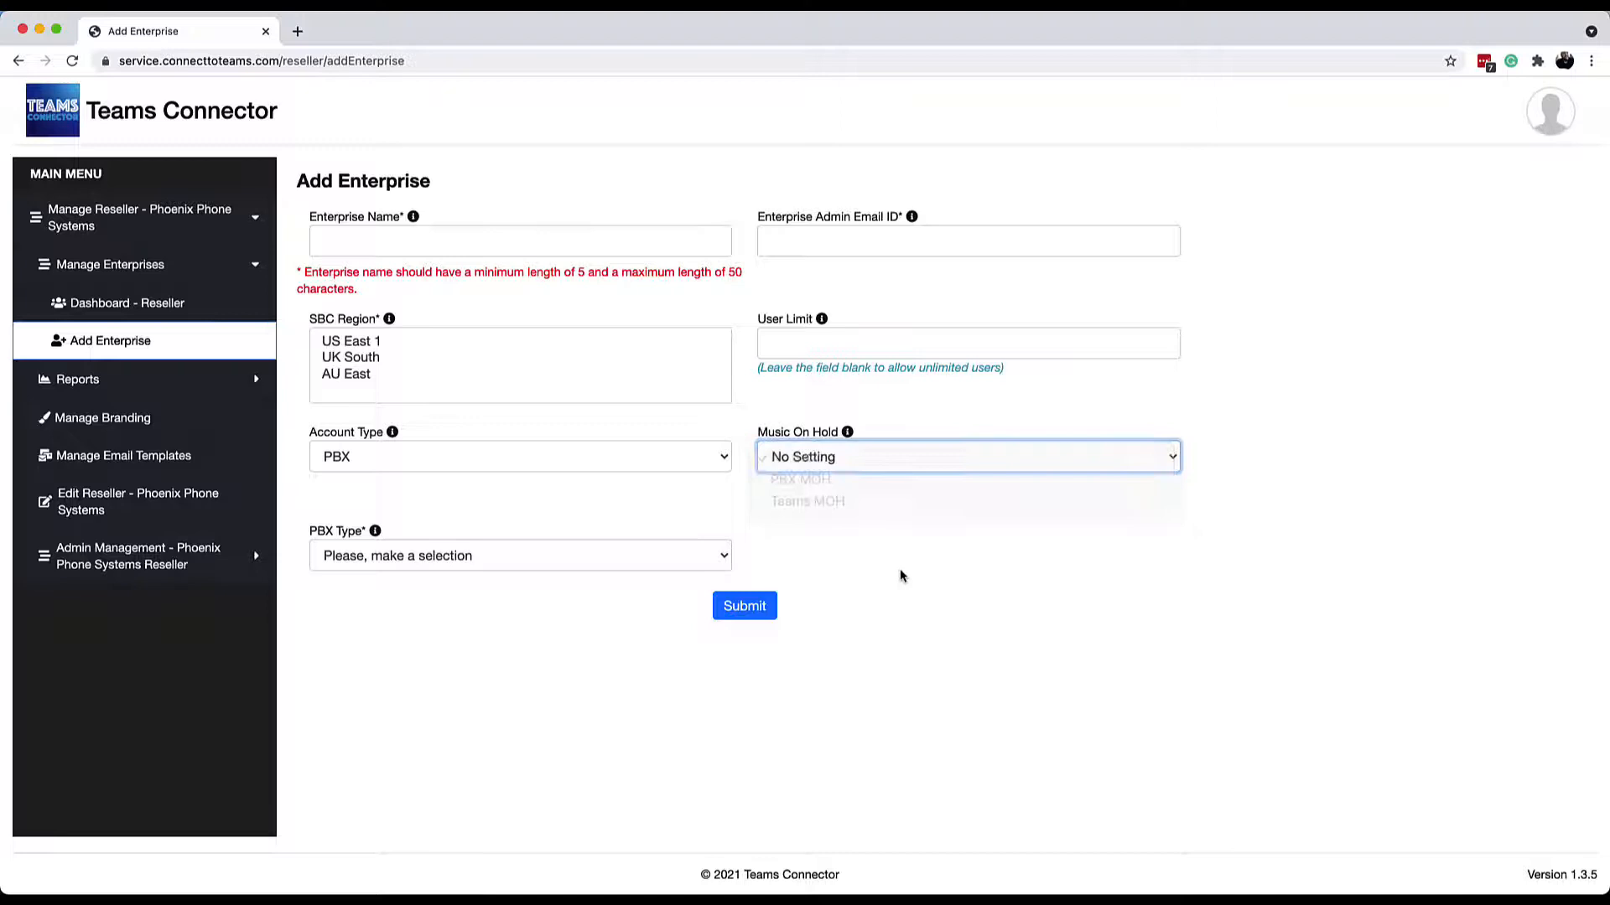
{"action": "left_click", "coordinate": [966, 456]}
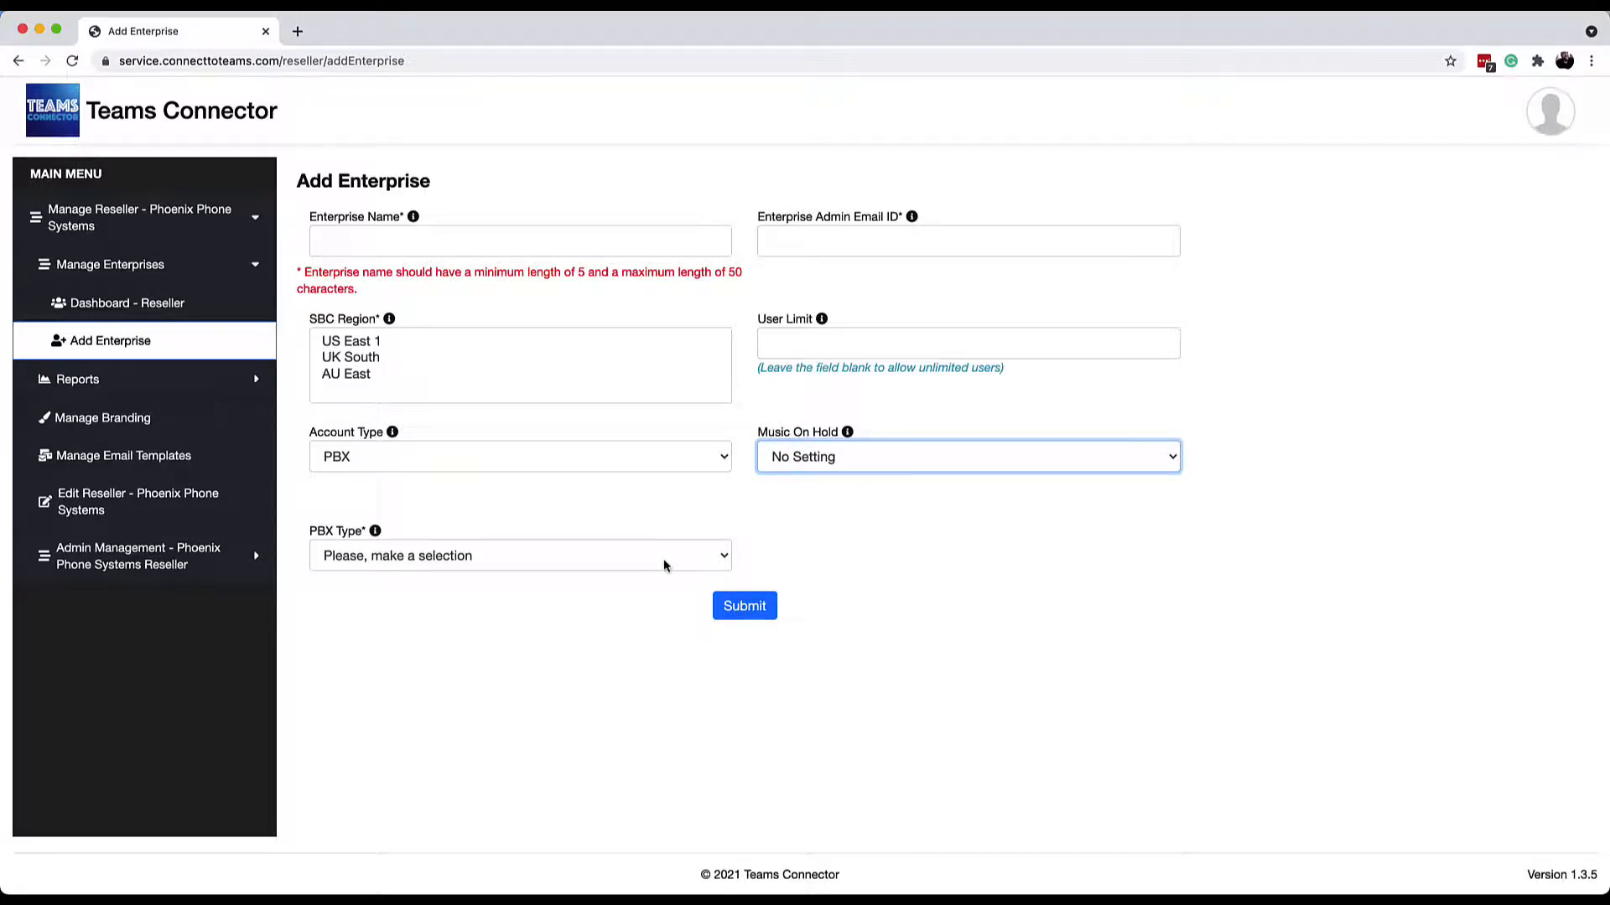
- Choose Netsapiens as PBX type, toggle Add New Extensions on and off, then list open browser windows
{"action": "left_click", "coordinate": [519, 555]}
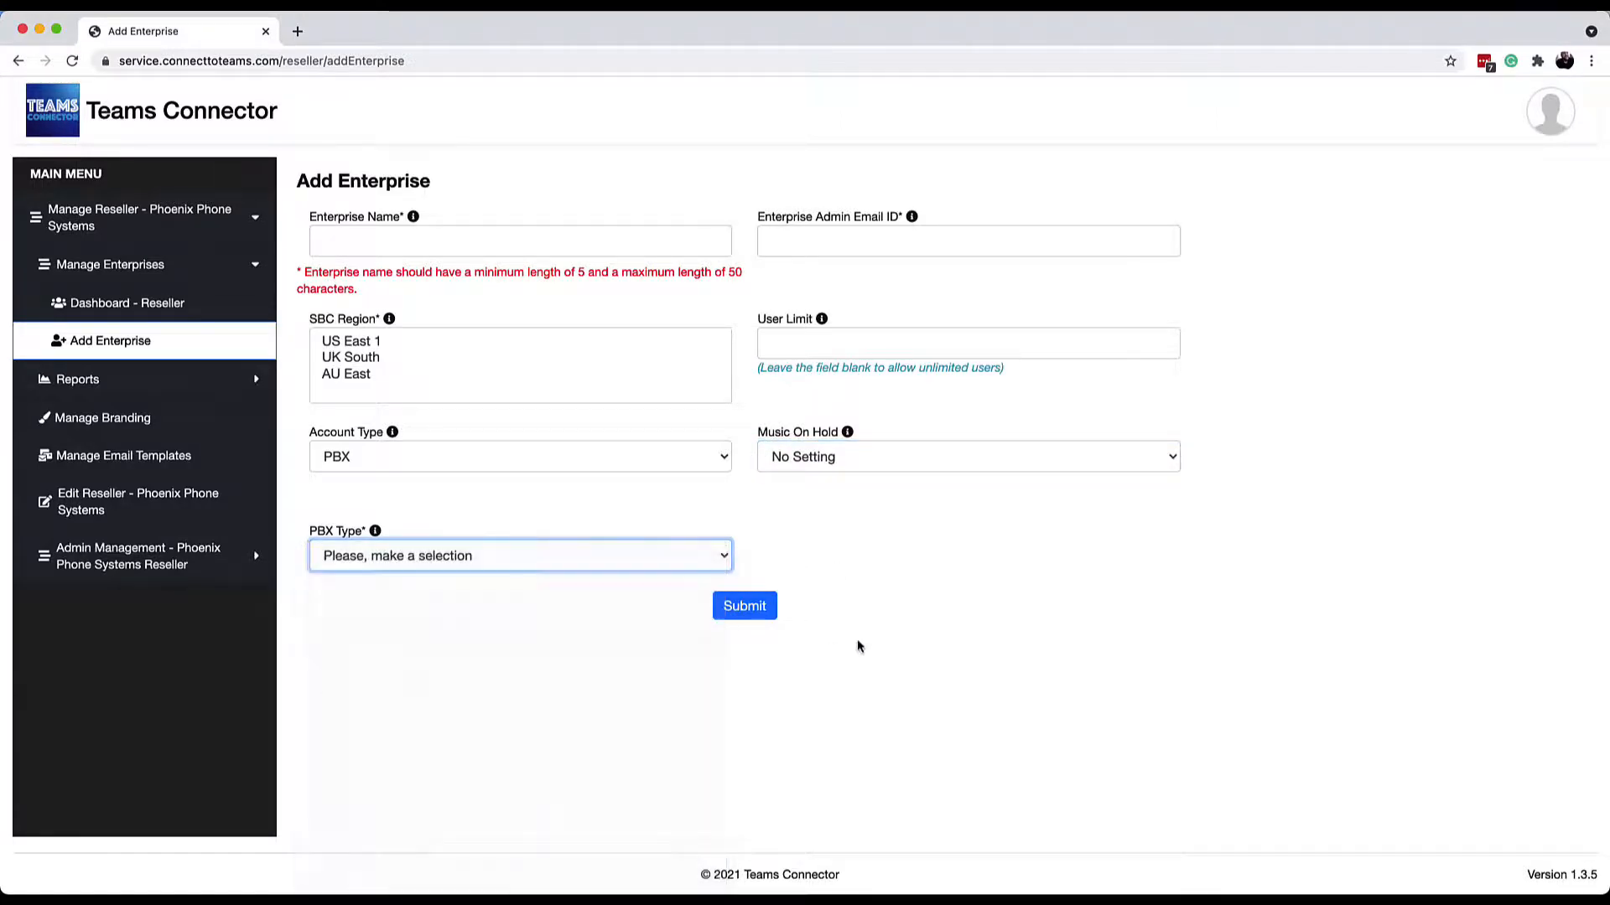
{"action": "left_click", "coordinate": [520, 555]}
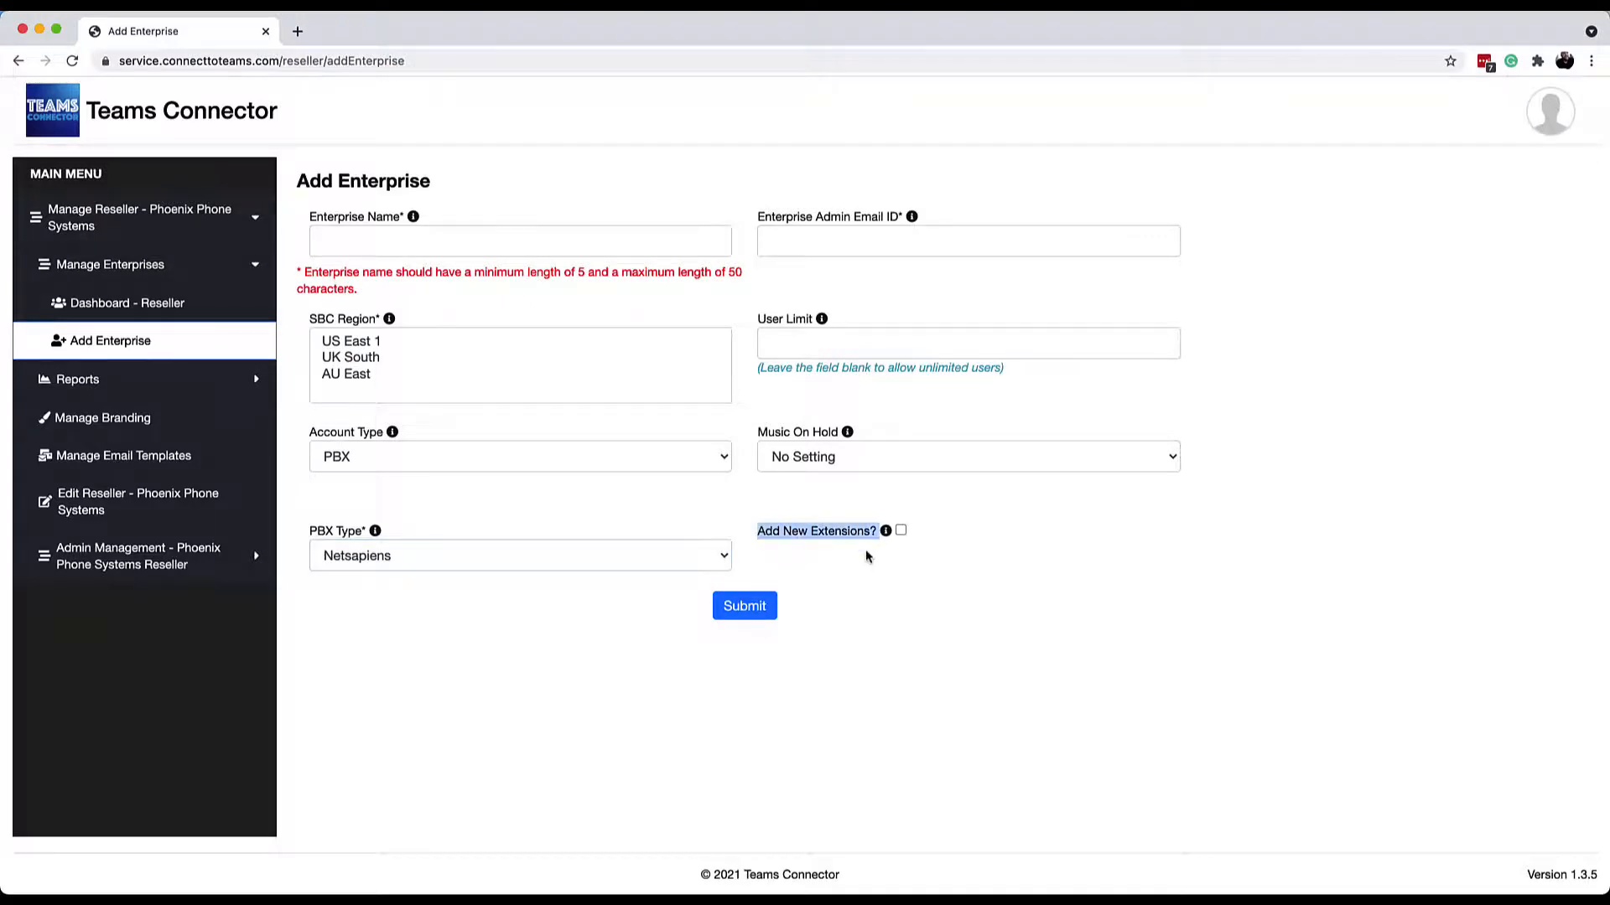
{"action": "left_click", "coordinate": [900, 529]}
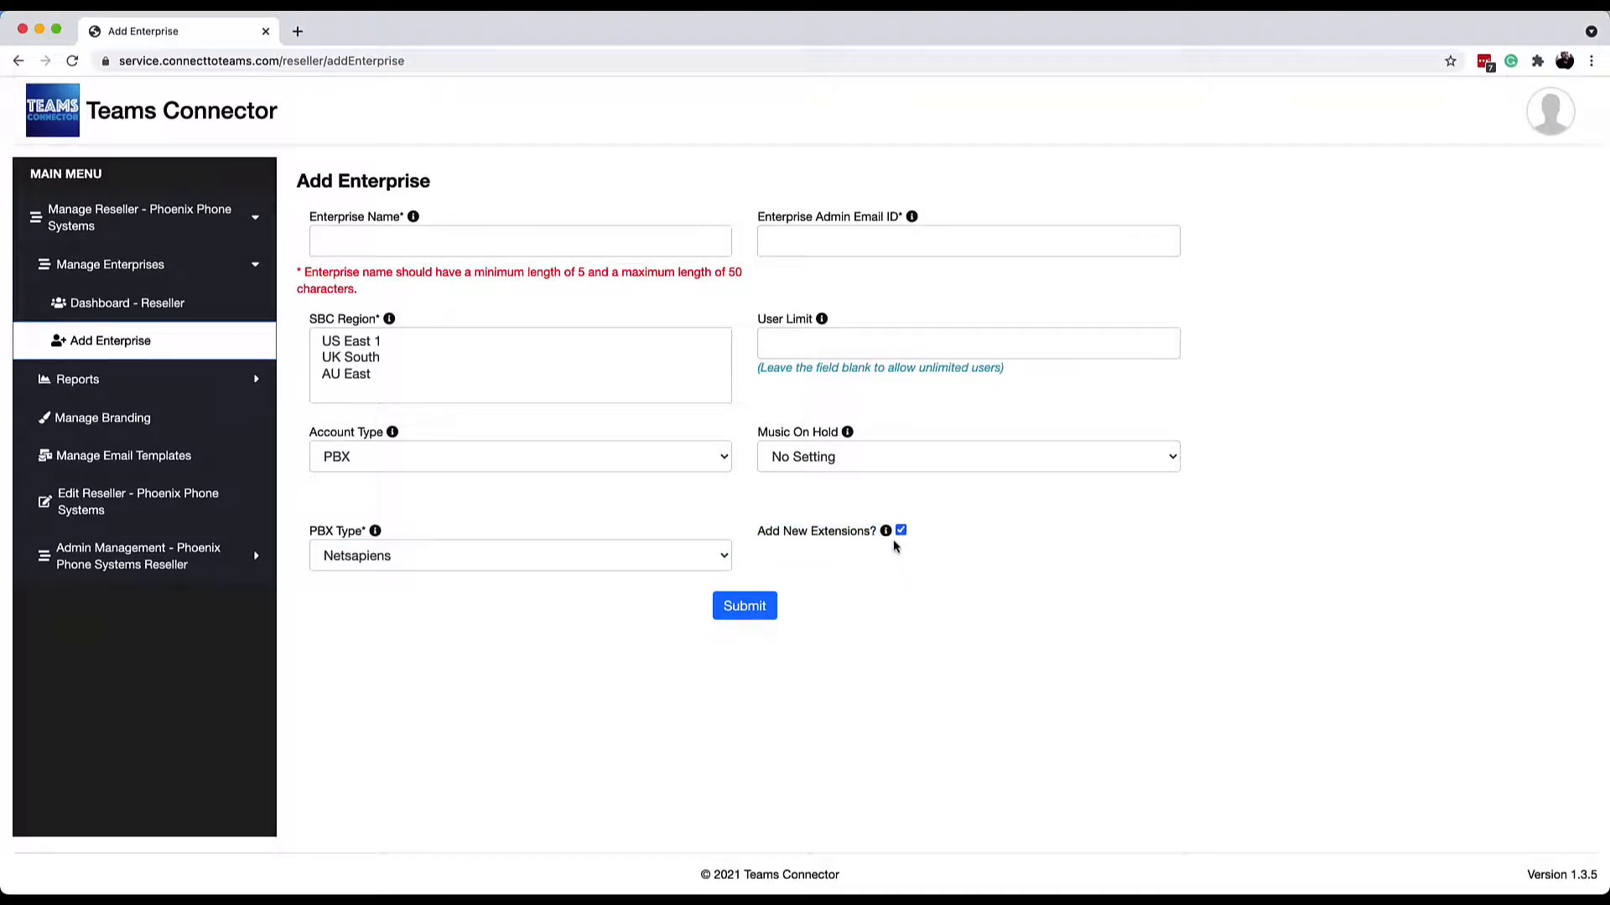
{"action": "left_click", "coordinate": [900, 530]}
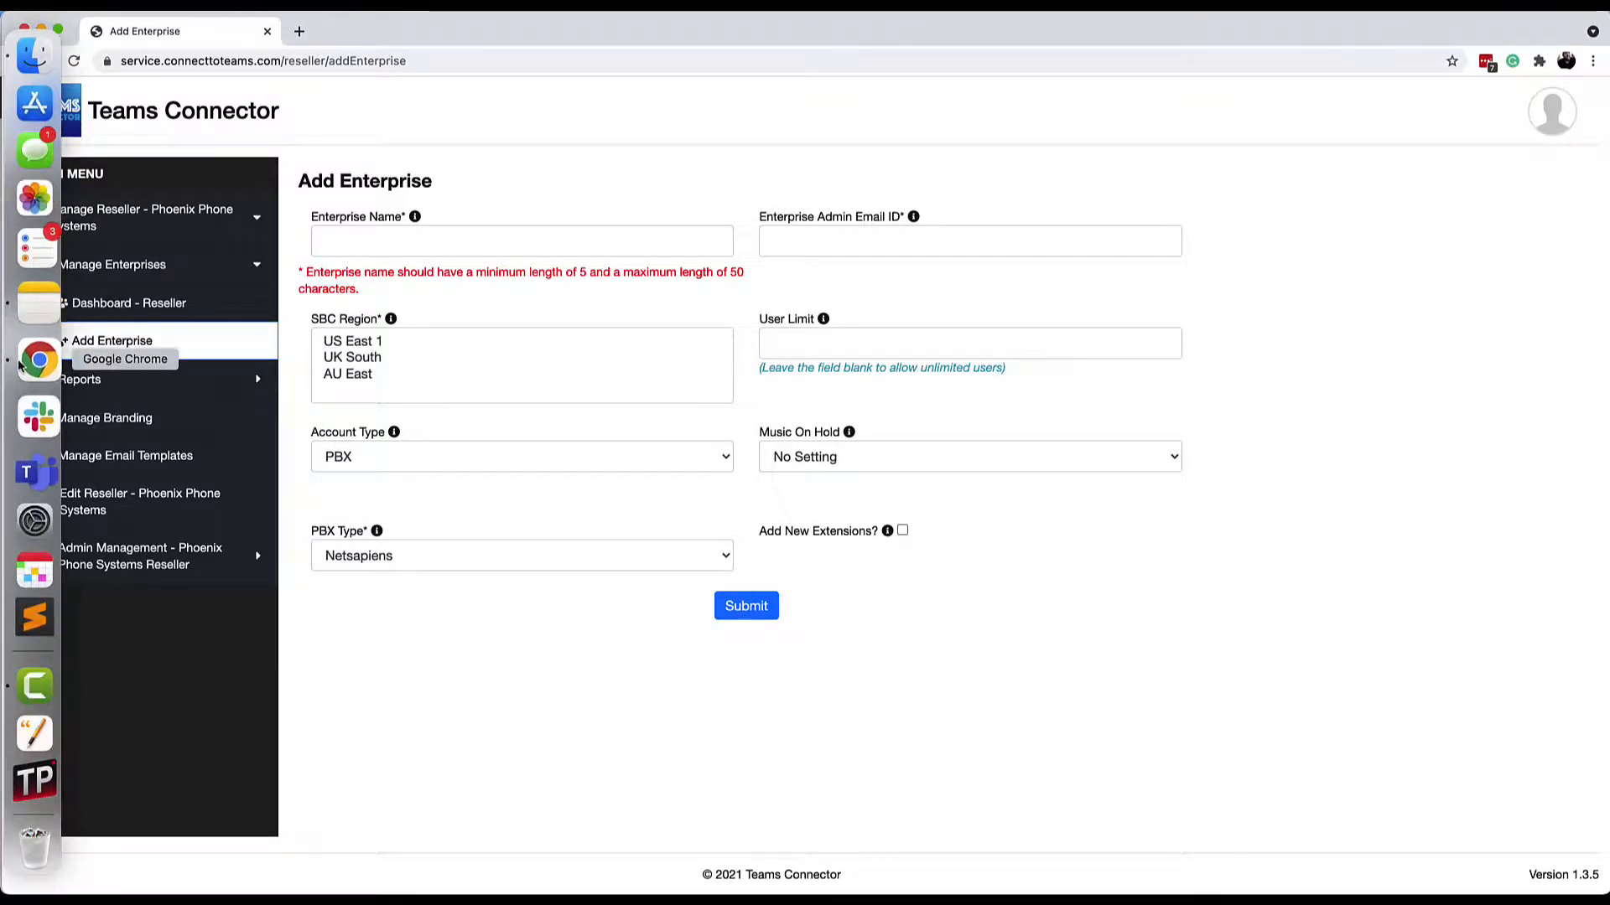
{"action": "right_click", "coordinate": [34, 359]}
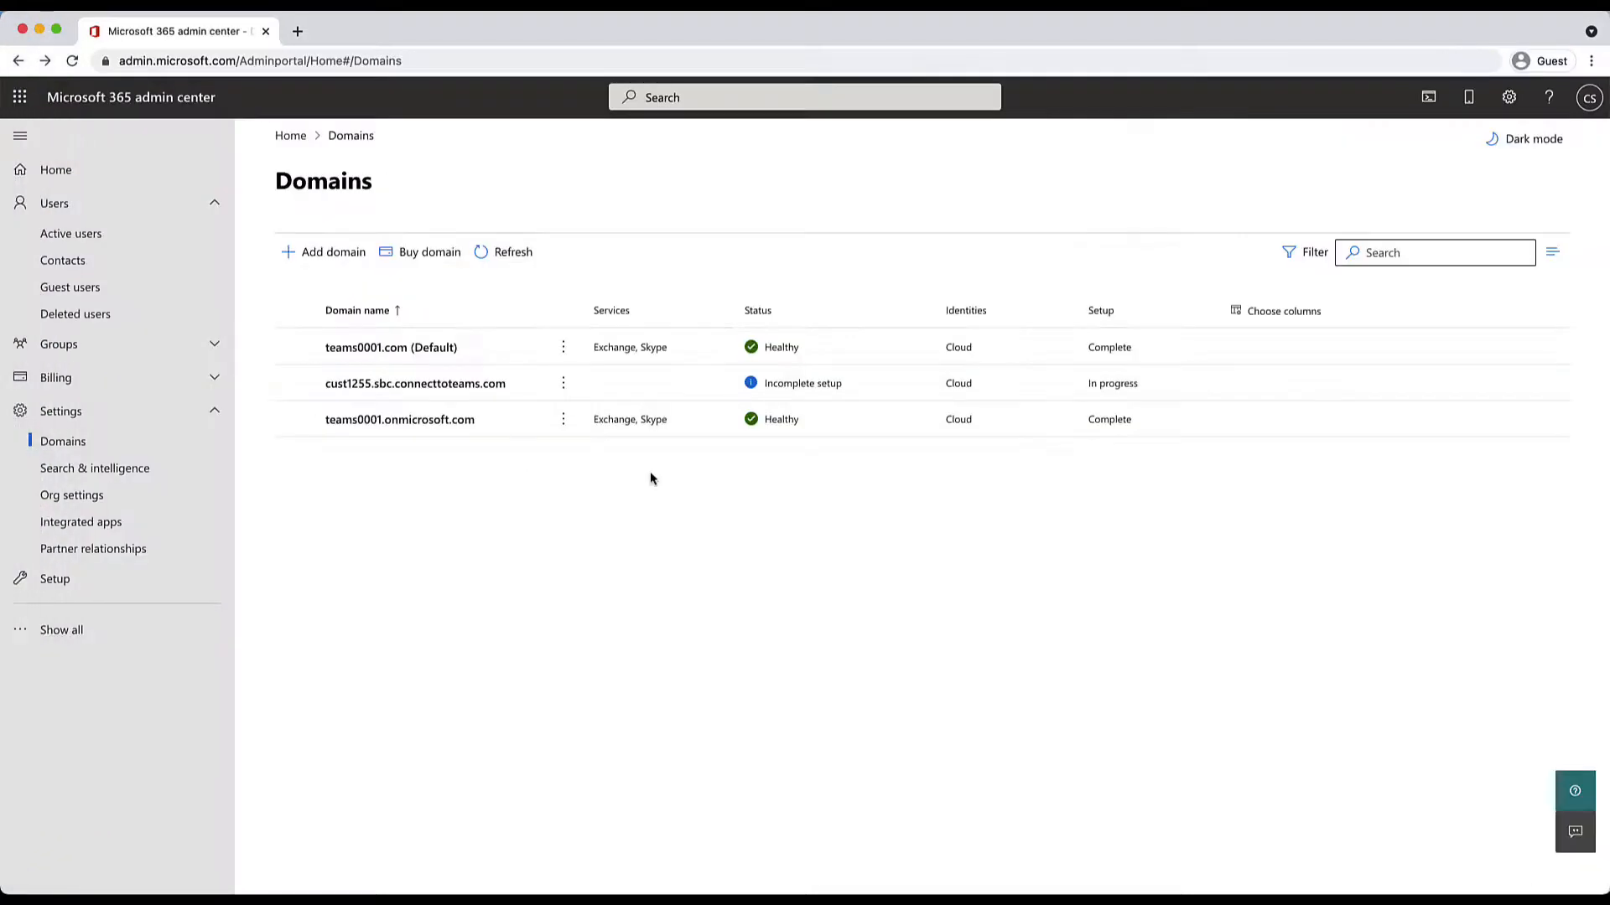
- In Outlook, open the TeamMate 'Enterprise Registration' email and use its Complete button
{"action": "left_click", "coordinate": [19, 97]}
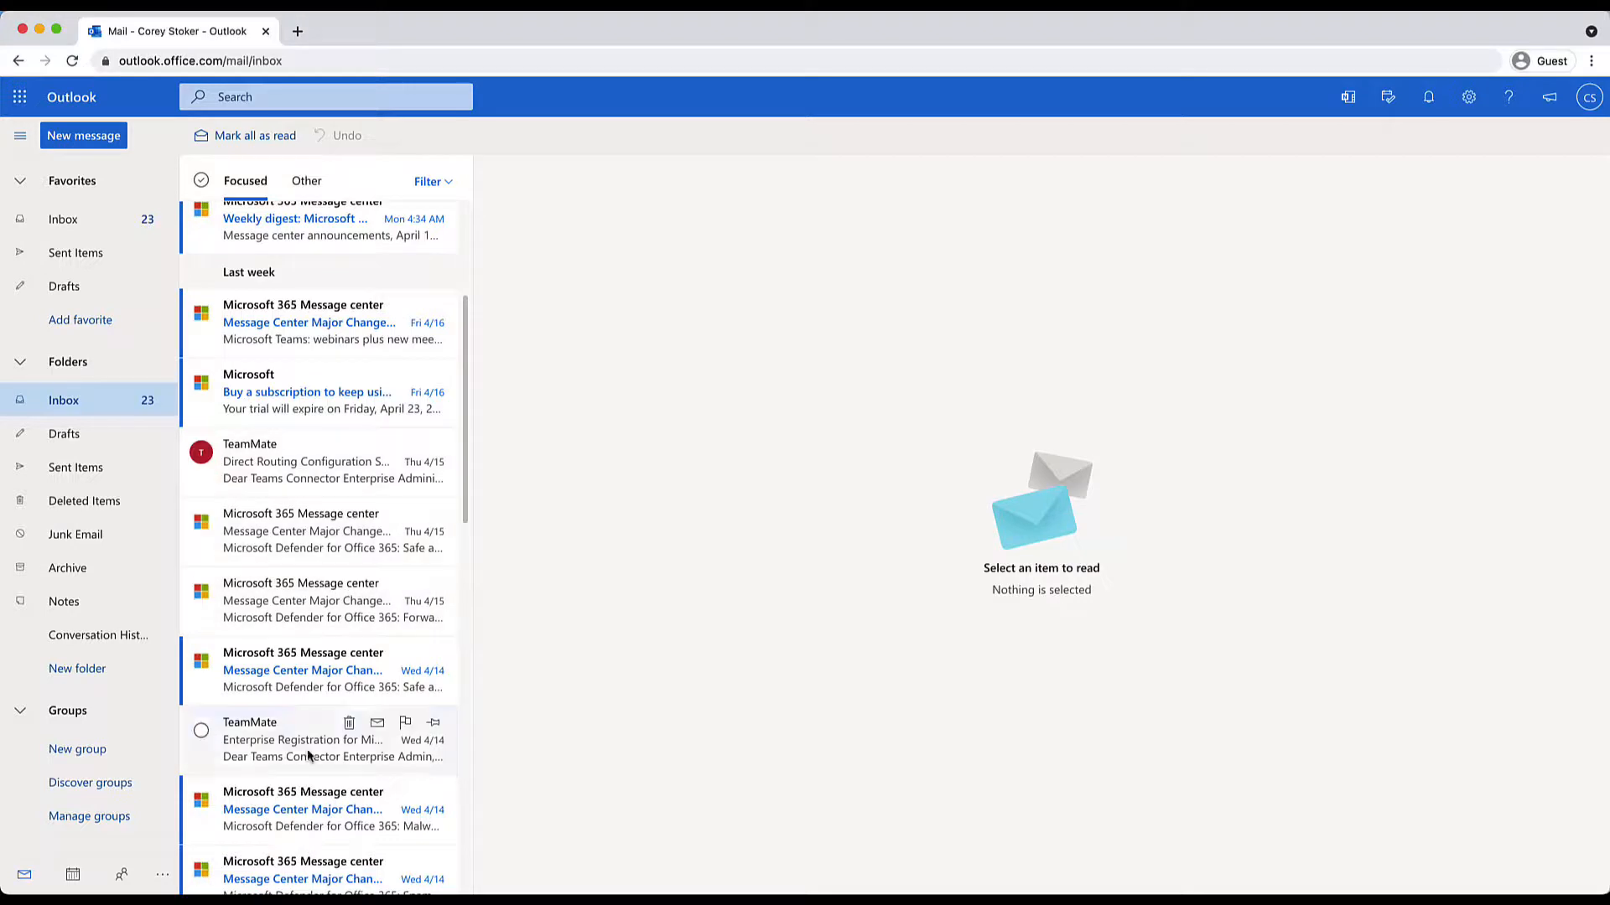
{"action": "left_click", "coordinate": [308, 739]}
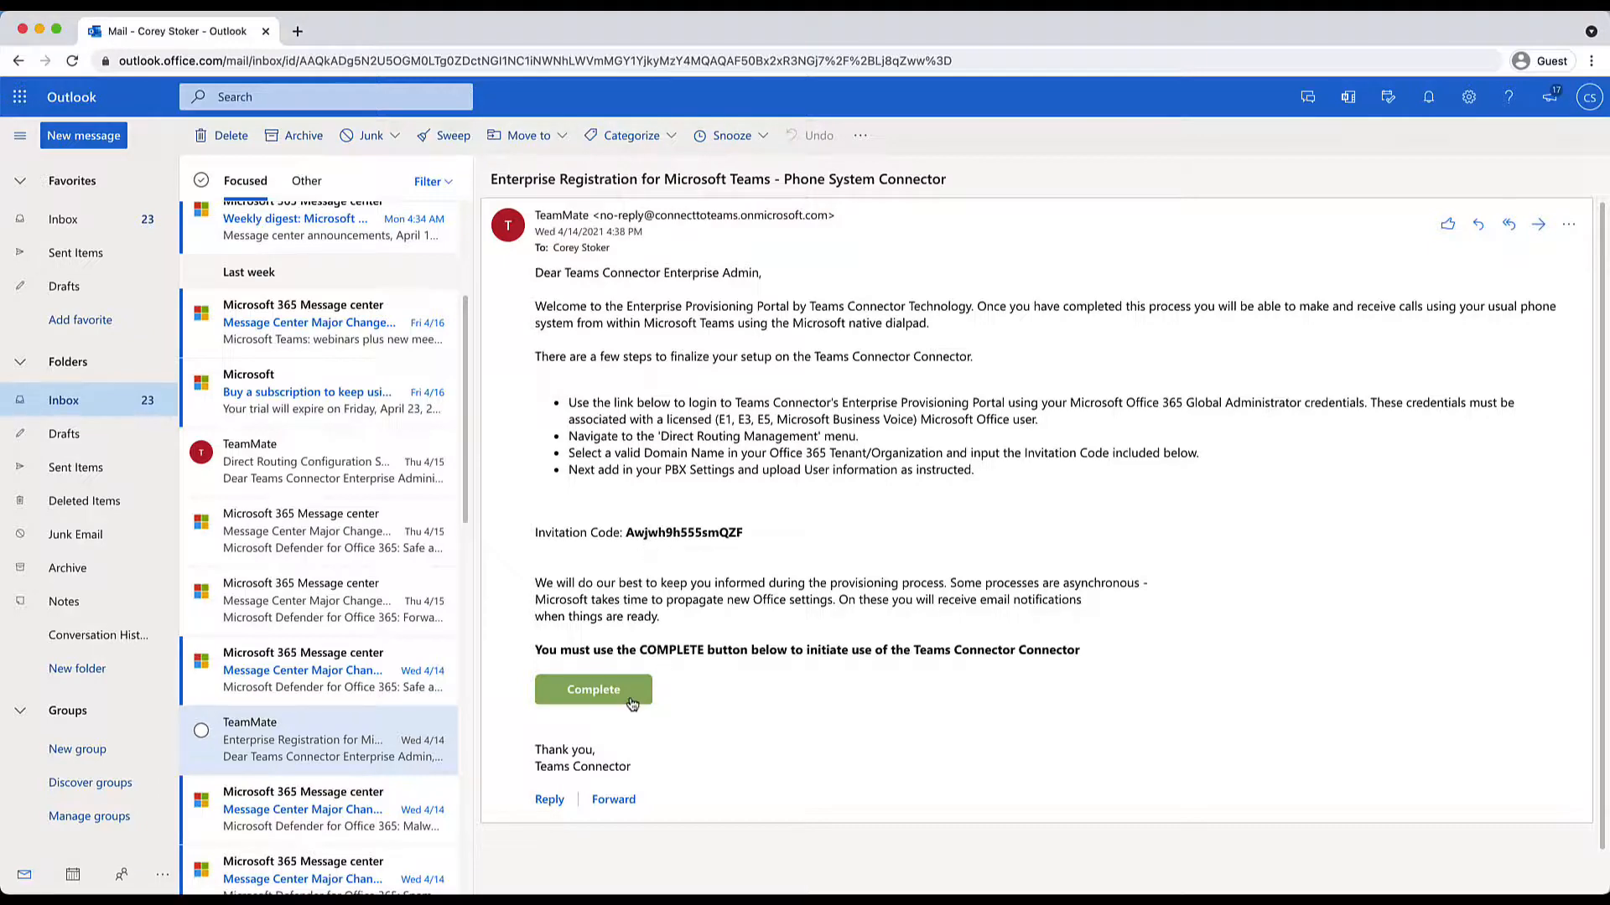
{"action": "left_click", "coordinate": [593, 689]}
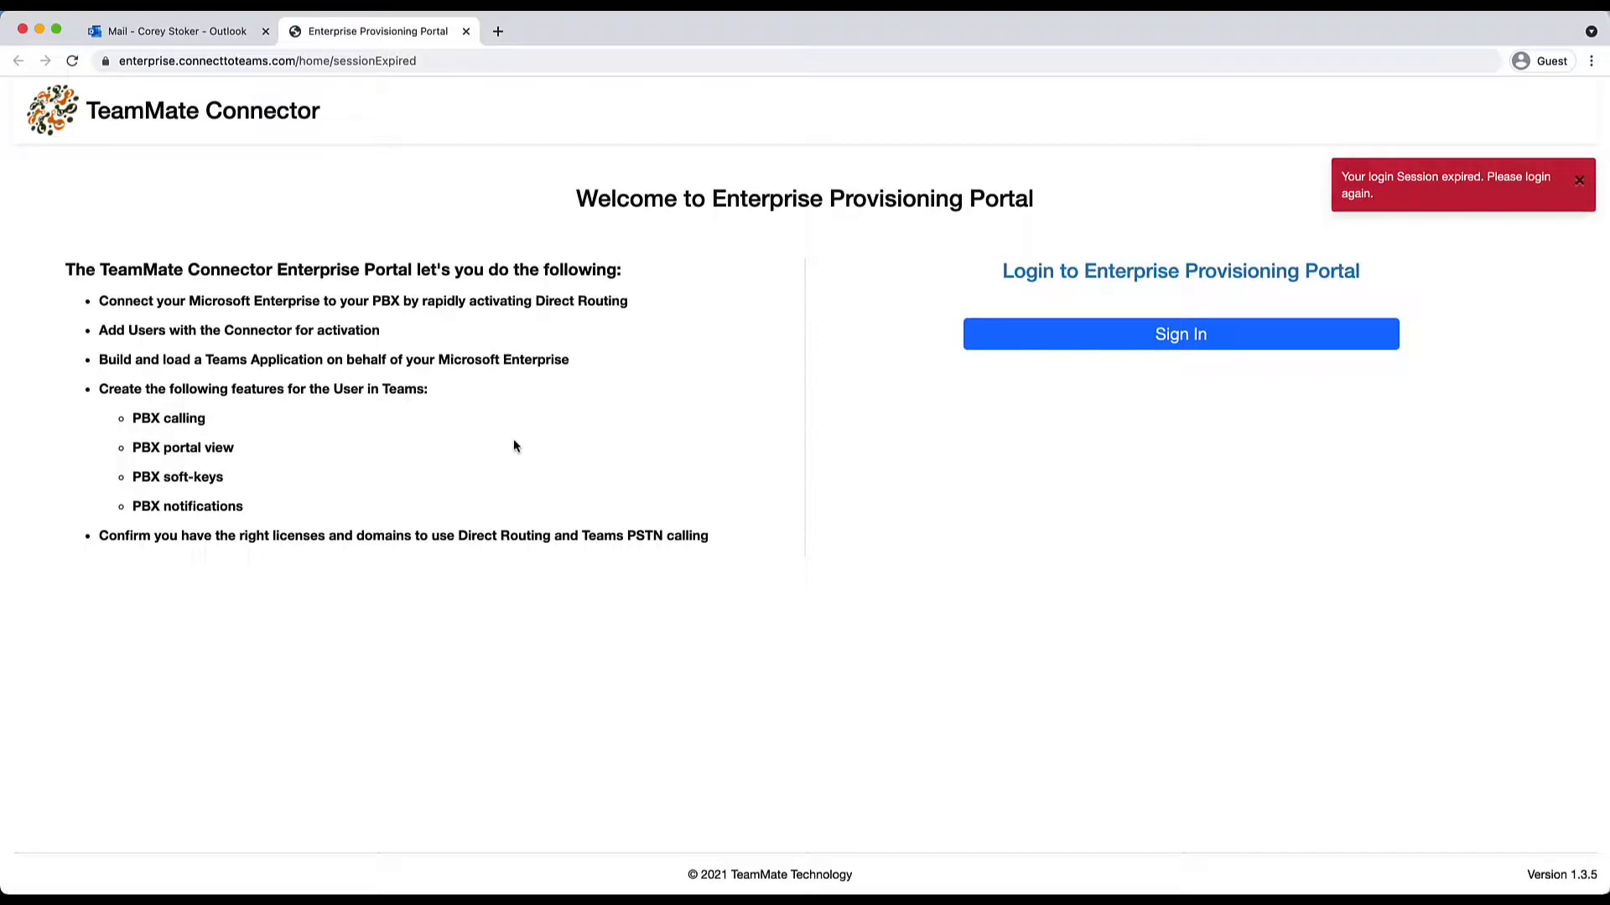
{"action": "mouse_move", "coordinate": [510, 446]}
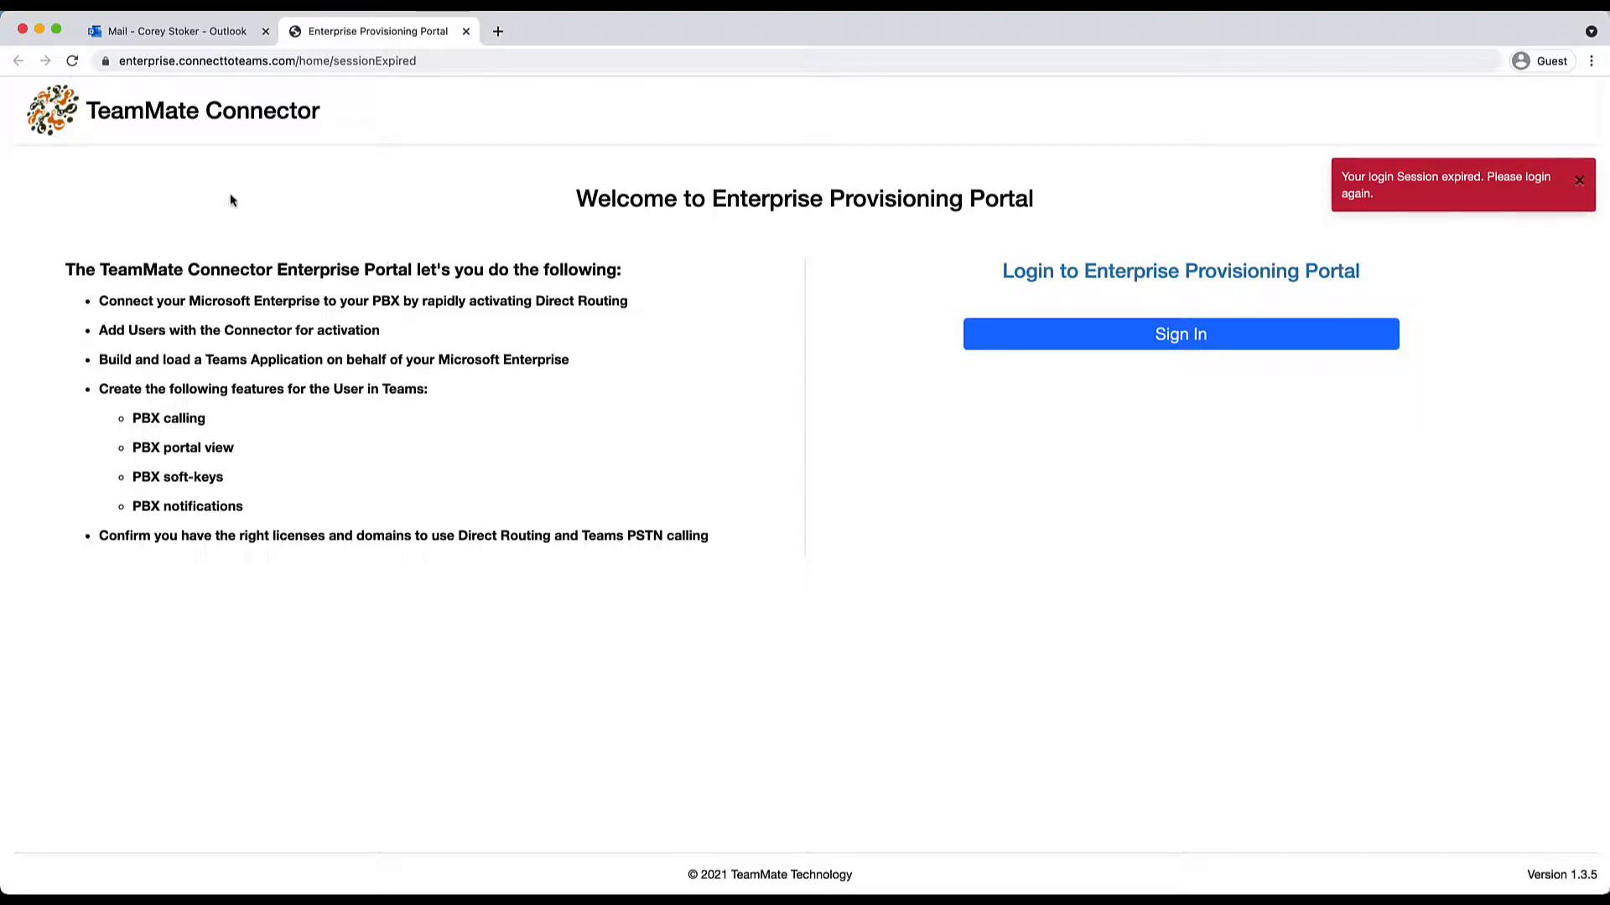
{"action": "mouse_move", "coordinate": [213, 213]}
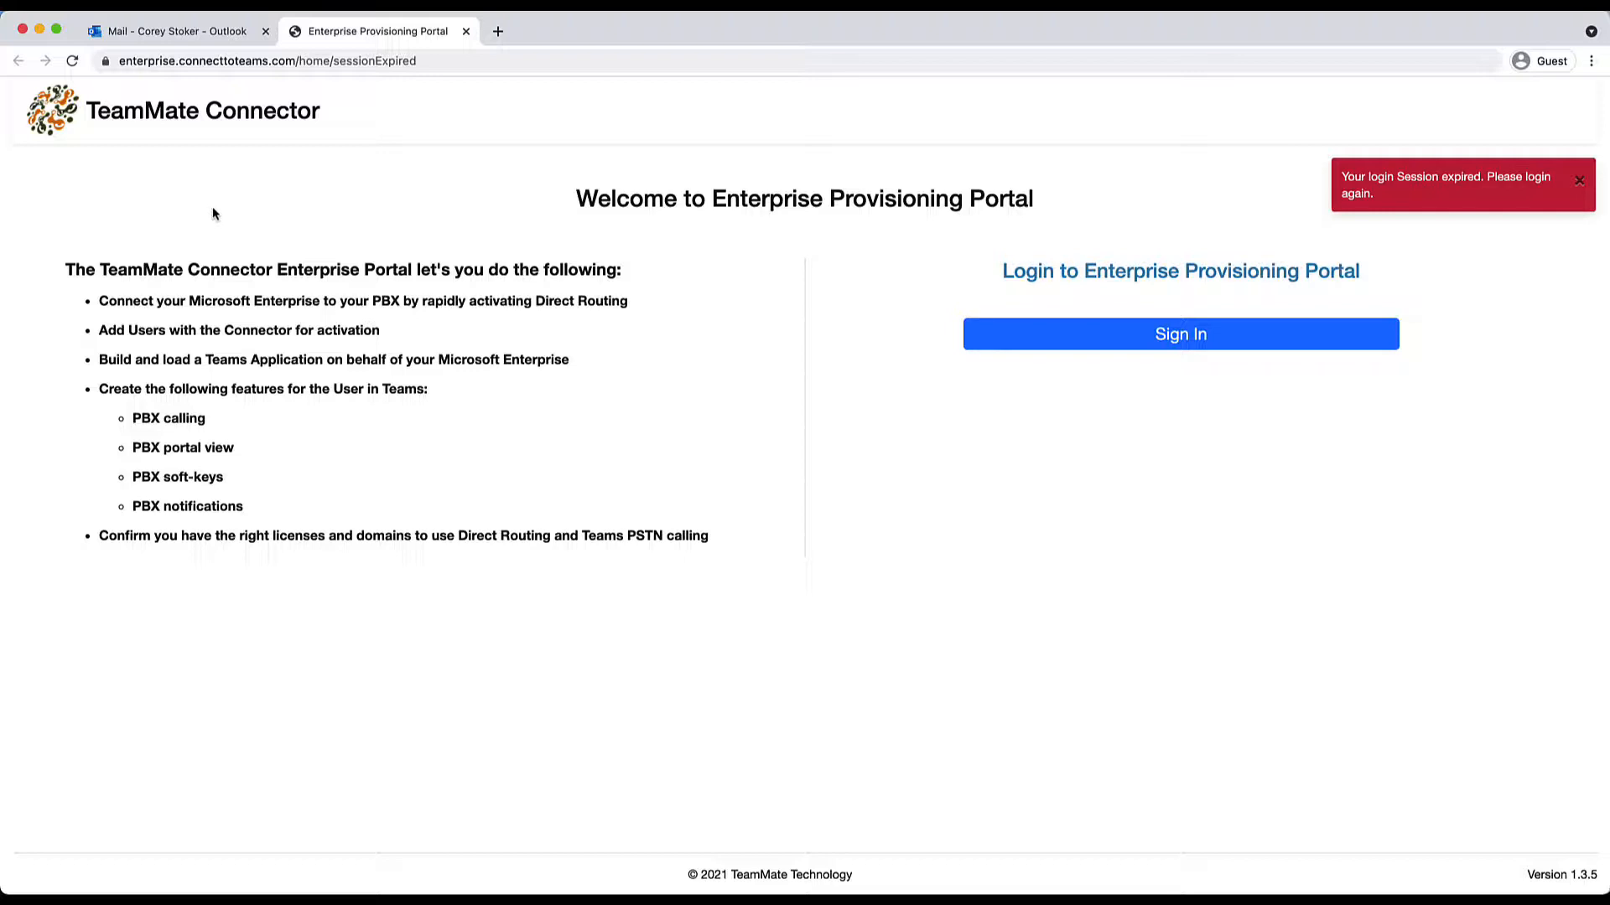
{"action": "mouse_move", "coordinate": [490, 216]}
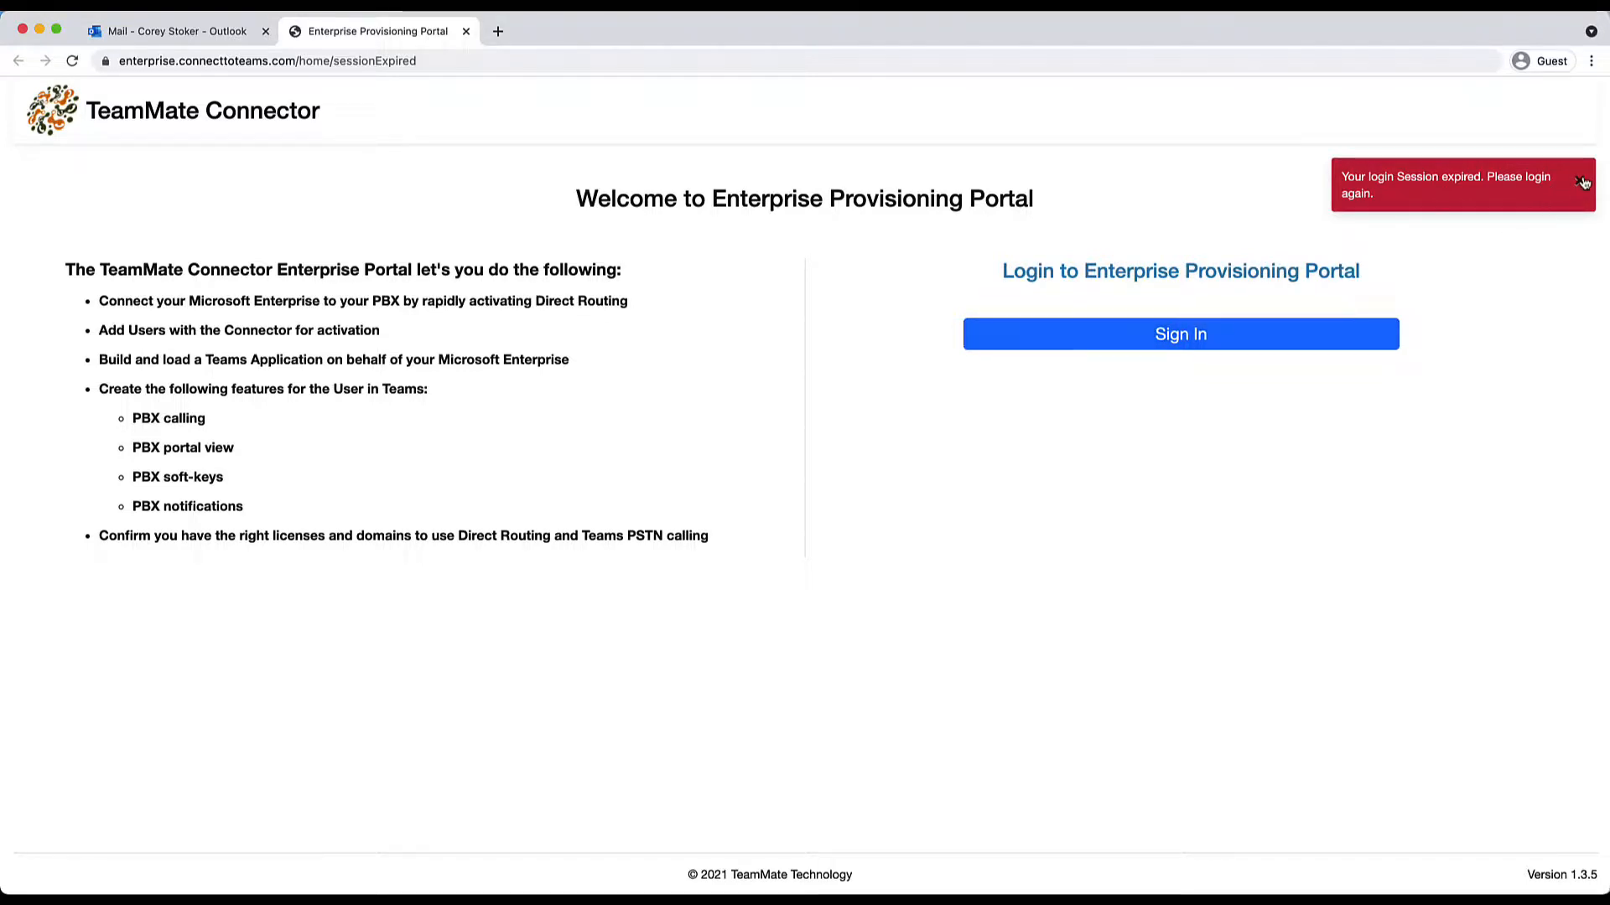
- Dismiss the session-expired alert and sign in to the Enterprise Provisioning Portal
{"action": "left_click", "coordinate": [1585, 182]}
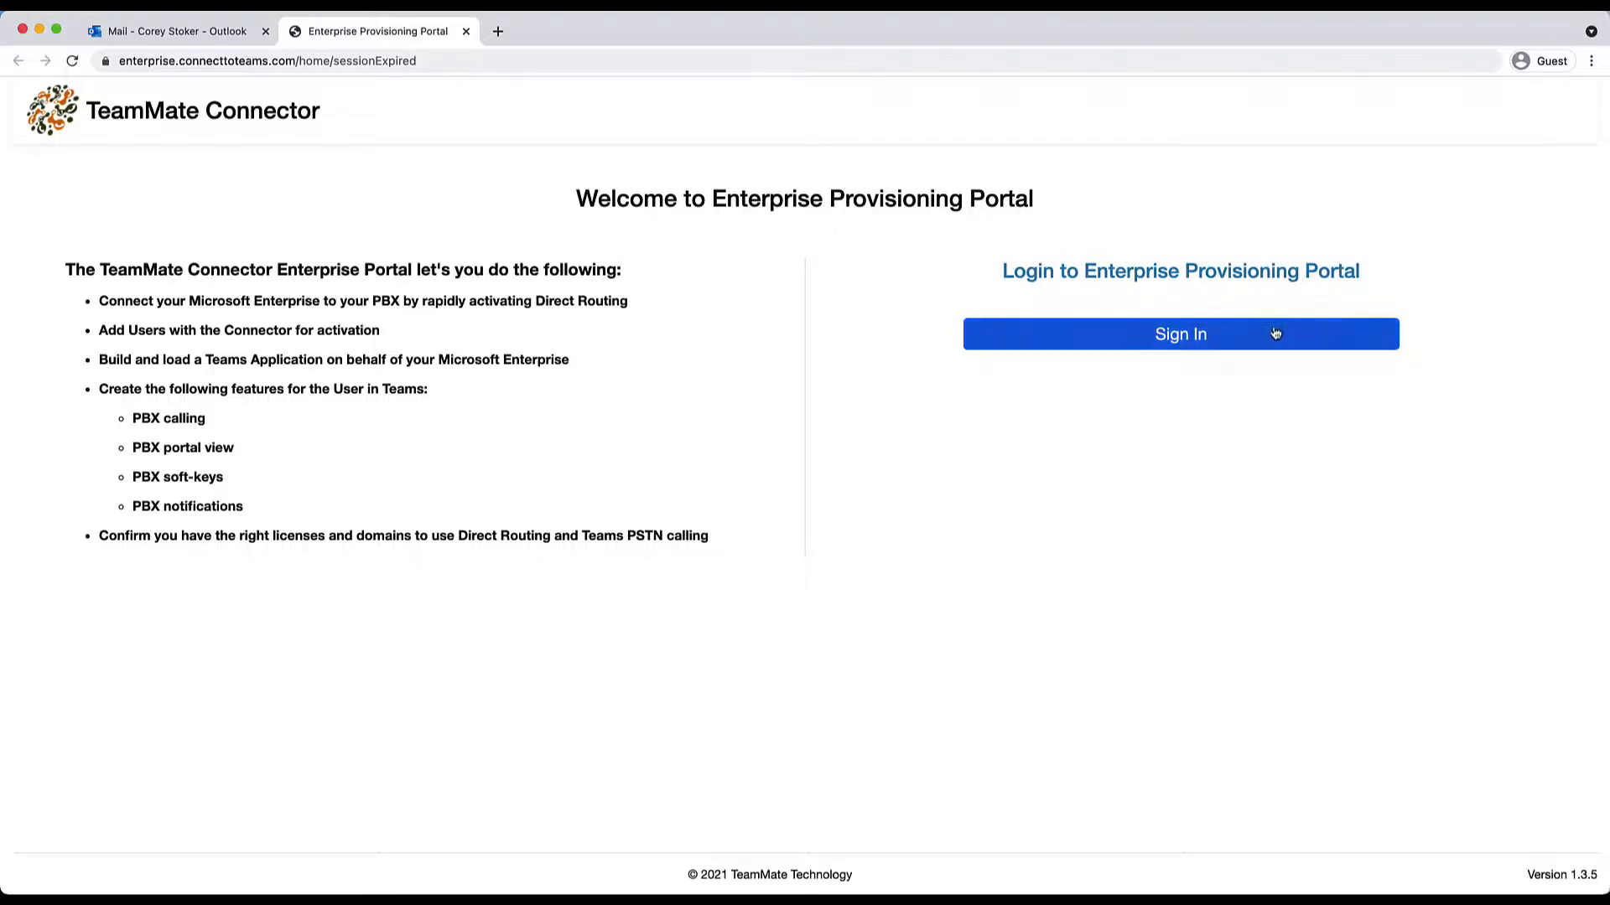
{"action": "left_click", "coordinate": [1178, 333]}
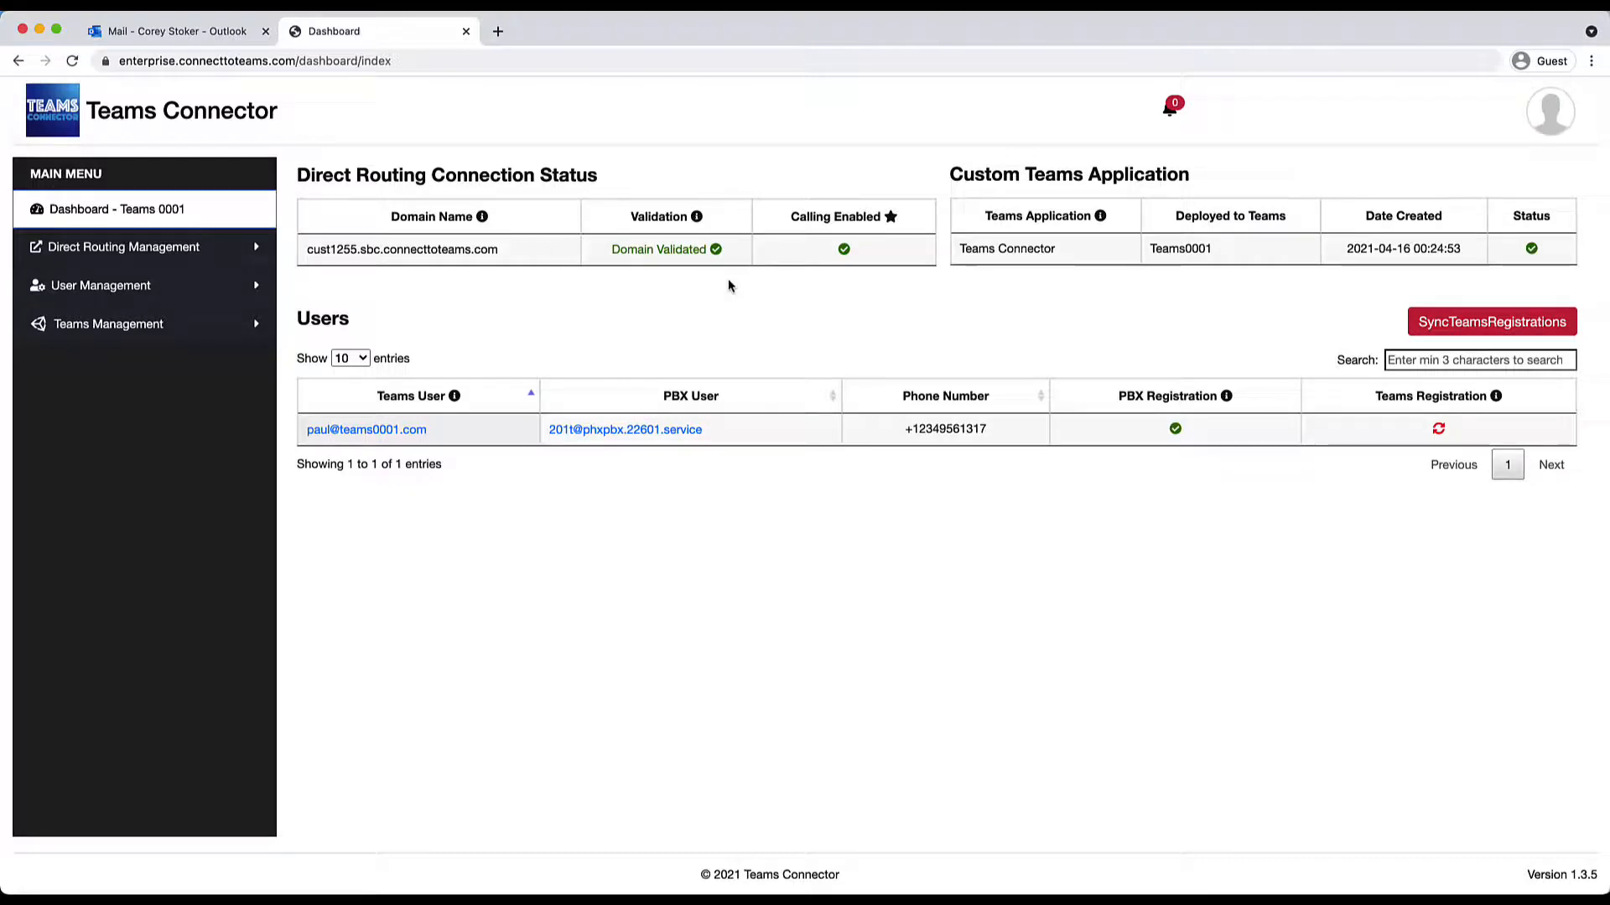
{"action": "mouse_move", "coordinate": [298, 301]}
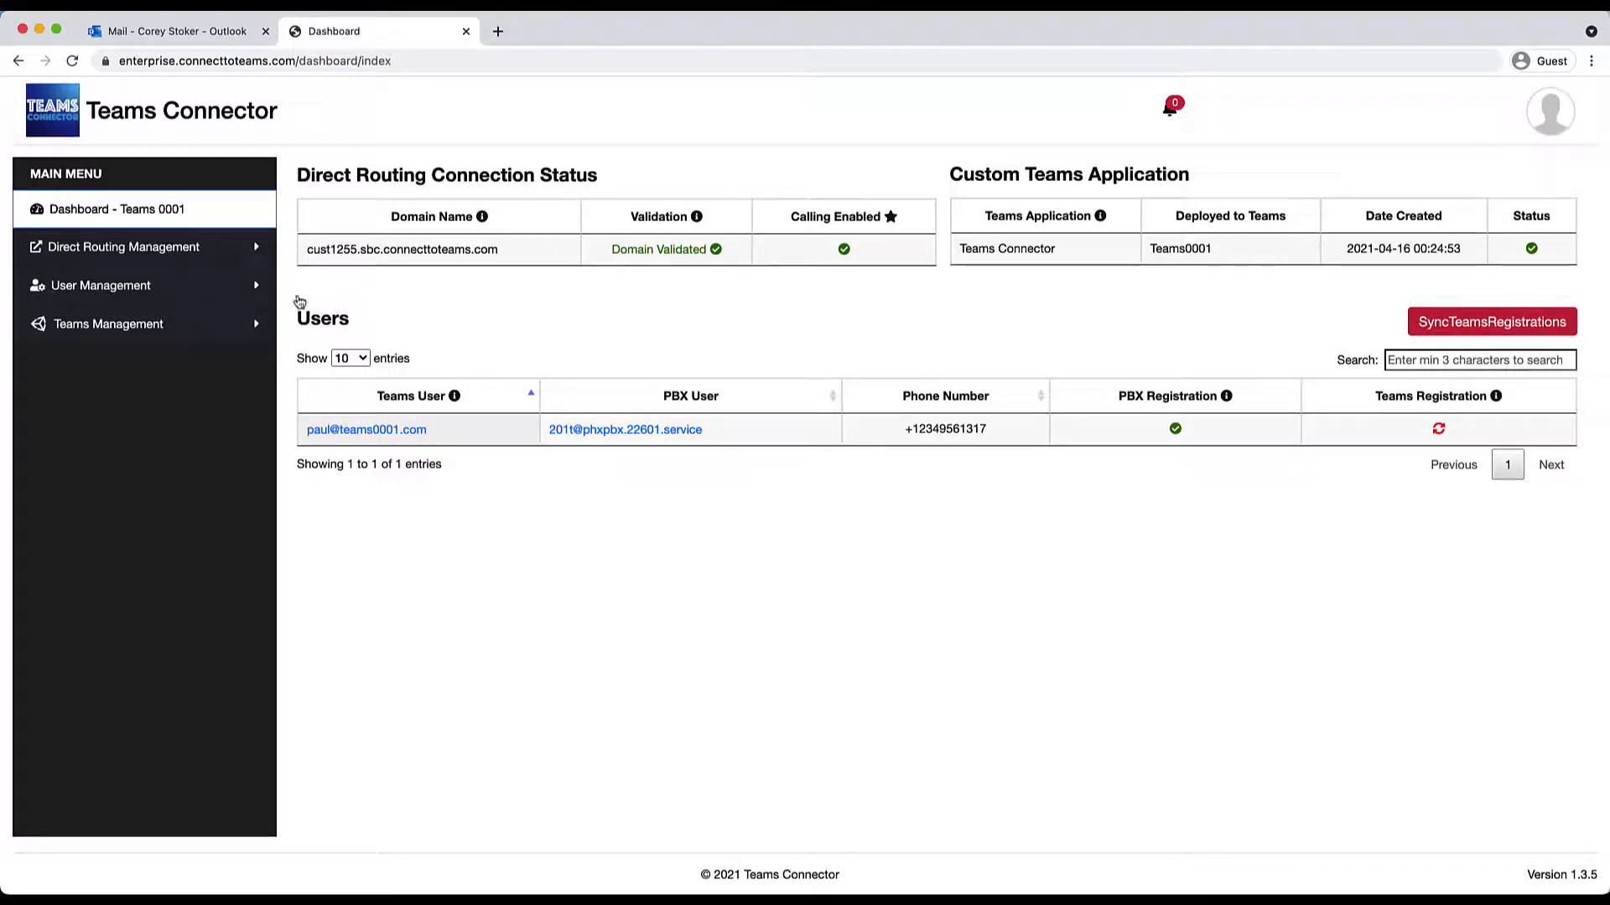
- View Direct Routing licenses and Configured Direct Routing Details with SBC region and gateway domain
{"action": "left_click", "coordinate": [123, 247]}
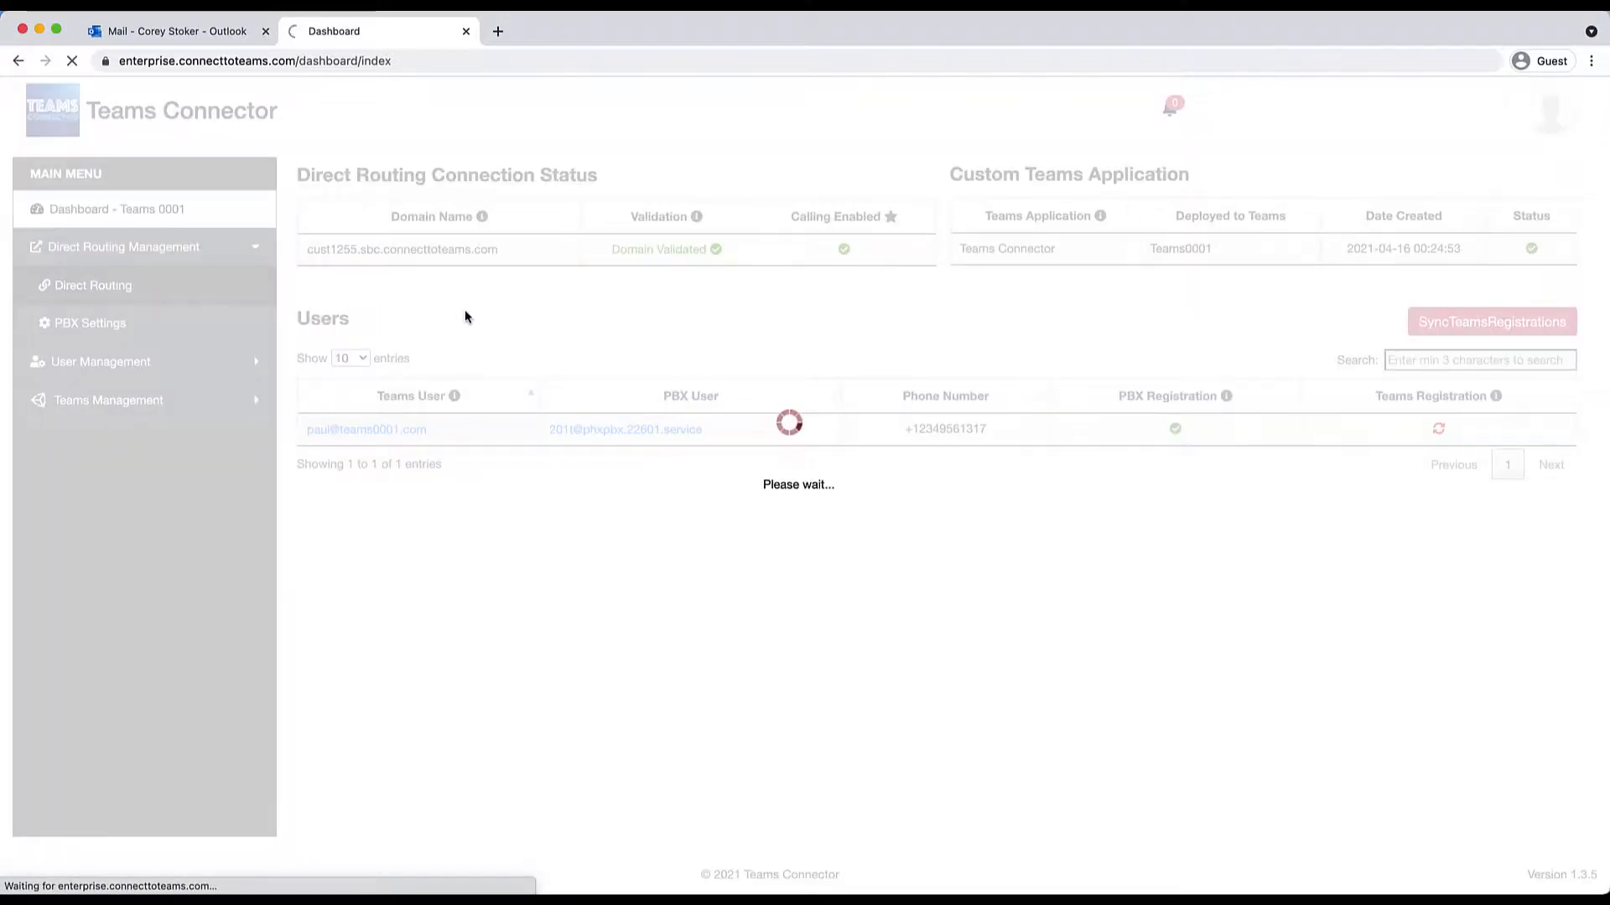
{"action": "left_click", "coordinate": [92, 285]}
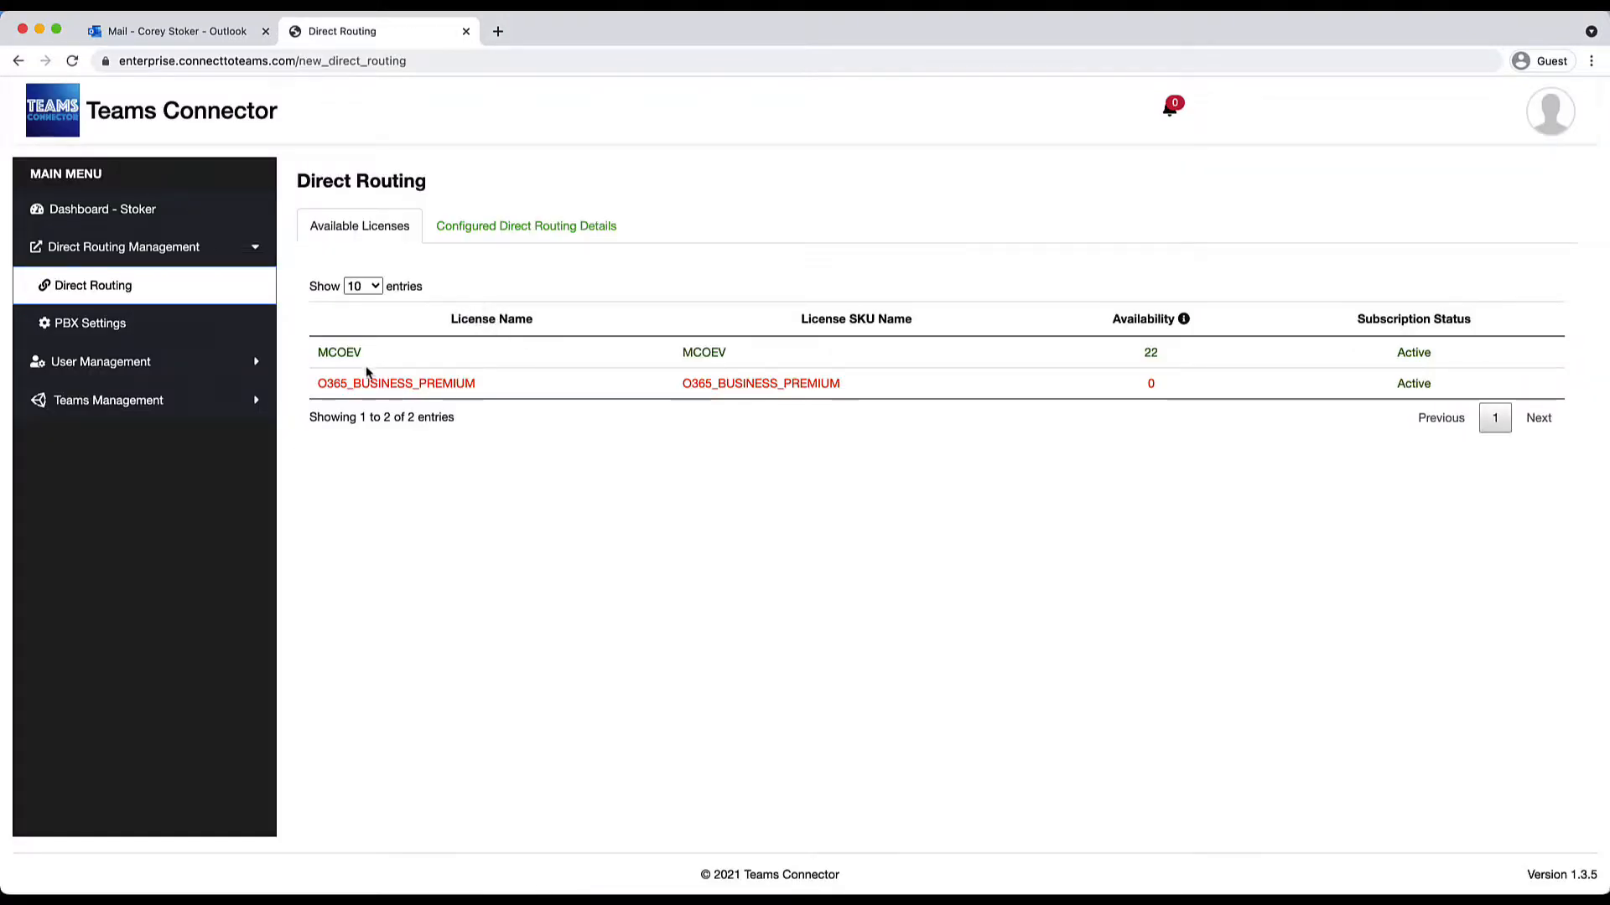
{"action": "mouse_move", "coordinate": [902, 387]}
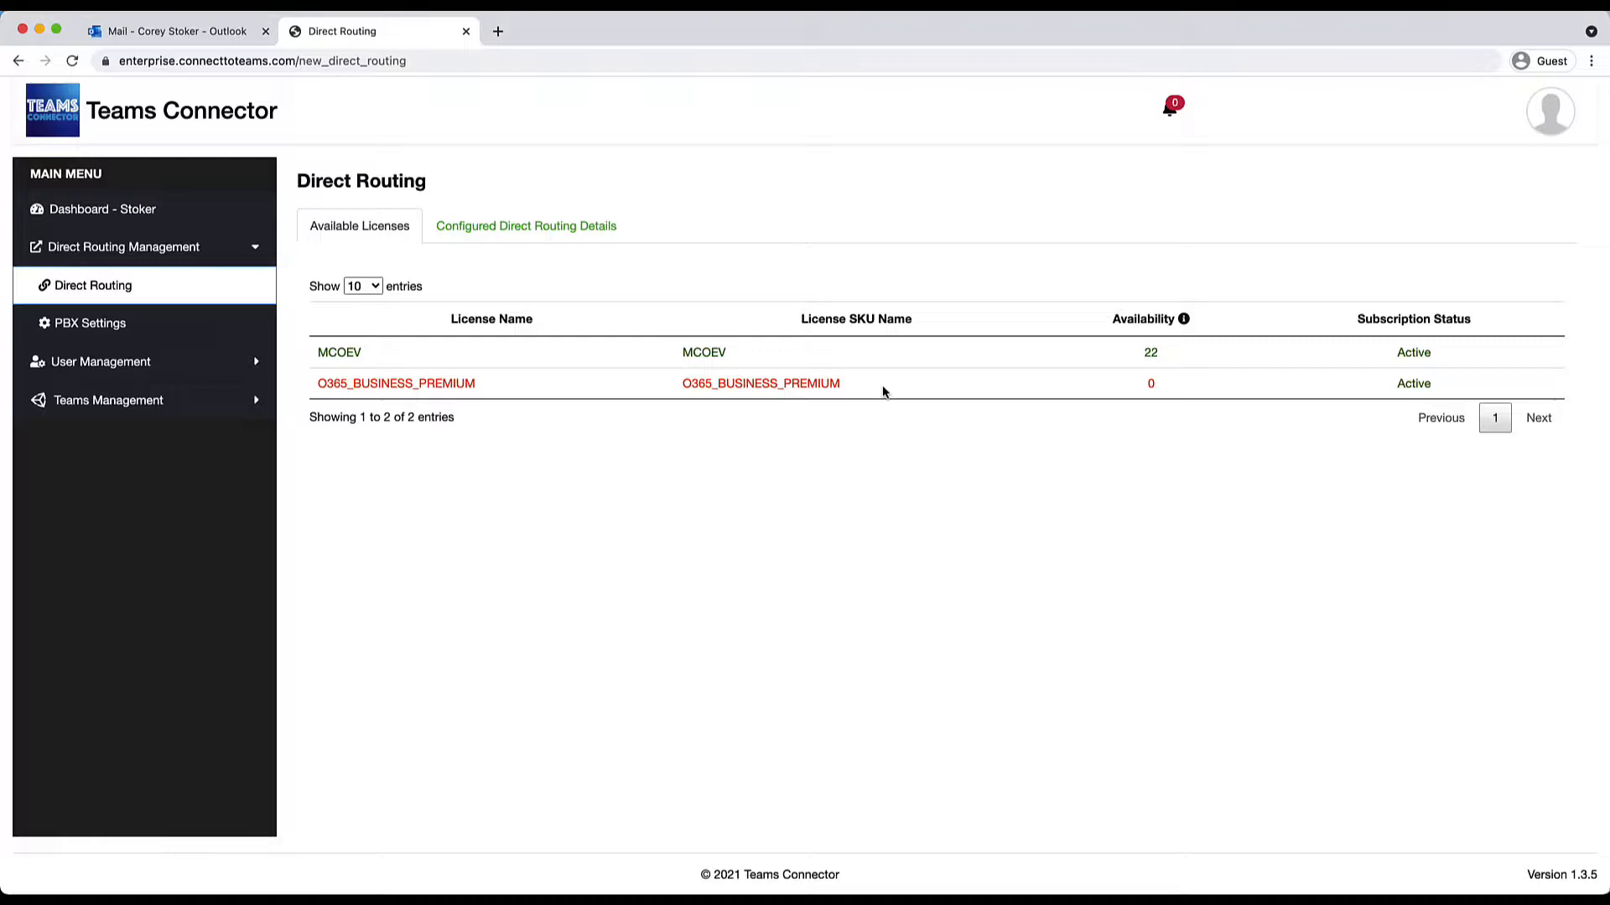
{"action": "left_click", "coordinate": [525, 227]}
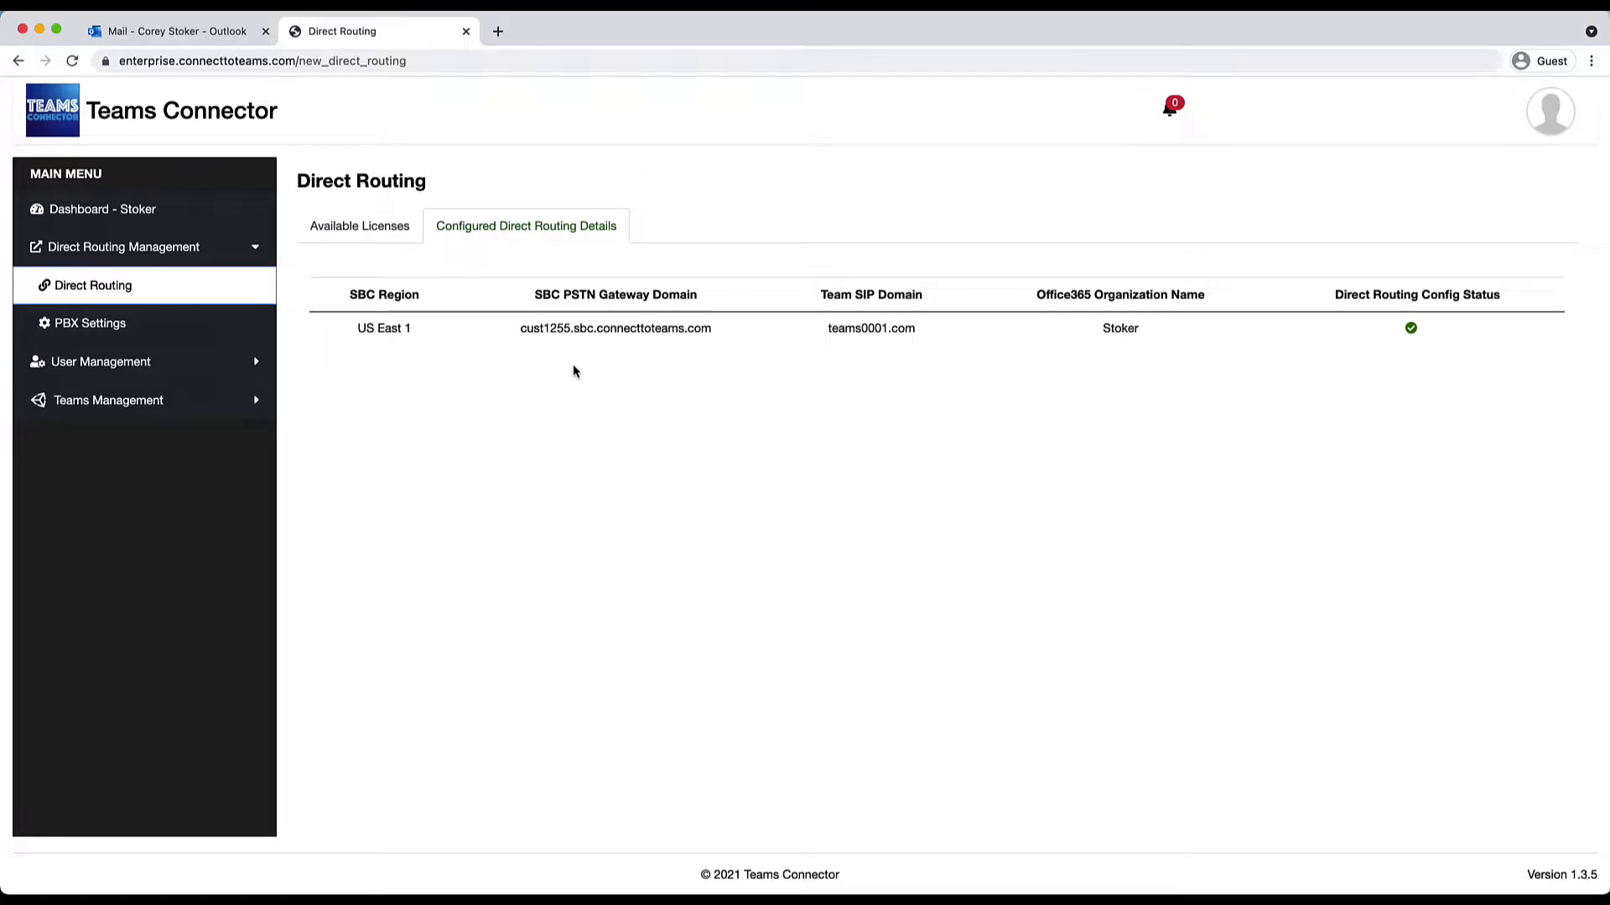
{"action": "mouse_move", "coordinate": [473, 424]}
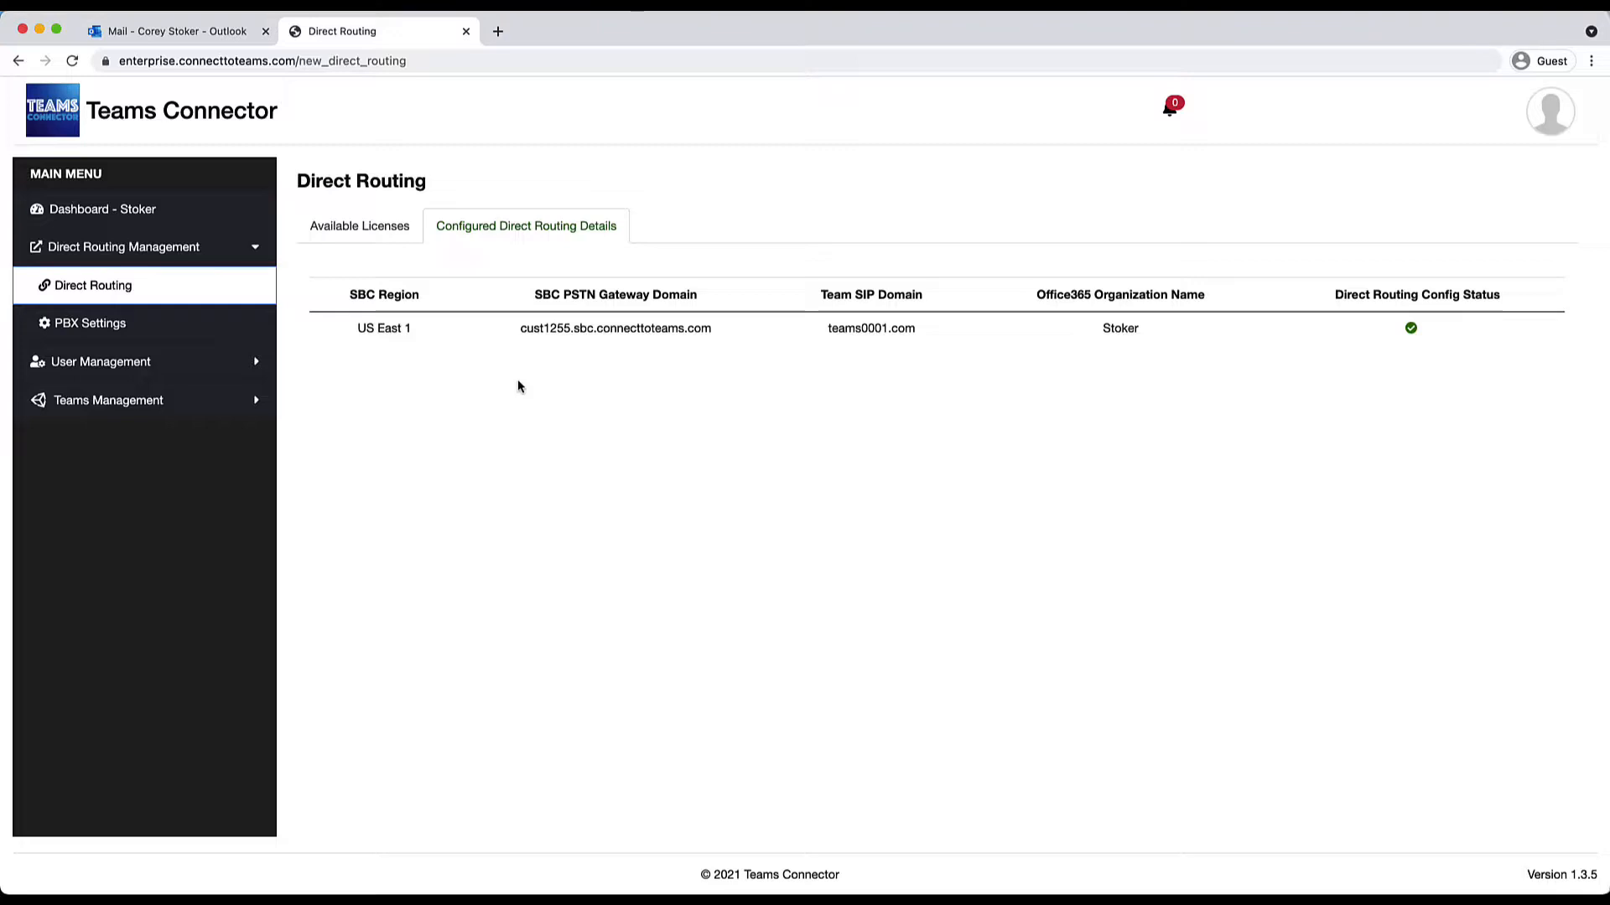
{"action": "mouse_move", "coordinate": [513, 387]}
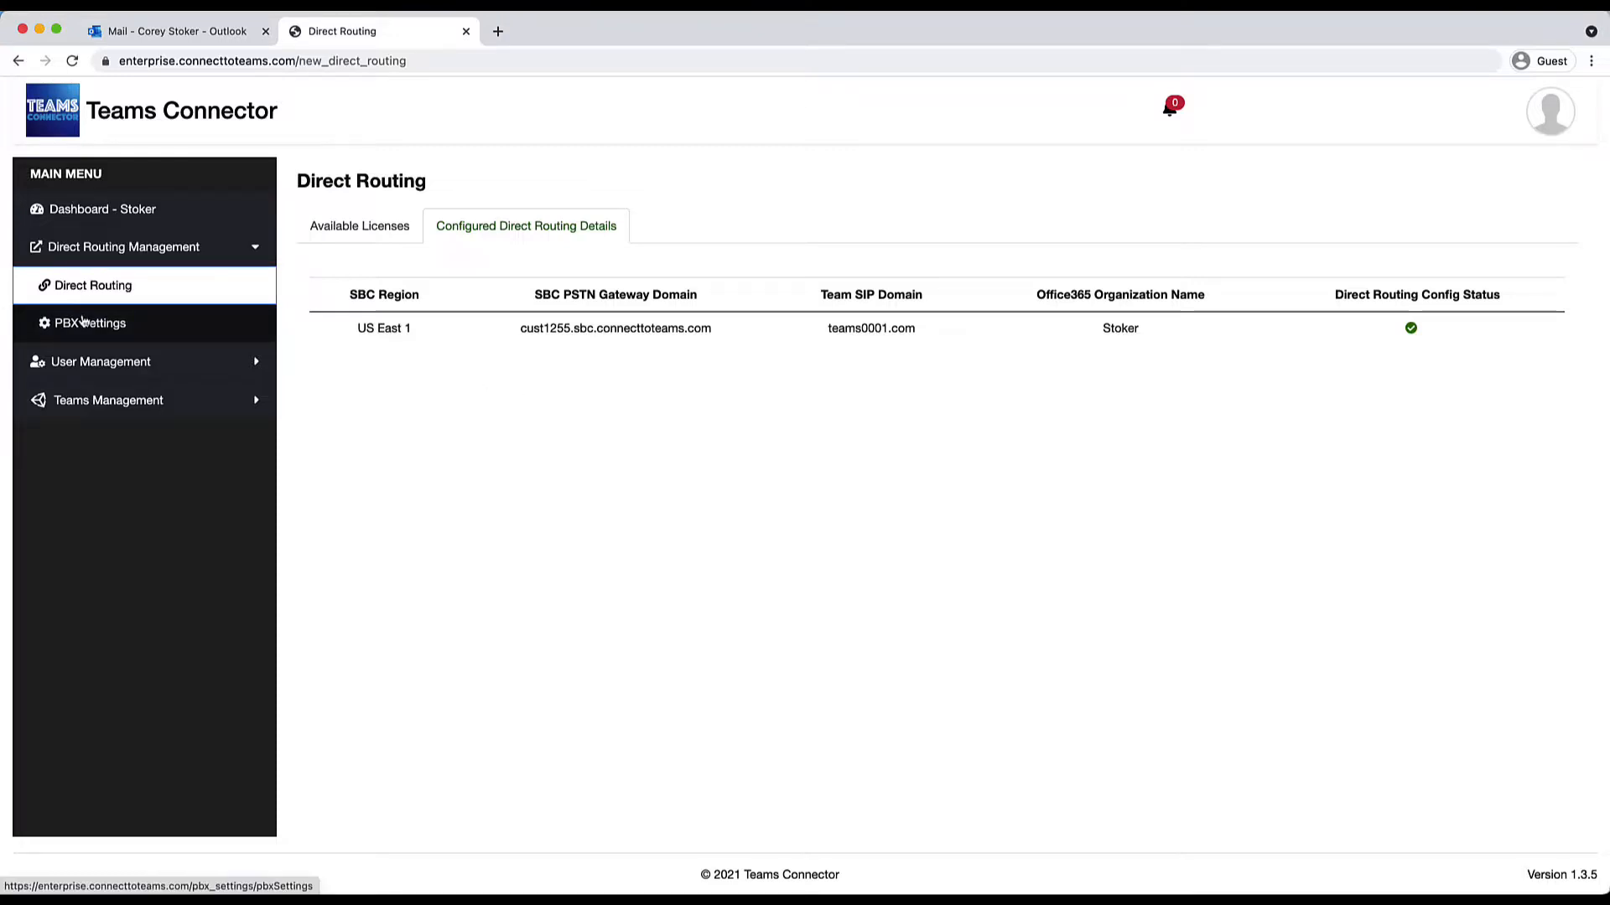
{"action": "left_click", "coordinate": [84, 322]}
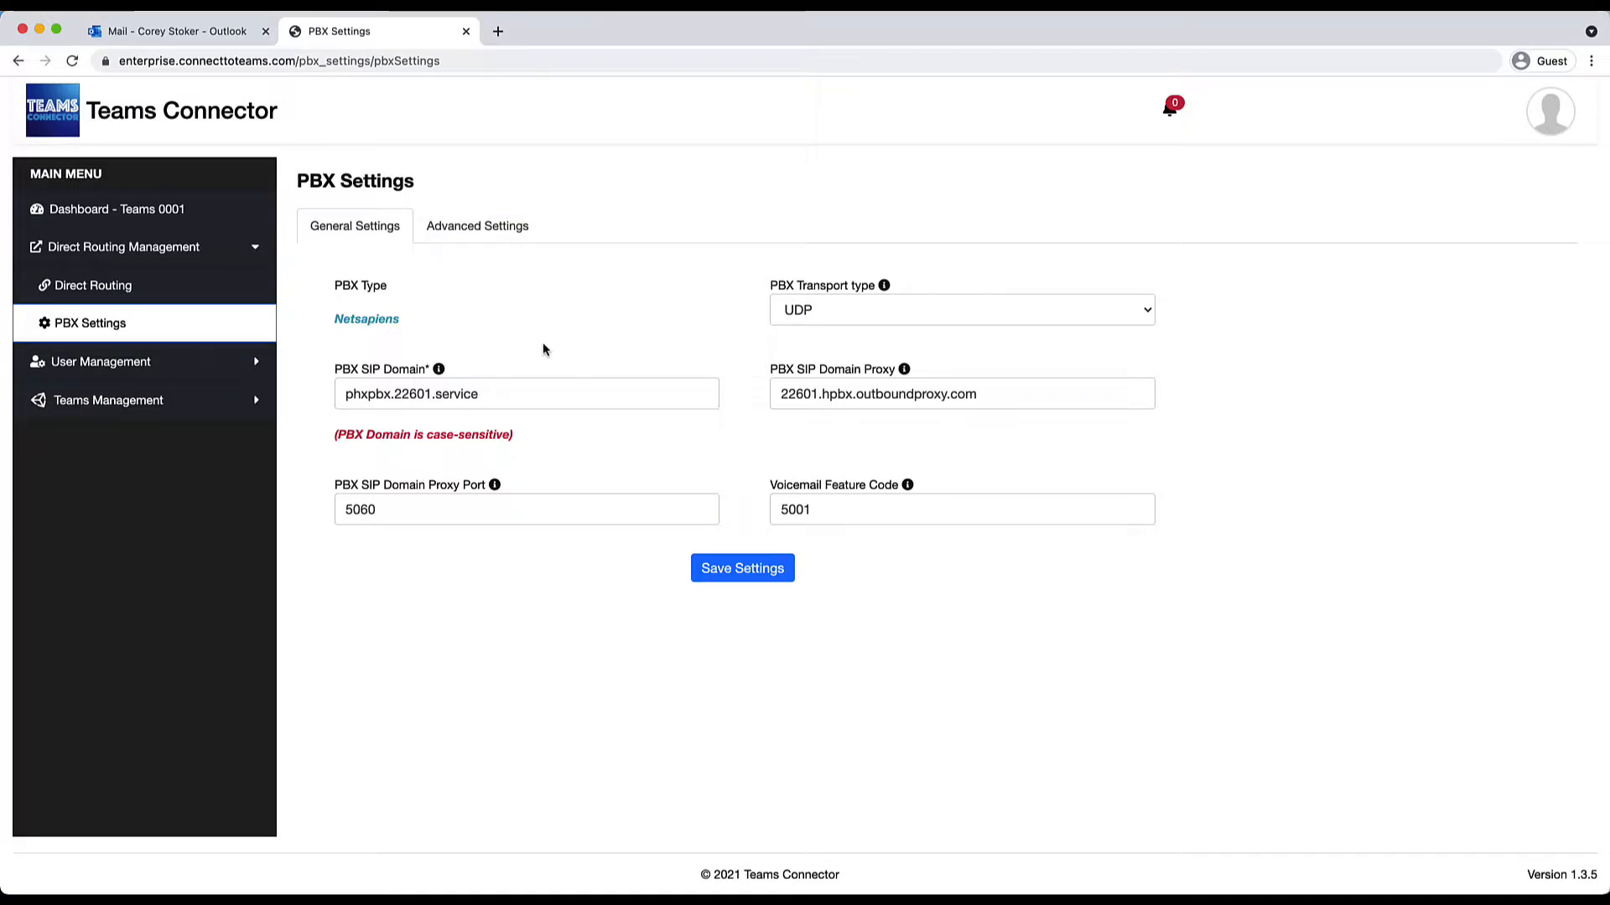
- Inspect the PBX SIP domain proxy and voicemail feature code, then show Advanced Settings endpoint and credentials
{"action": "left_click", "coordinate": [505, 393]}
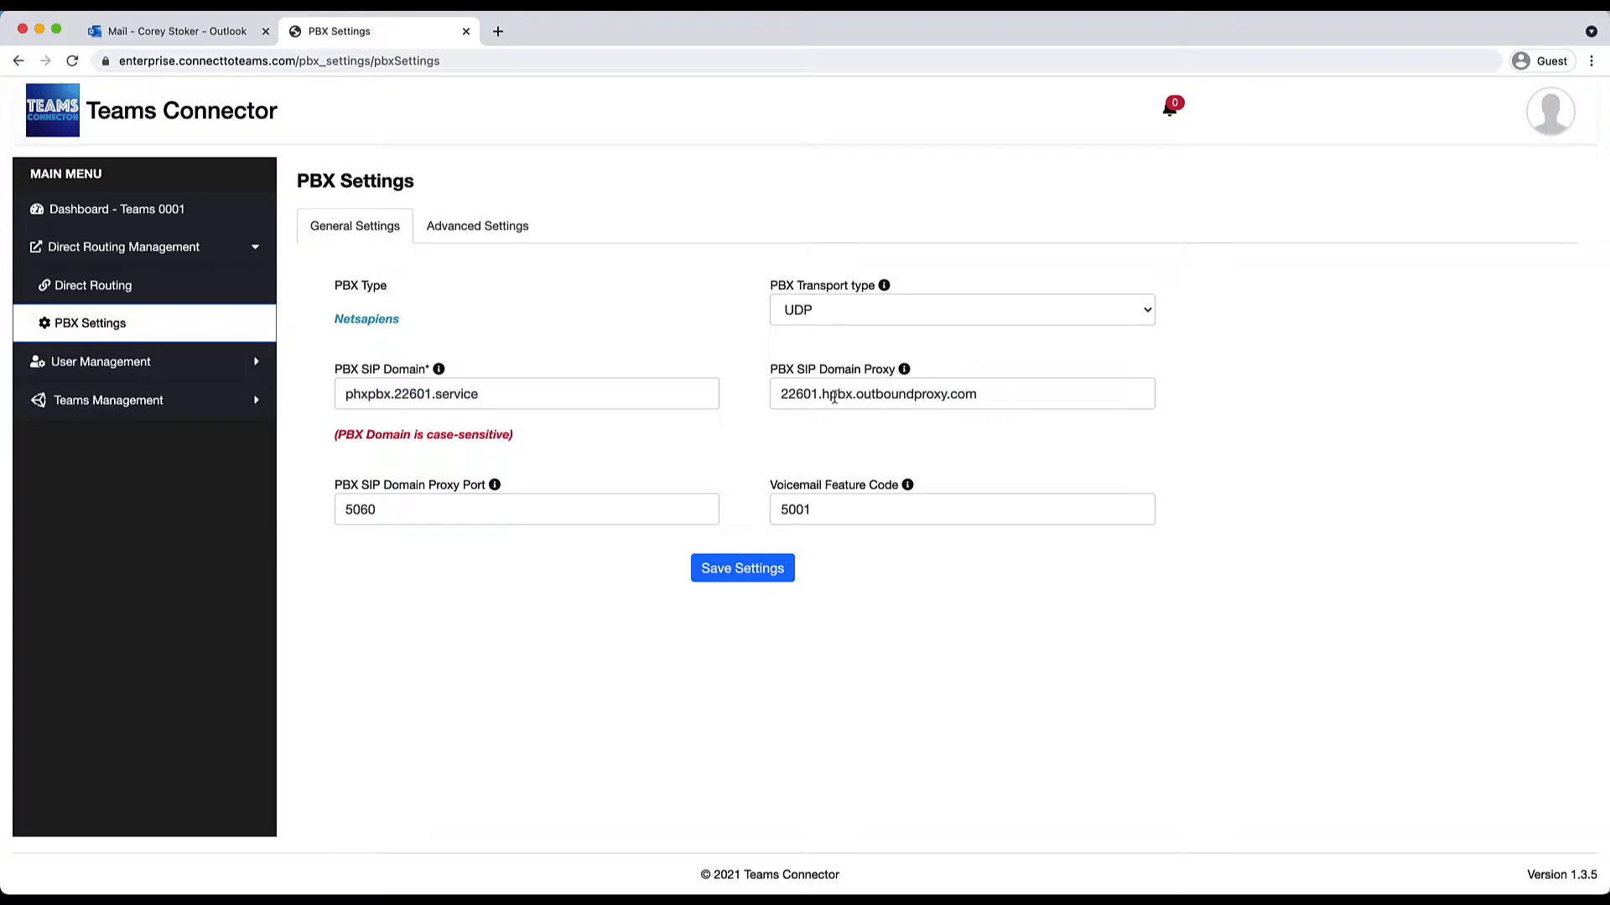
{"action": "triple_click", "coordinate": [961, 392]}
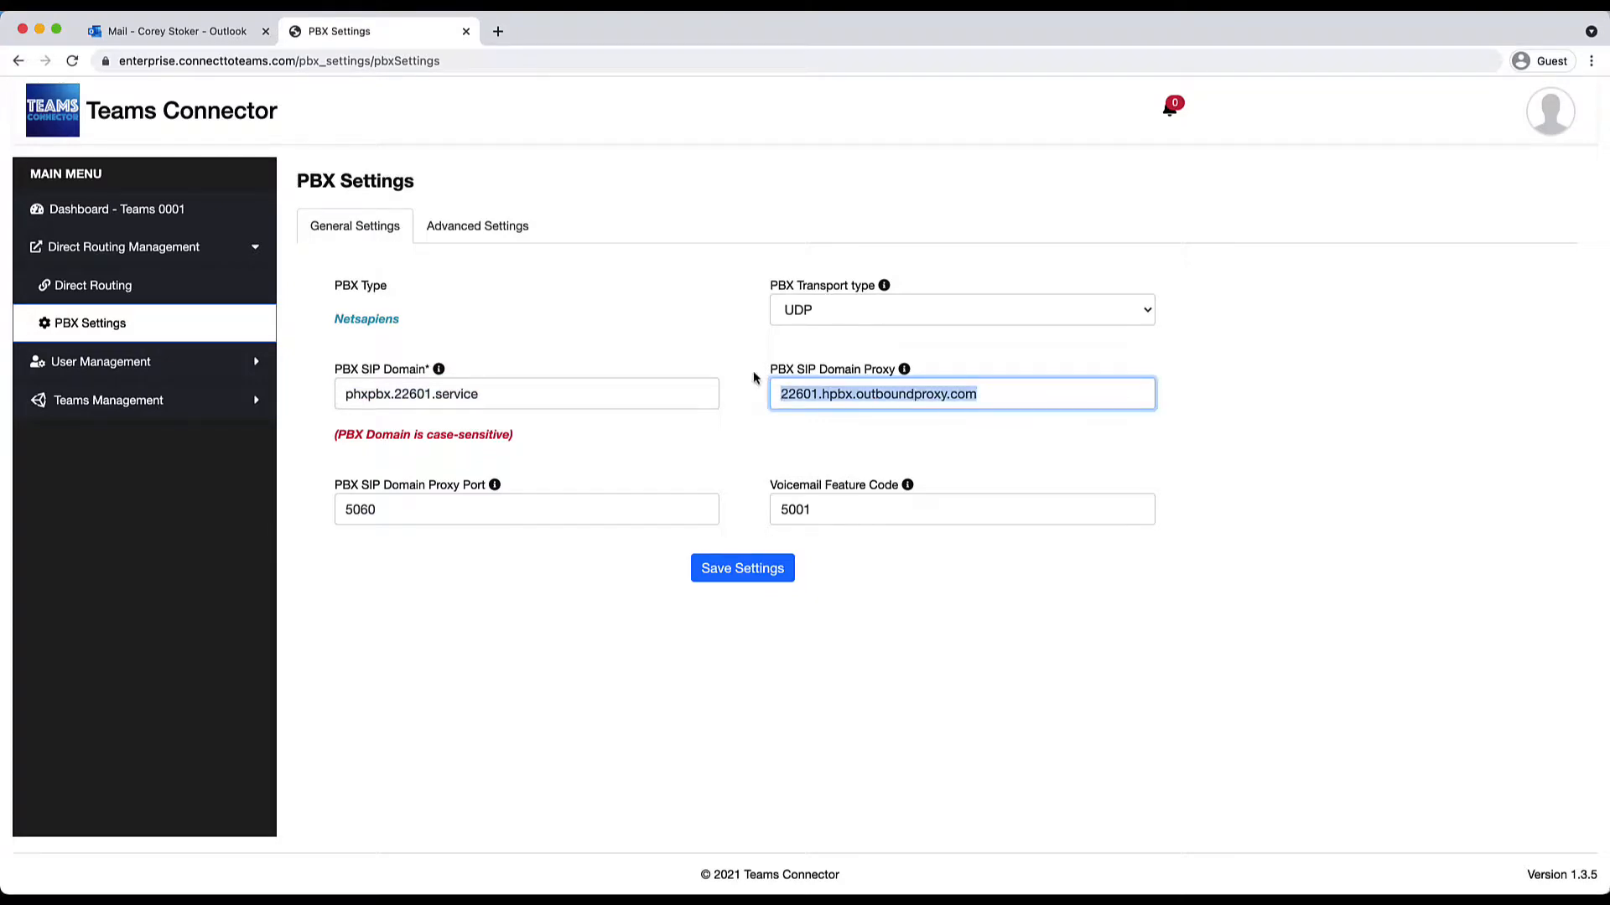
{"action": "left_click", "coordinate": [961, 509]}
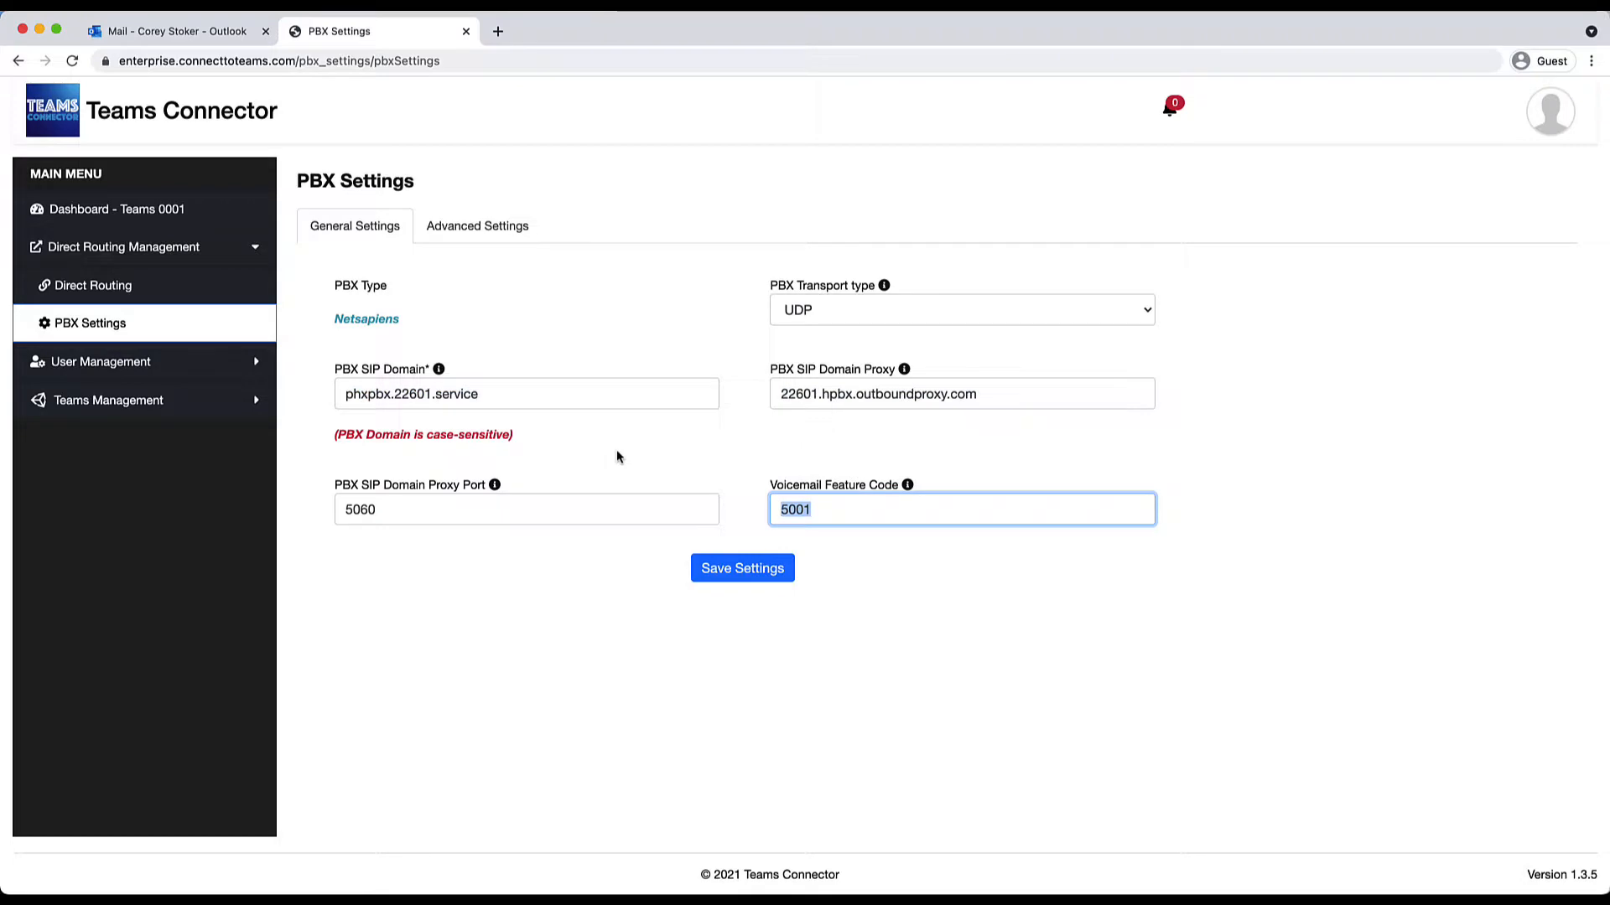
{"action": "mouse_move", "coordinate": [519, 264]}
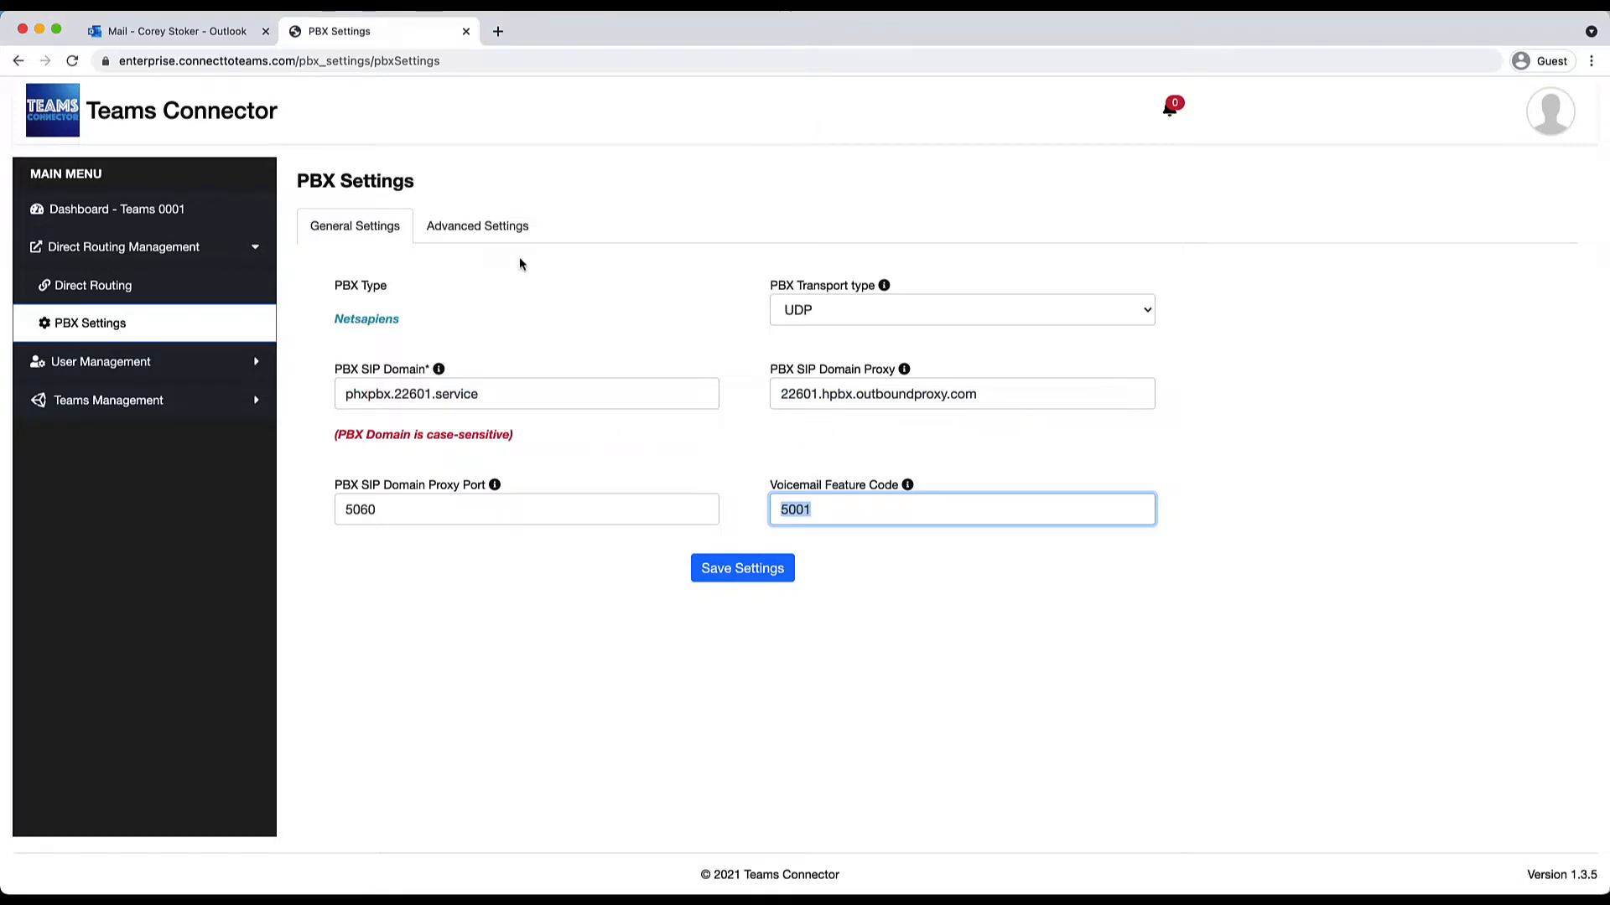
{"action": "left_click", "coordinate": [476, 227]}
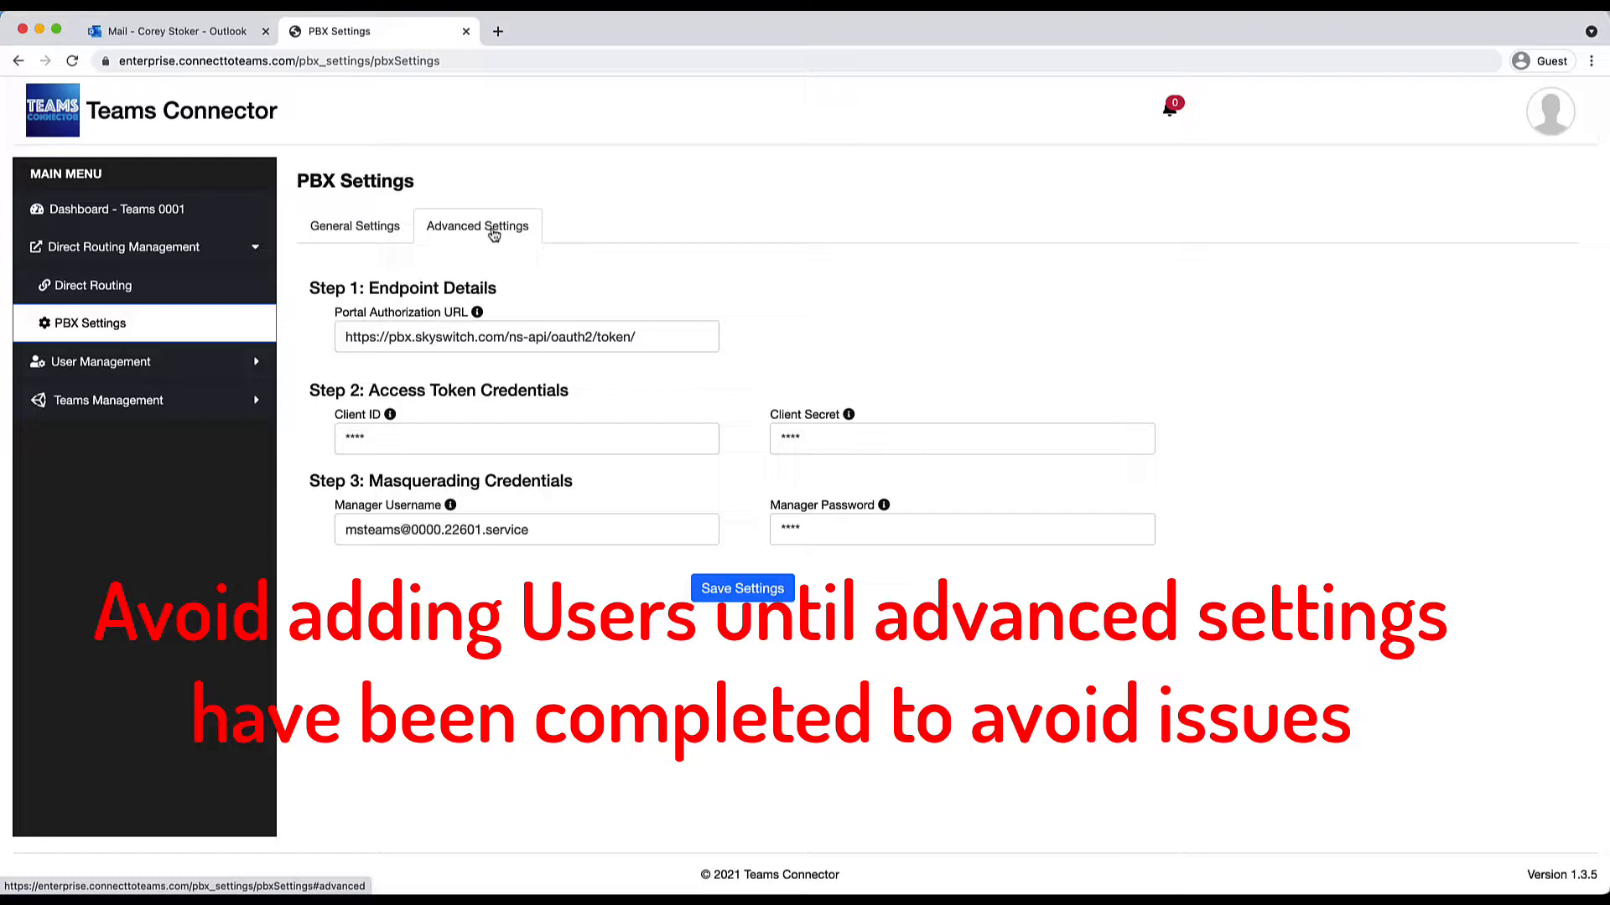
{"action": "left_click", "coordinate": [102, 362]}
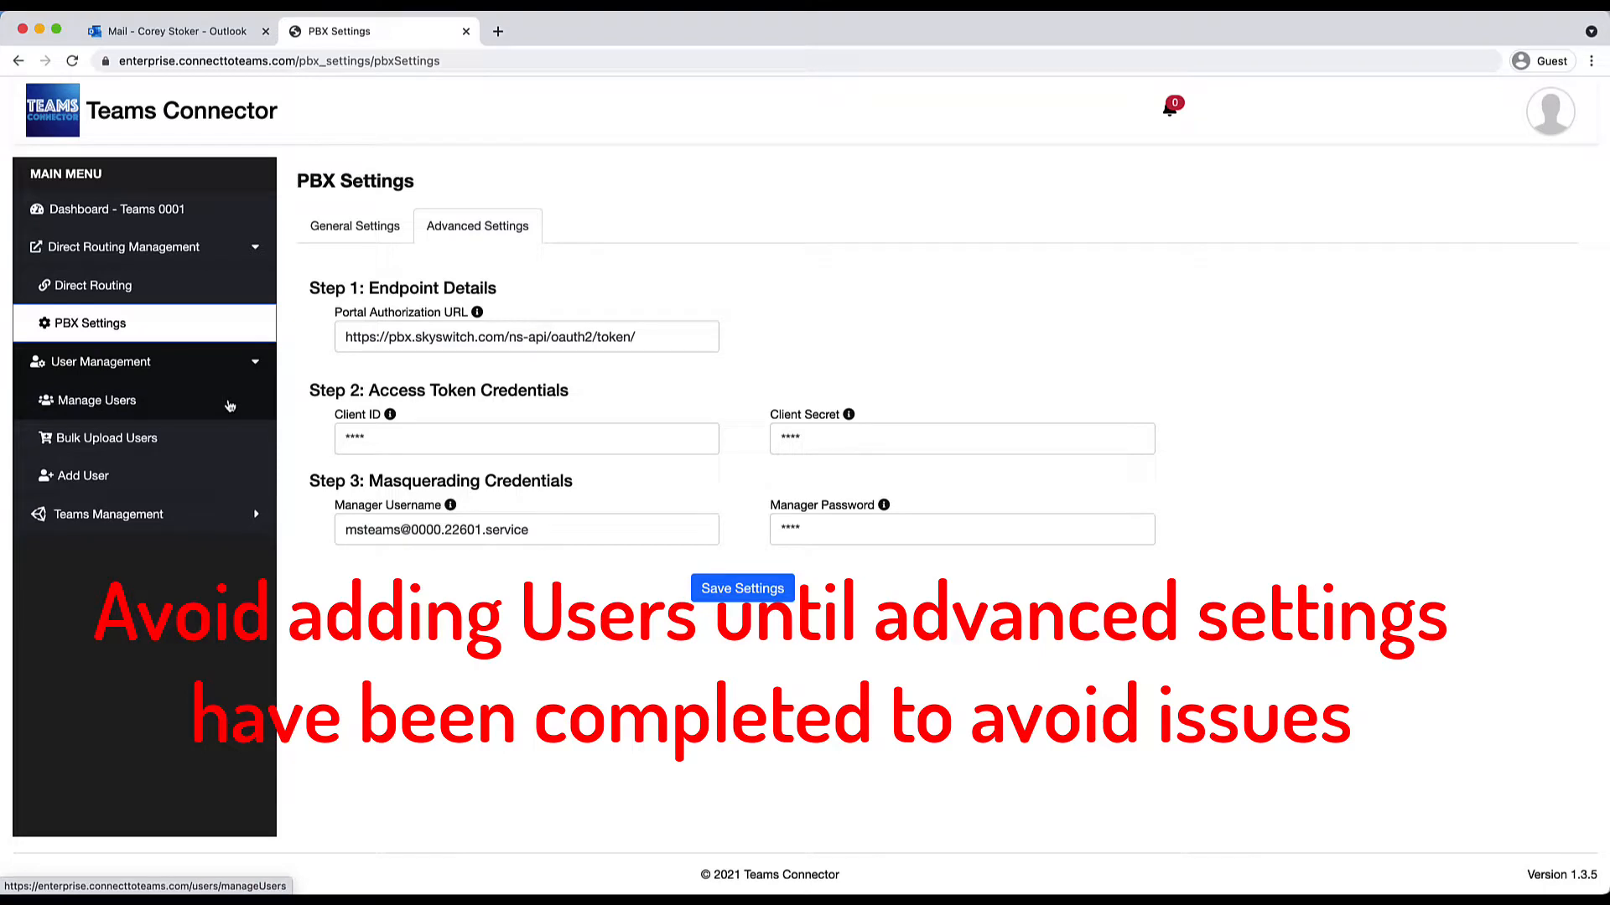
- Review the managed users list, then sync the users' Teams registrations from the dashboard
{"action": "left_click", "coordinate": [99, 401]}
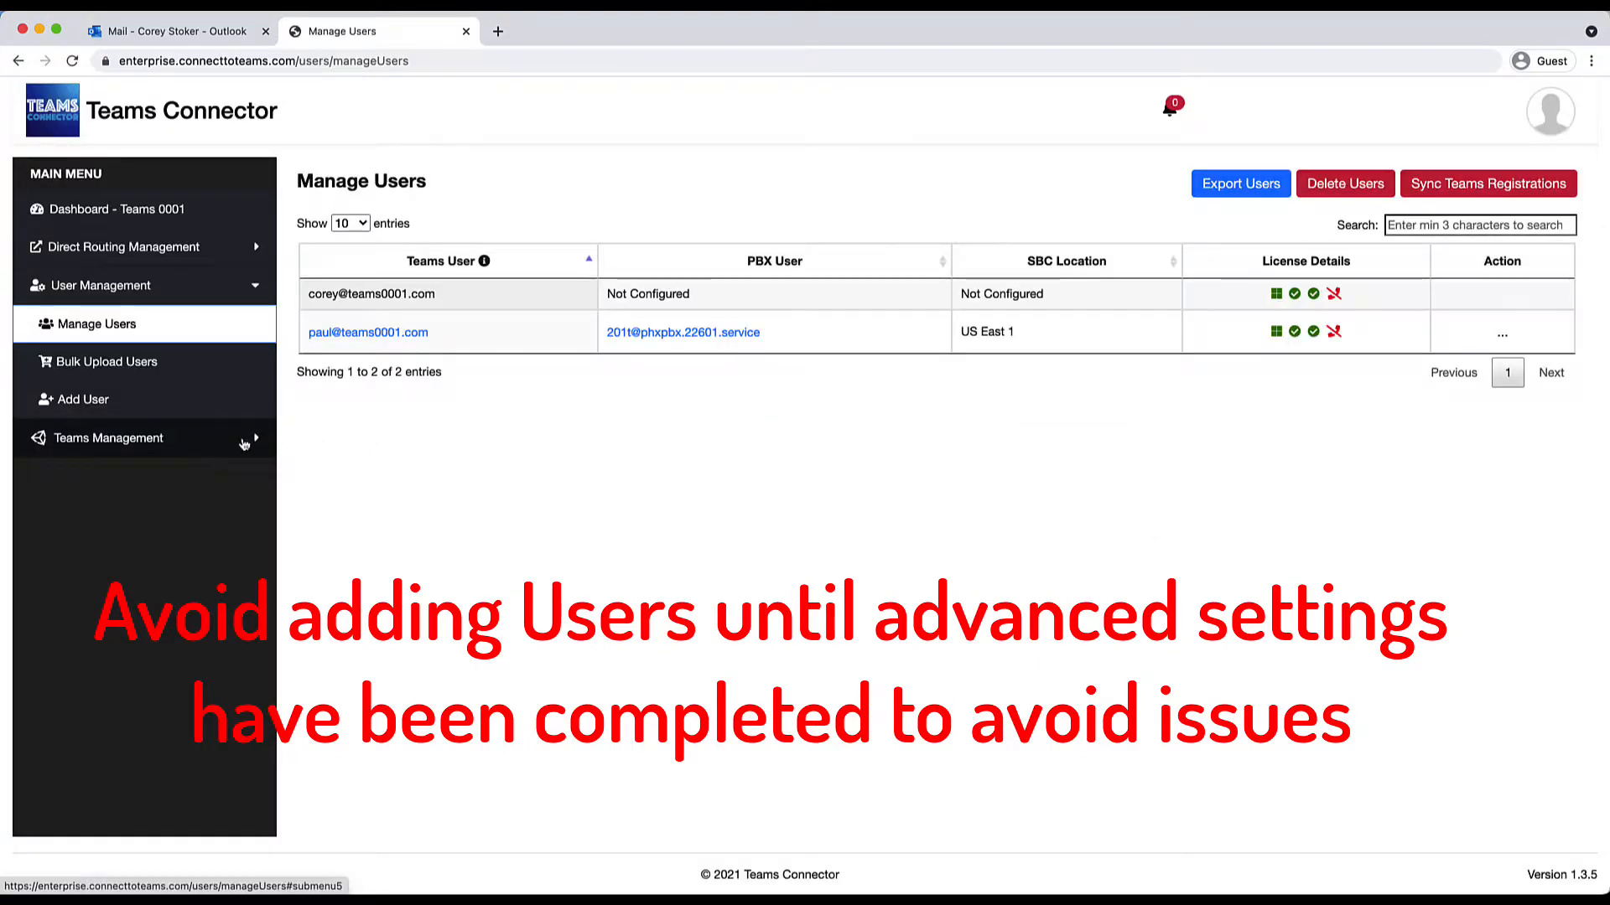
{"action": "left_click", "coordinate": [107, 437]}
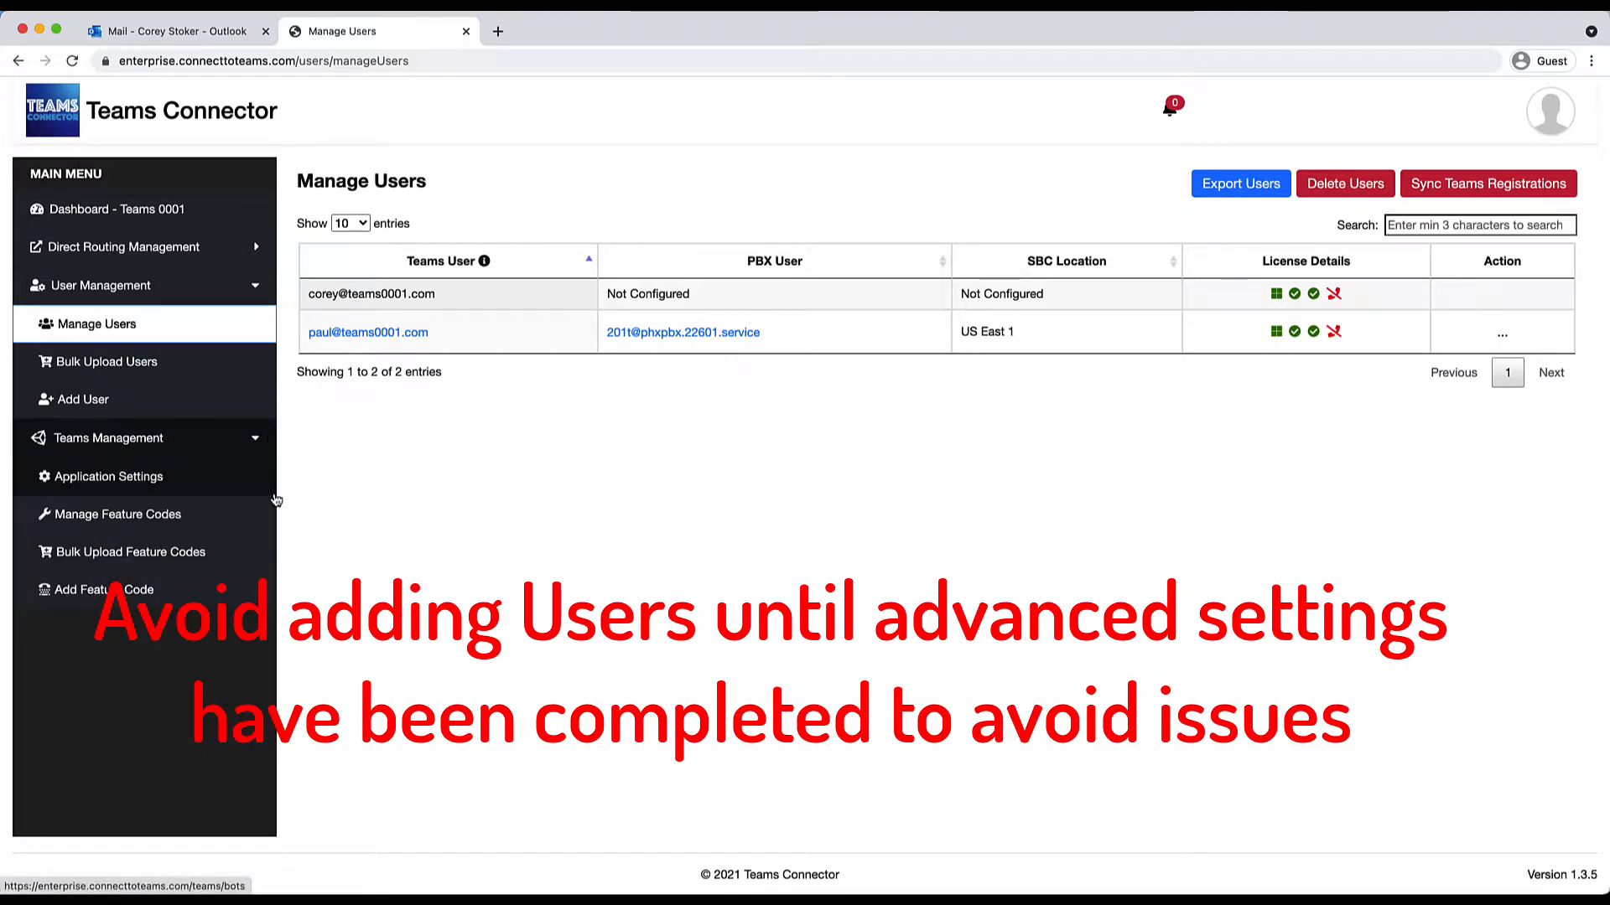
{"action": "mouse_move", "coordinate": [359, 486]}
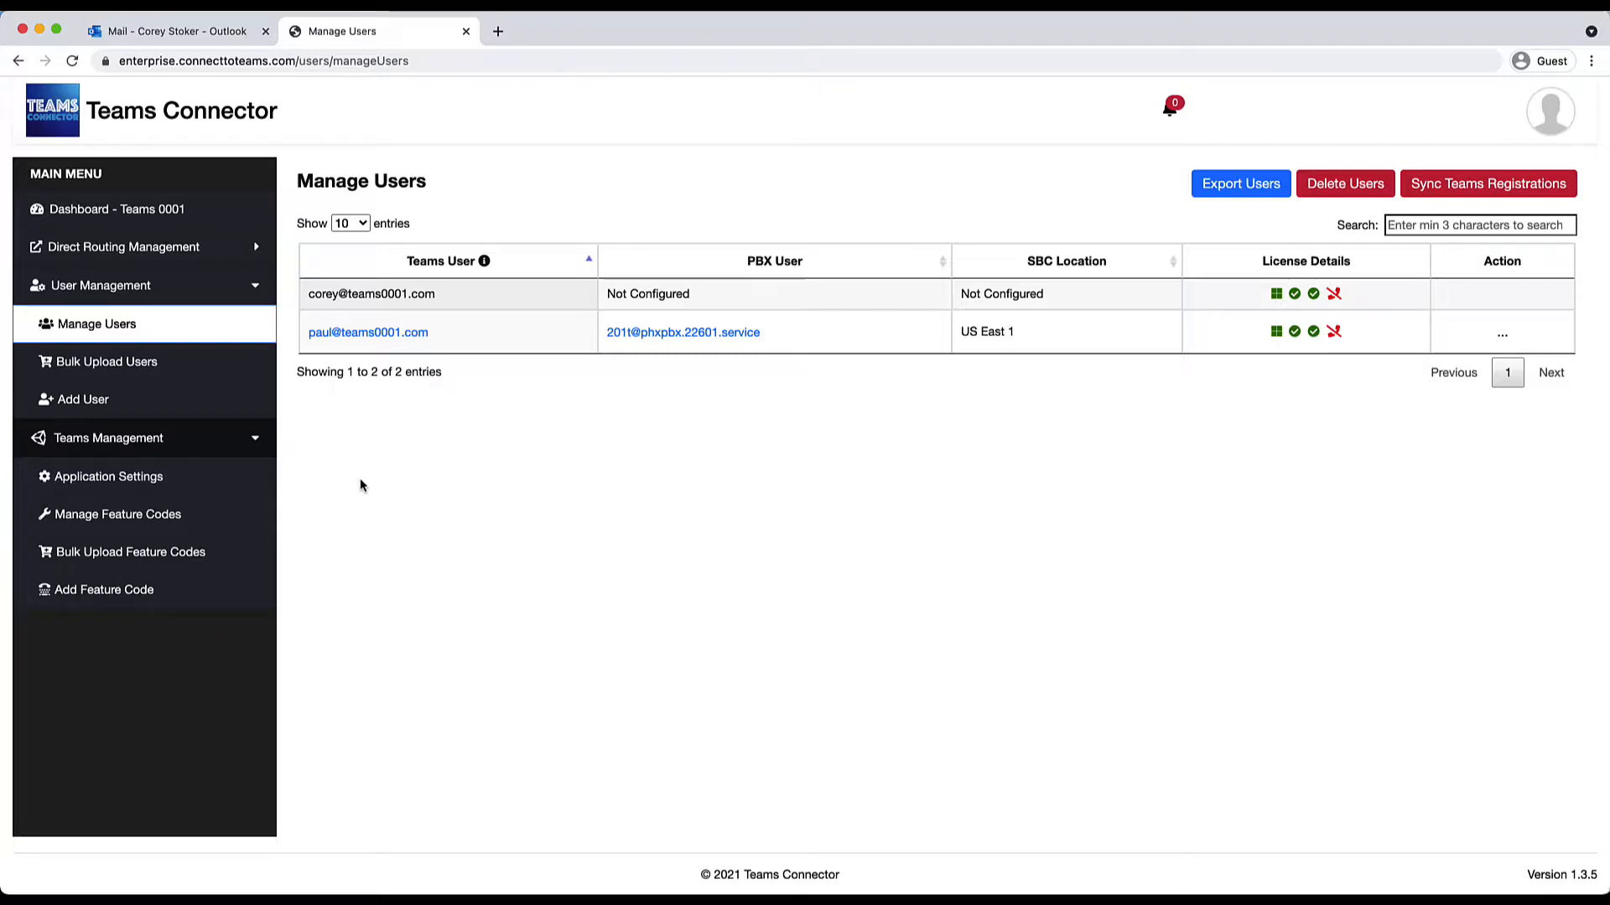
{"action": "left_click", "coordinate": [1239, 184]}
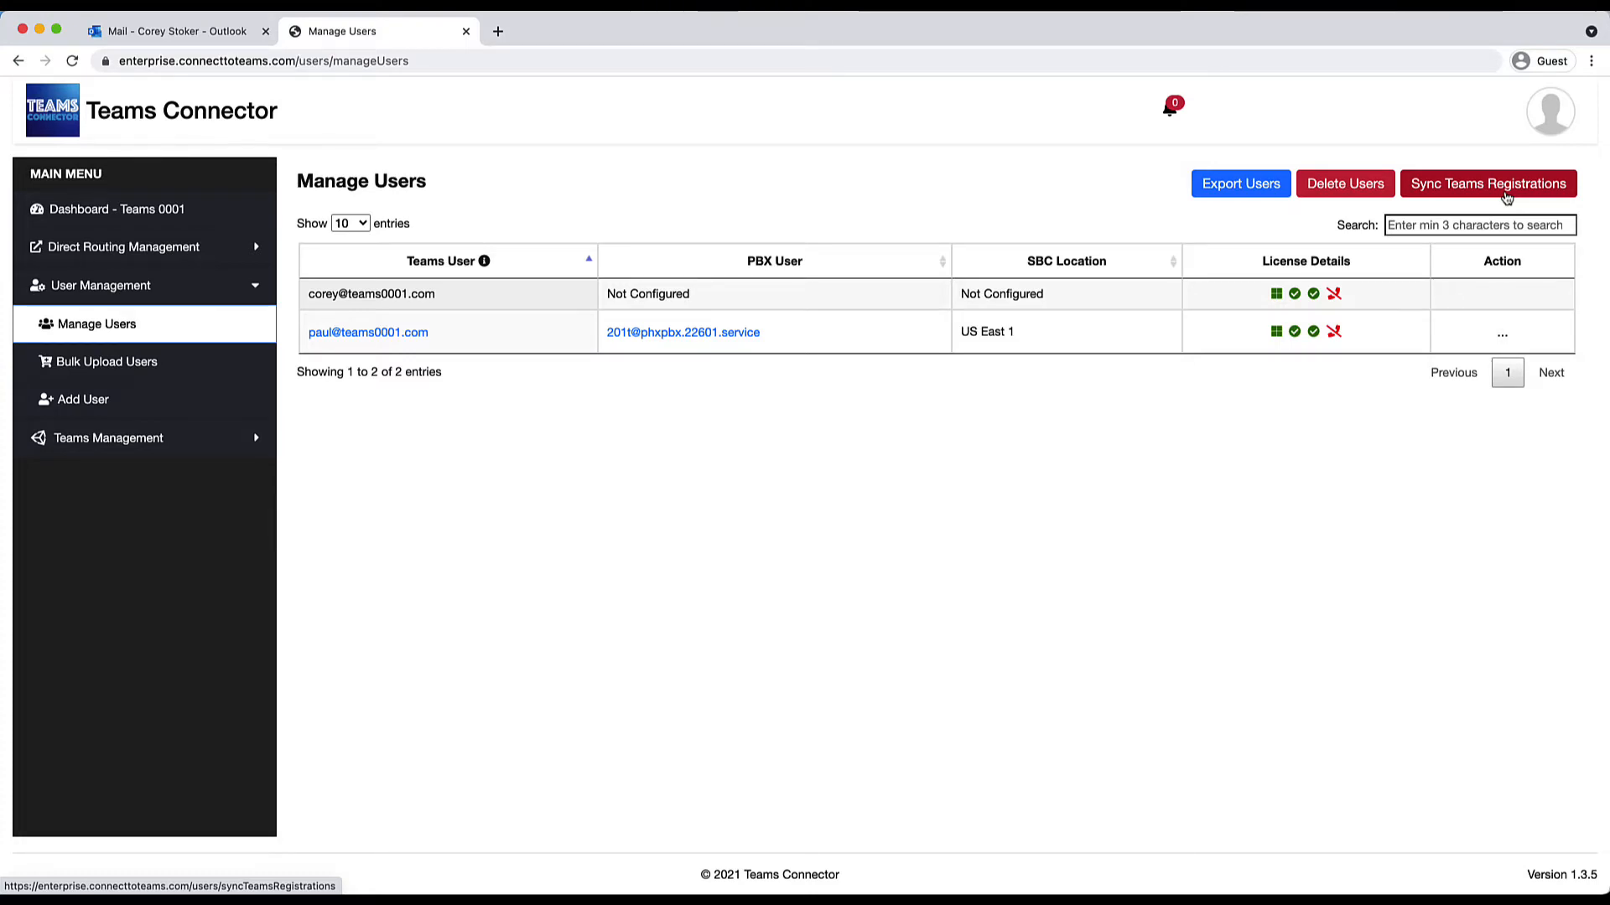
{"action": "left_click", "coordinate": [1487, 182]}
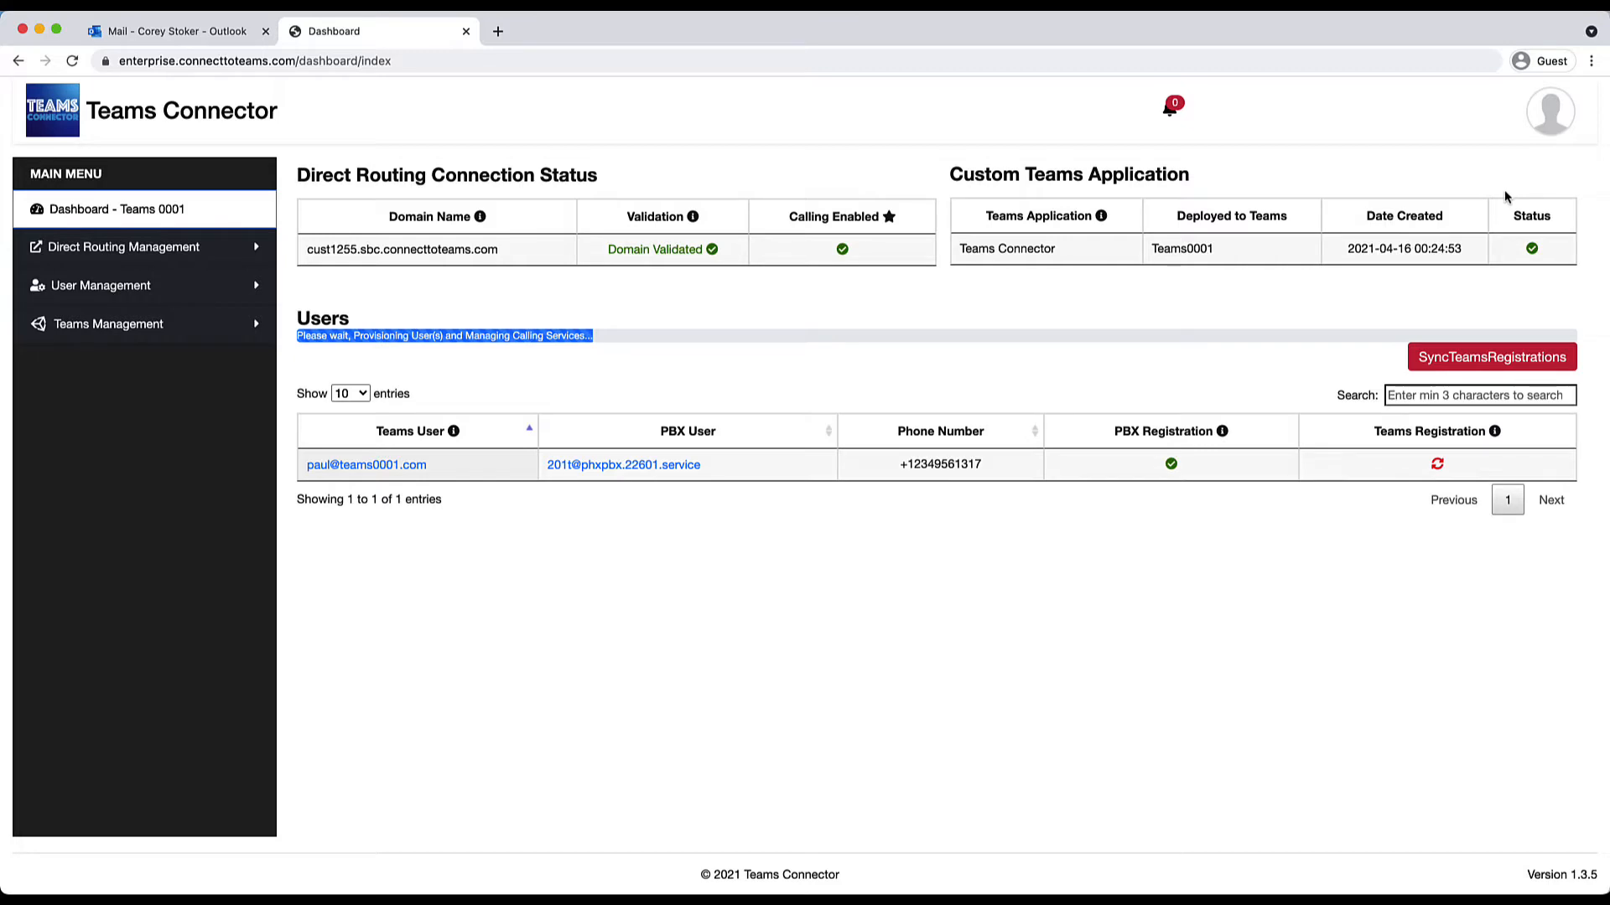
{"action": "mouse_move", "coordinate": [1141, 275]}
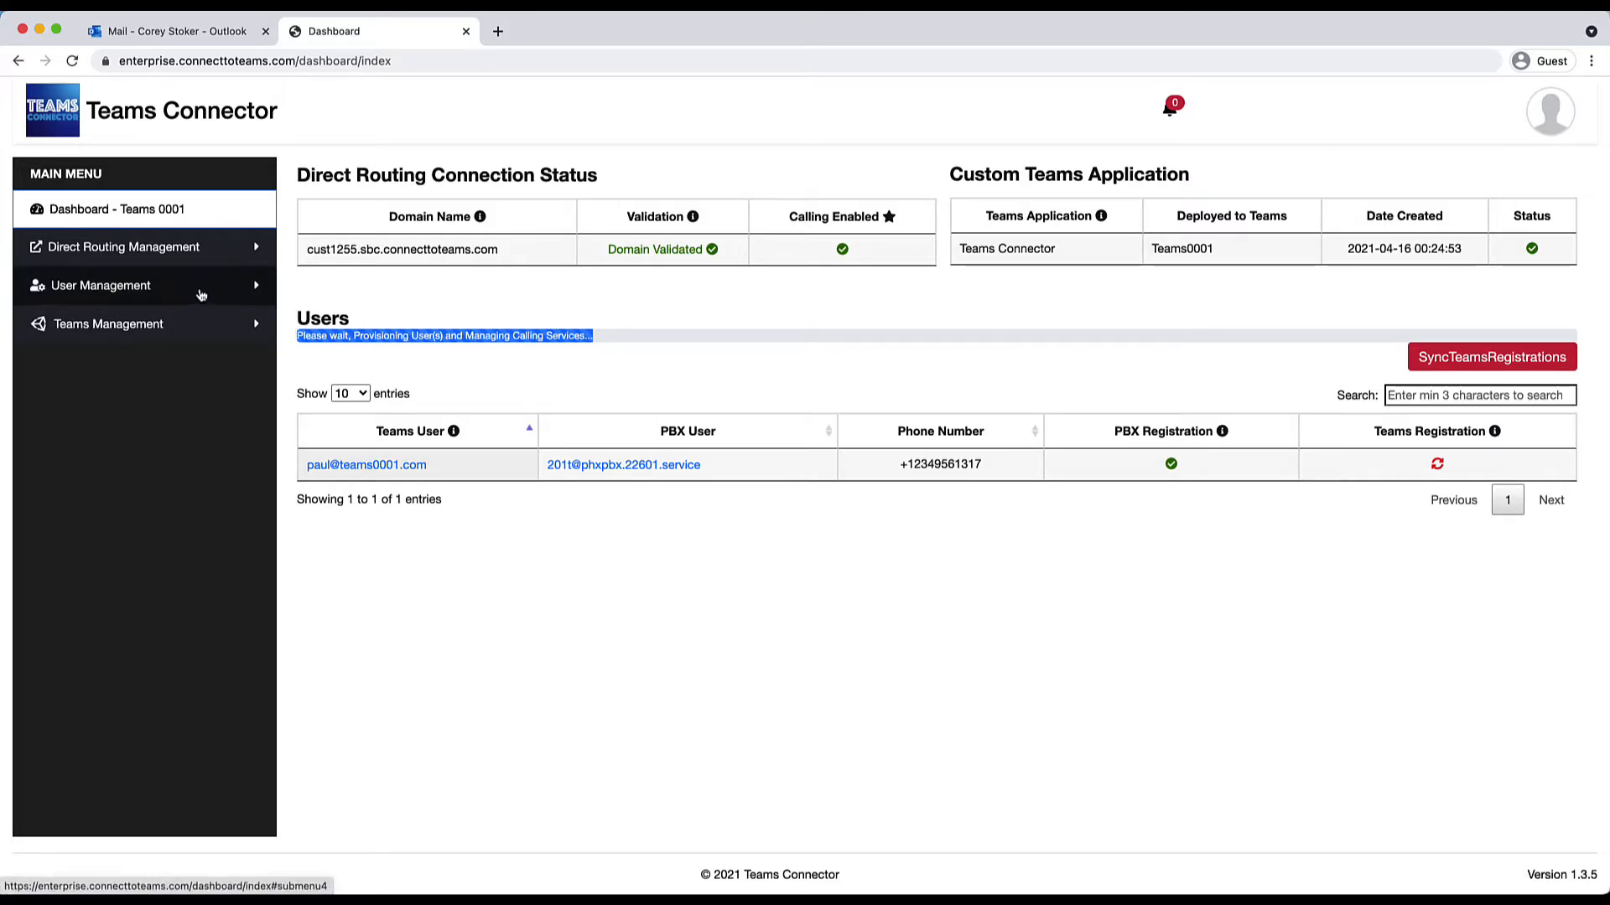
- From Manage Users, bring up the configured user's Edit User page with voice route and SIP details
{"action": "left_click", "coordinate": [101, 285]}
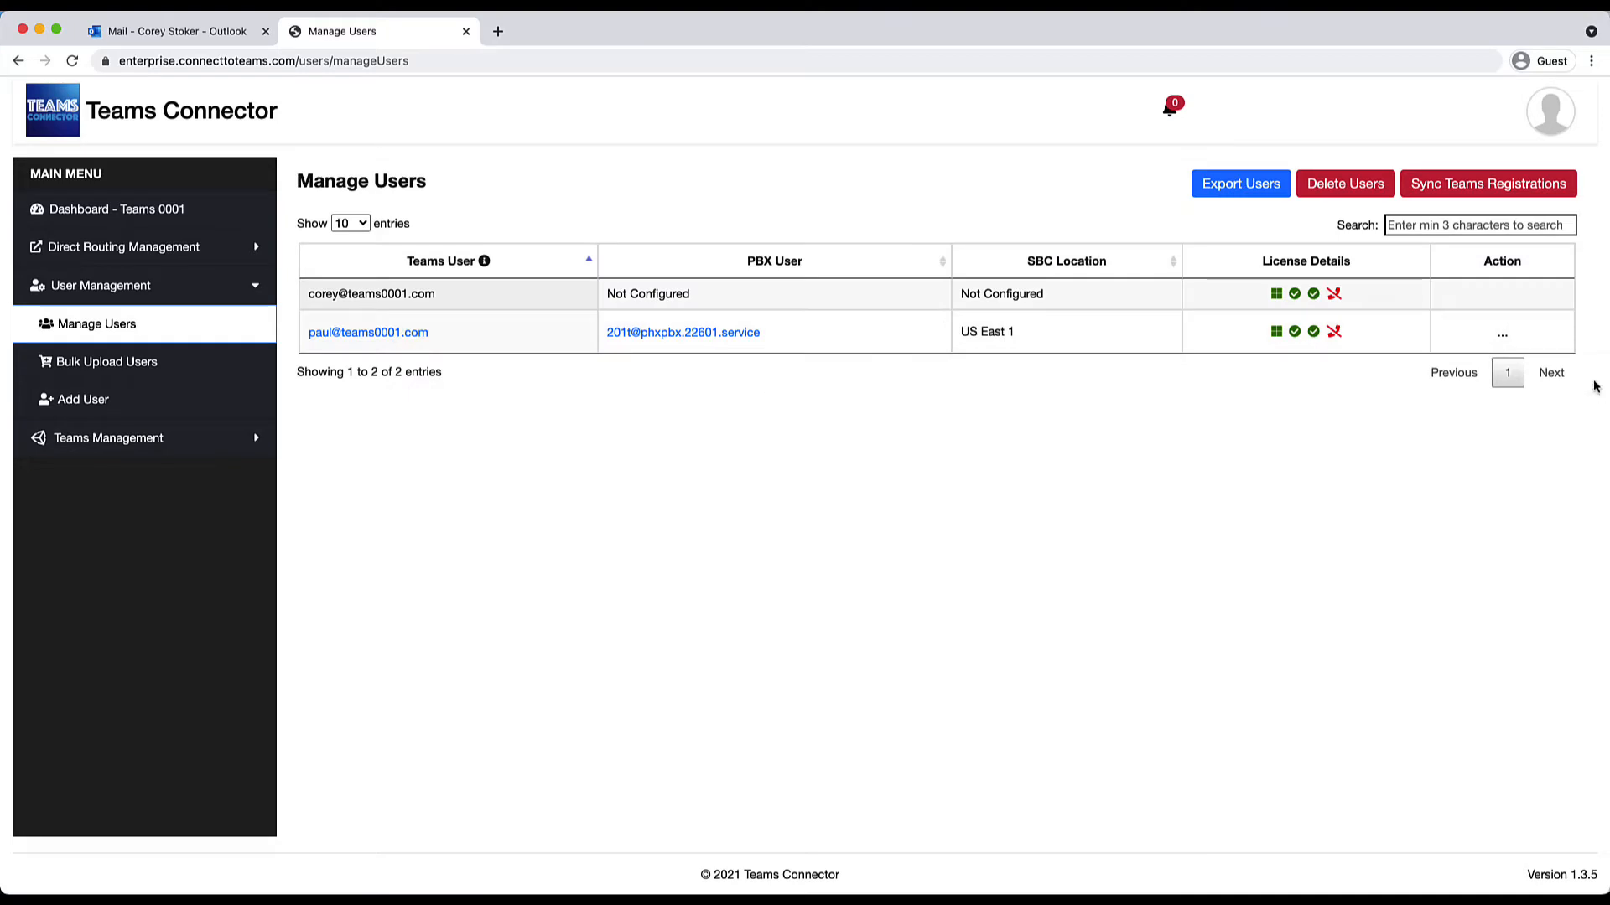
{"action": "left_click", "coordinate": [1500, 332]}
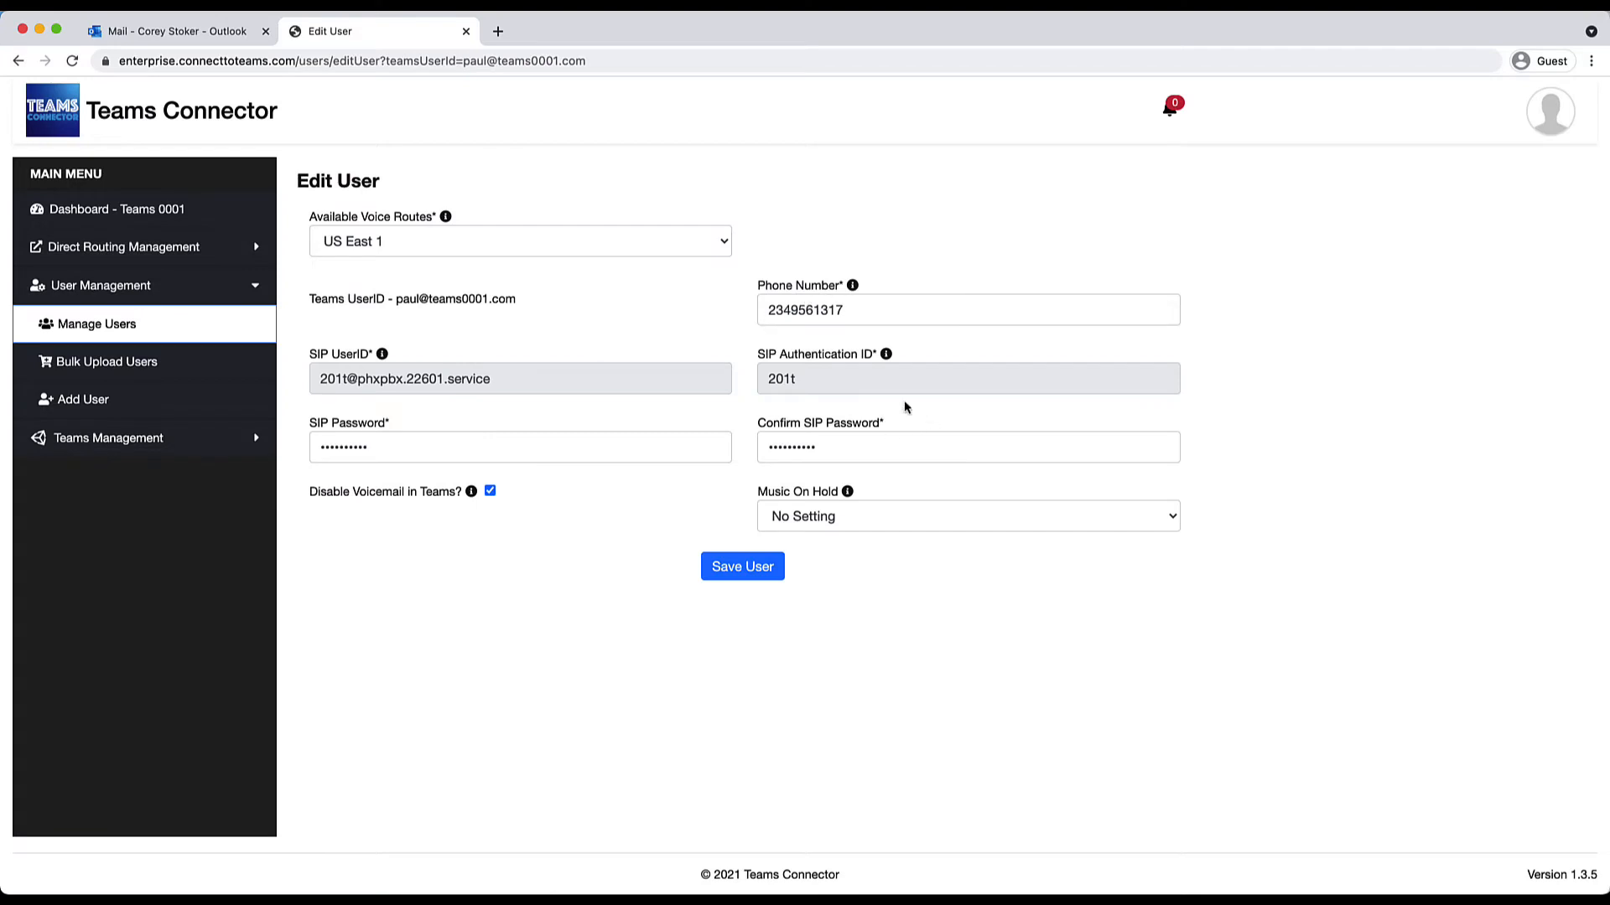
{"action": "mouse_move", "coordinate": [590, 386]}
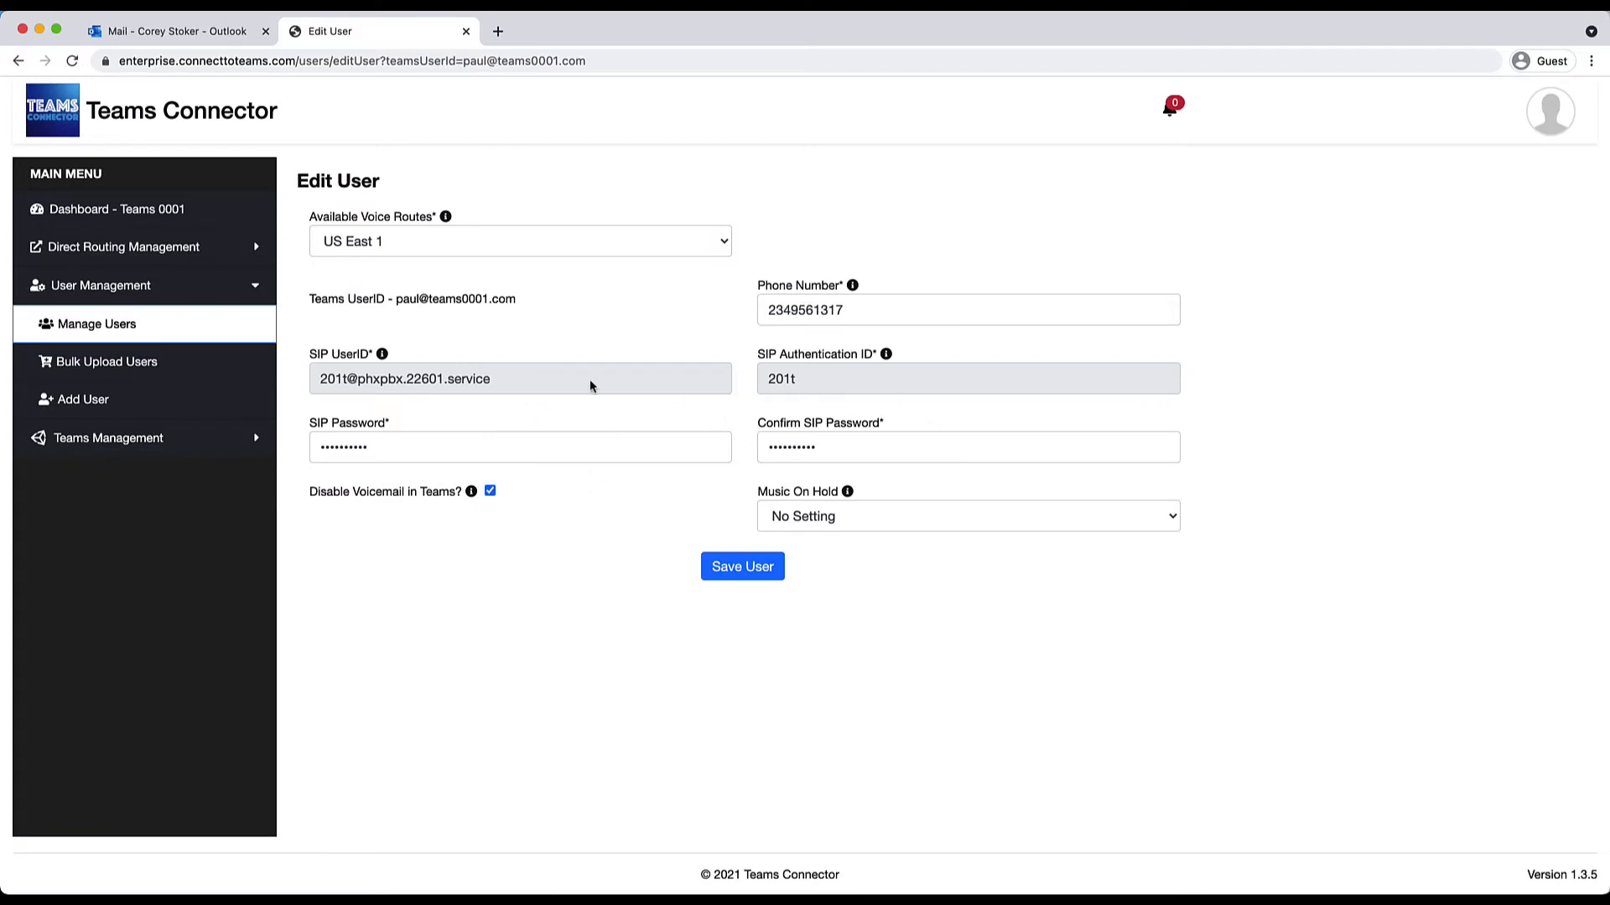
{"action": "mouse_move", "coordinate": [478, 382]}
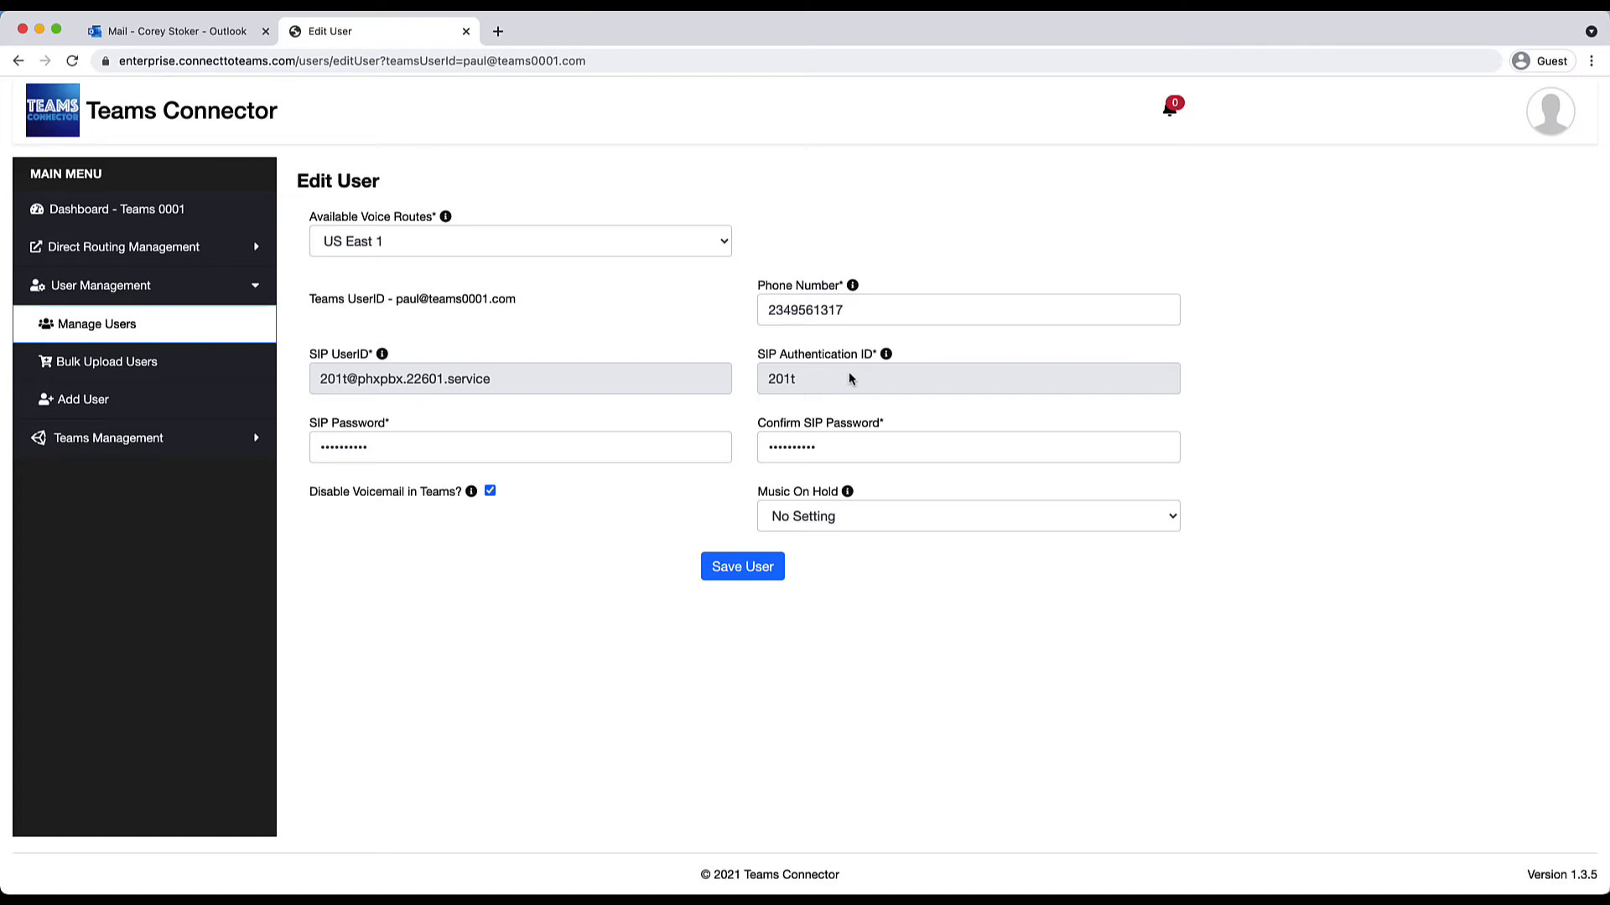
{"action": "mouse_move", "coordinate": [1314, 293]}
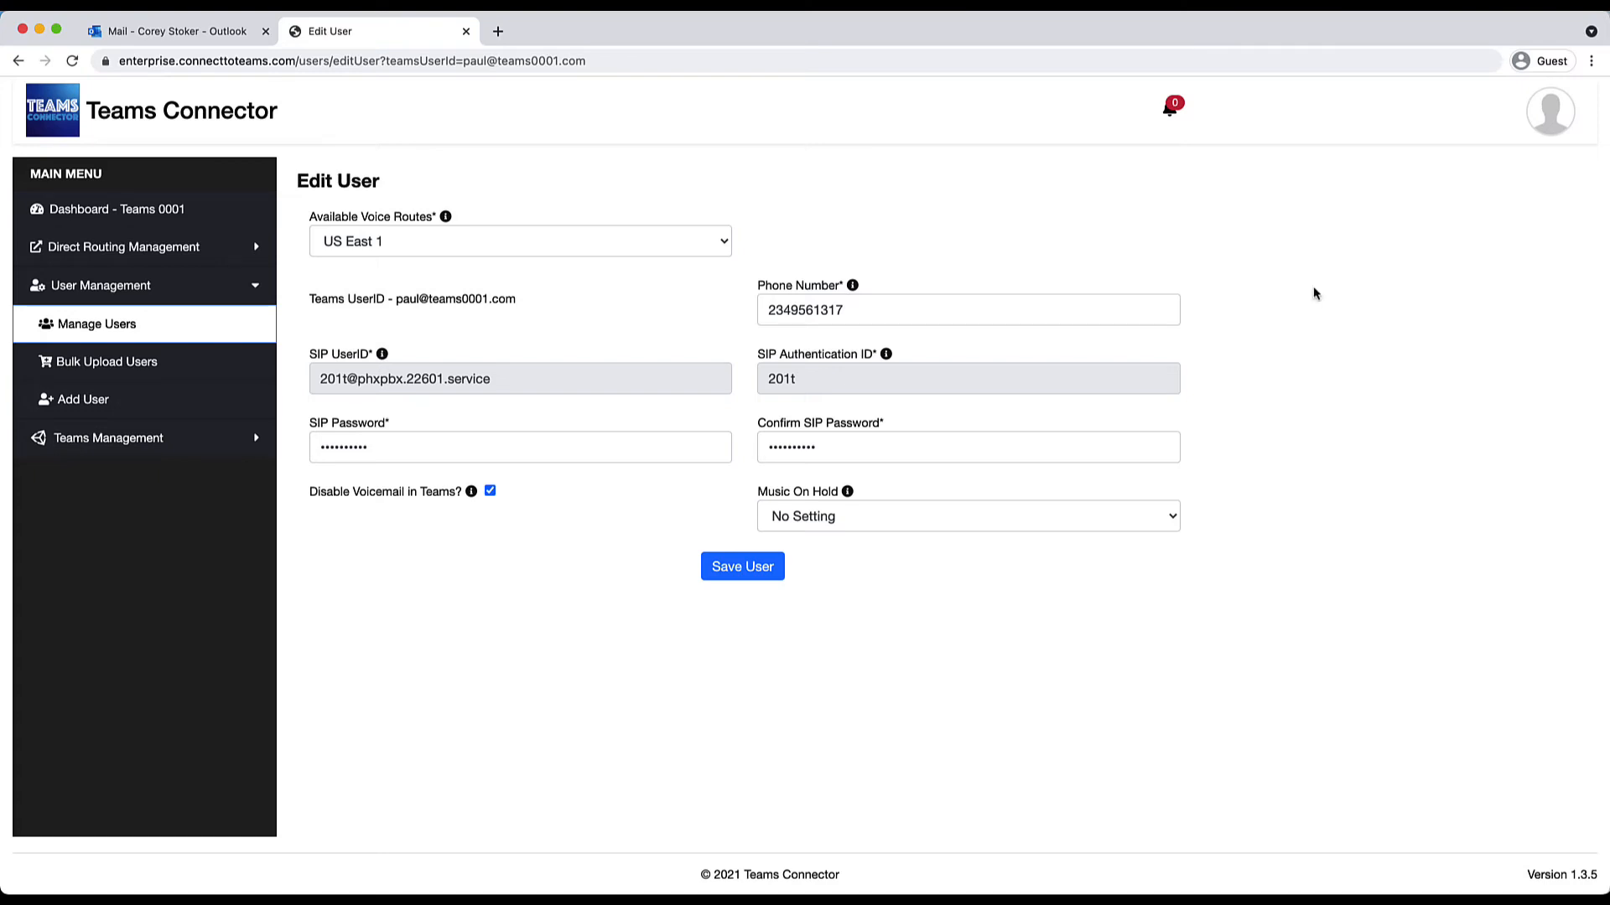